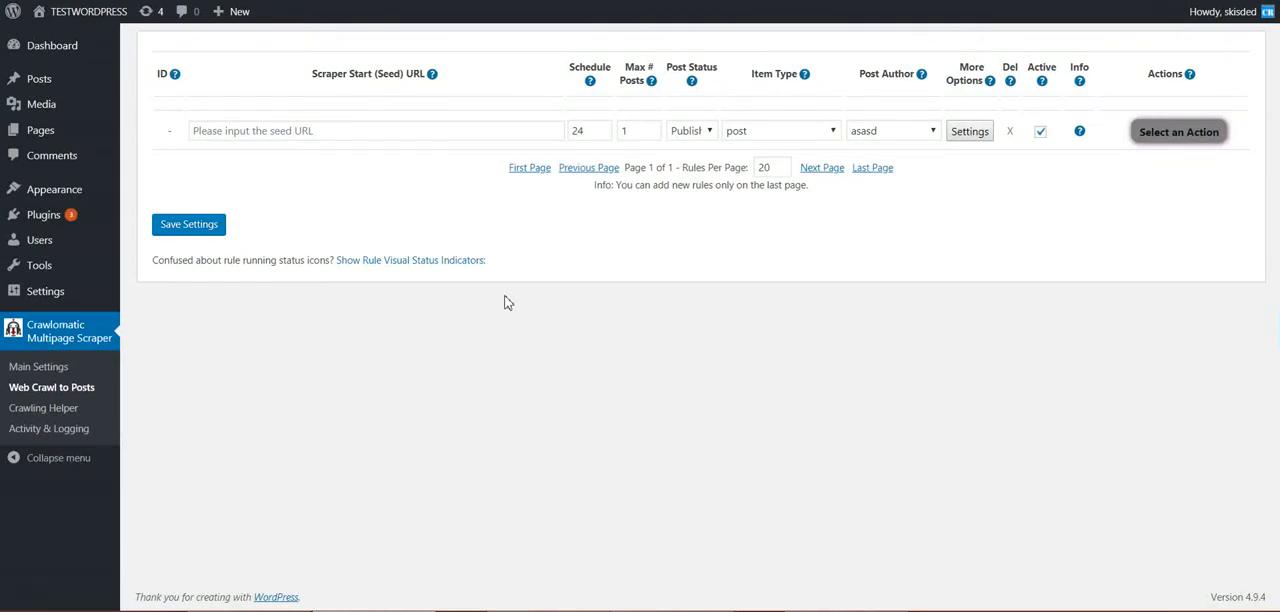
mouse_move(416, 290)
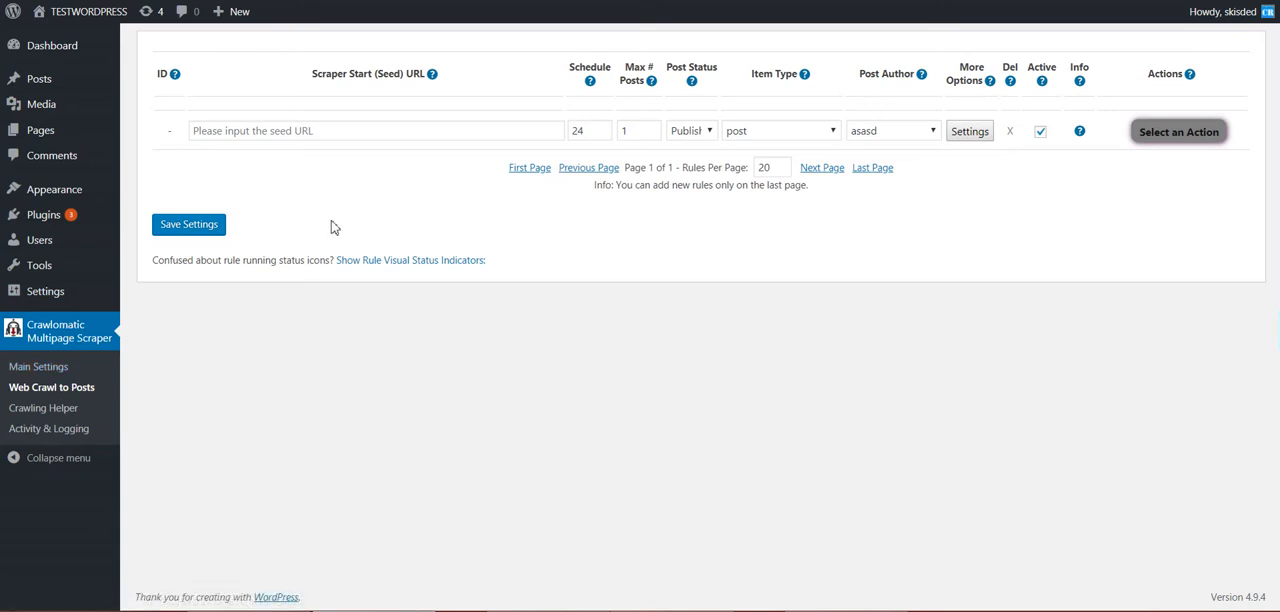
mouse_move(228, 300)
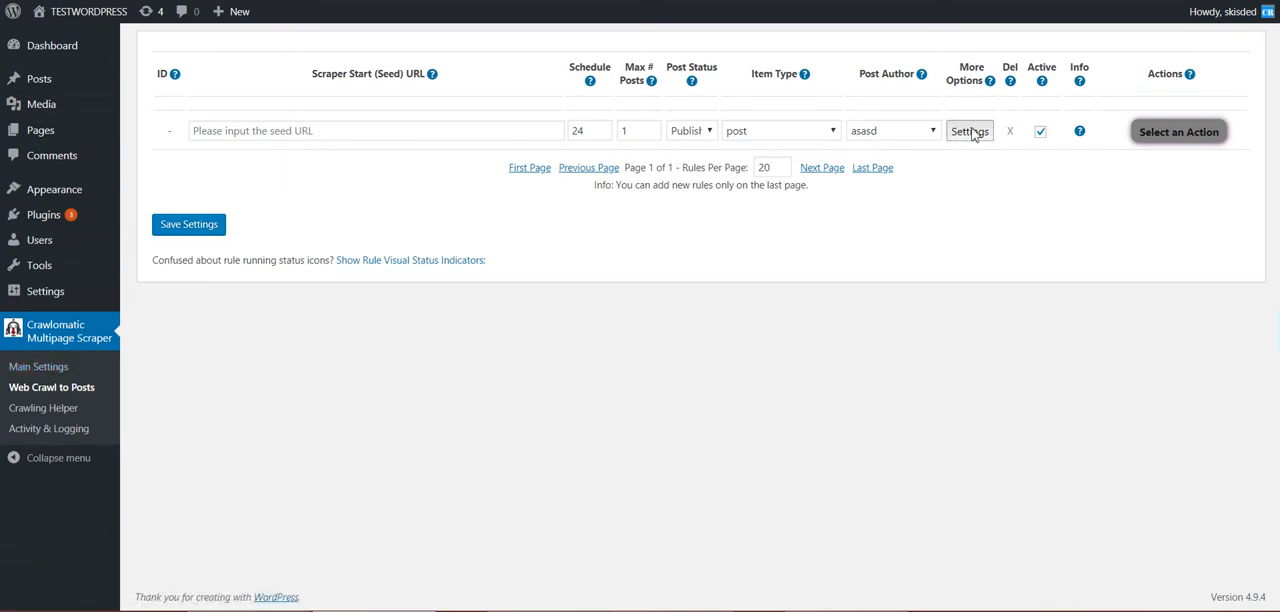
Review the New Rule Advanced Settings, highlighting the seed page Pagination query options.
left_click(968, 132)
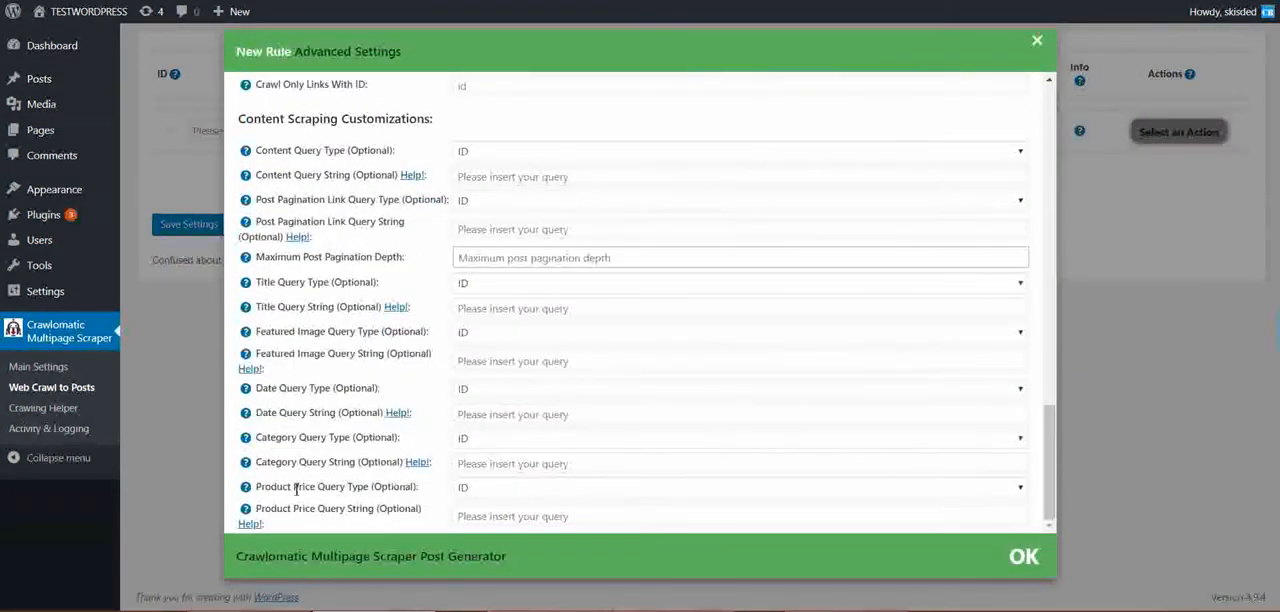
double_click(336, 486)
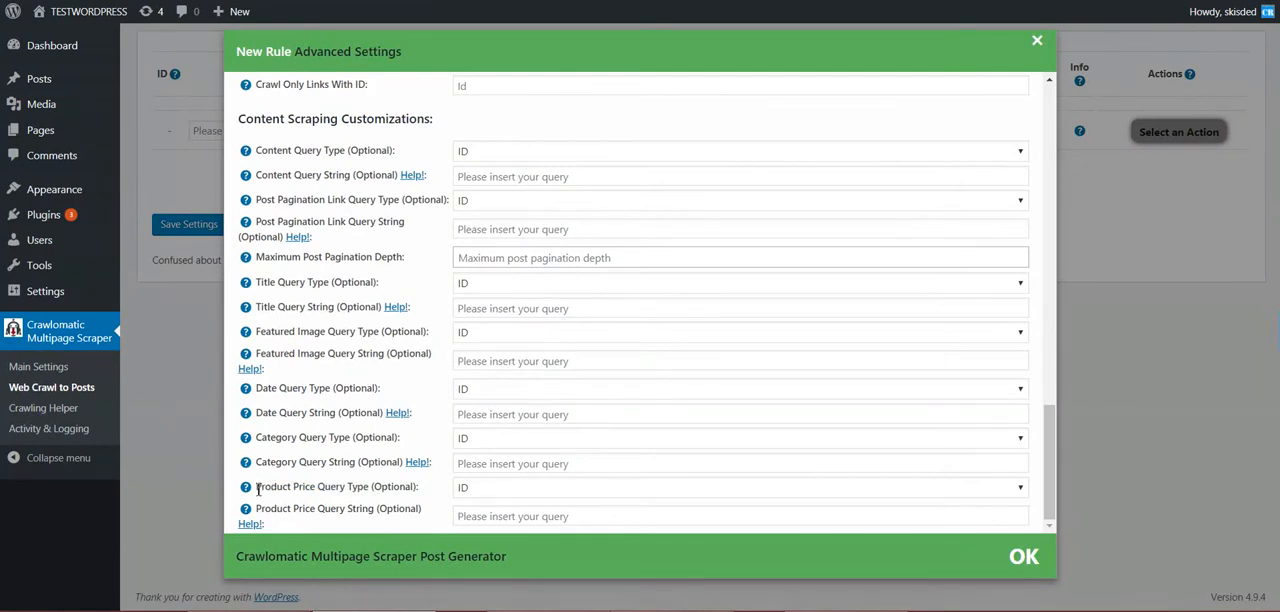
double_click(278, 508)
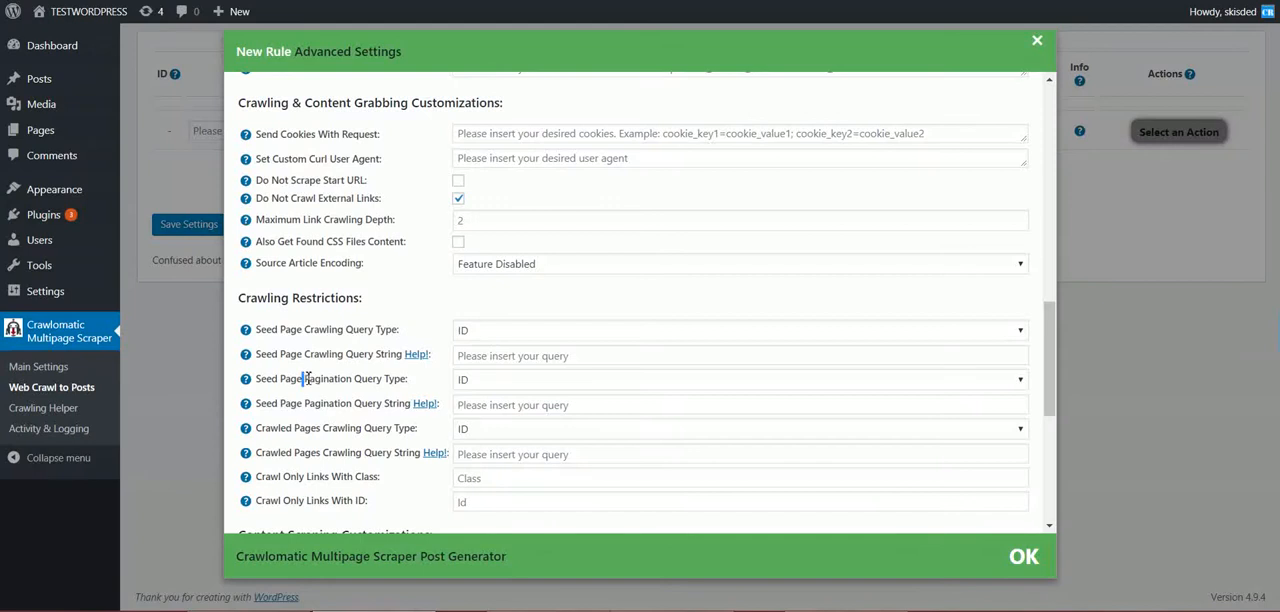
double_click(332, 378)
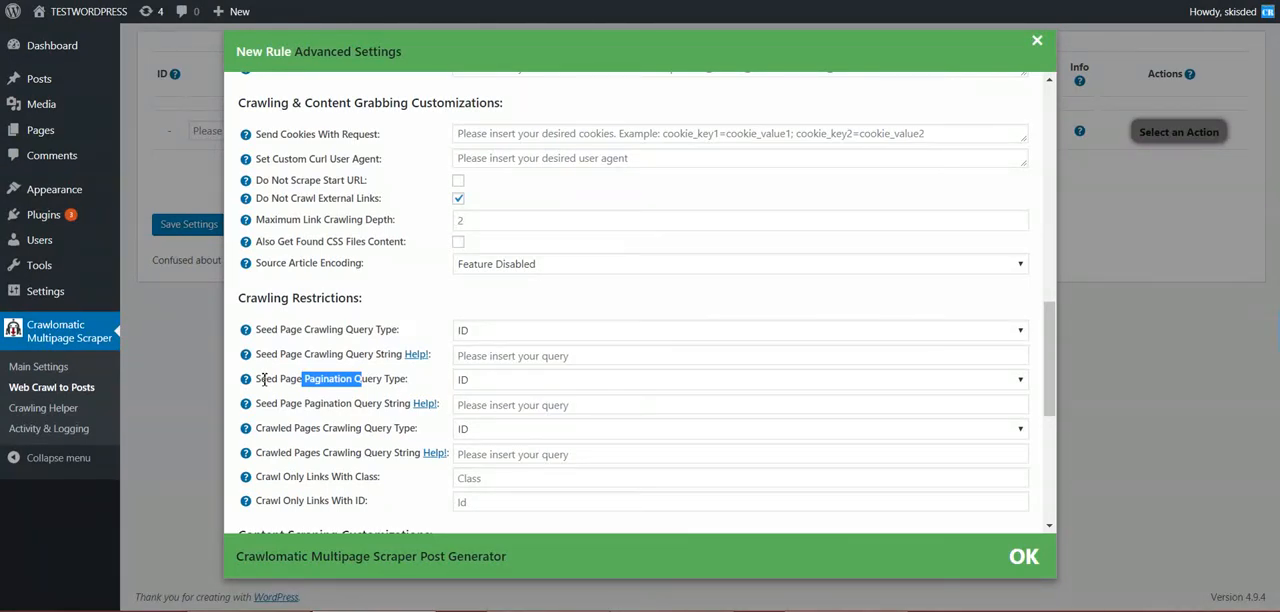
mouse_move(268, 400)
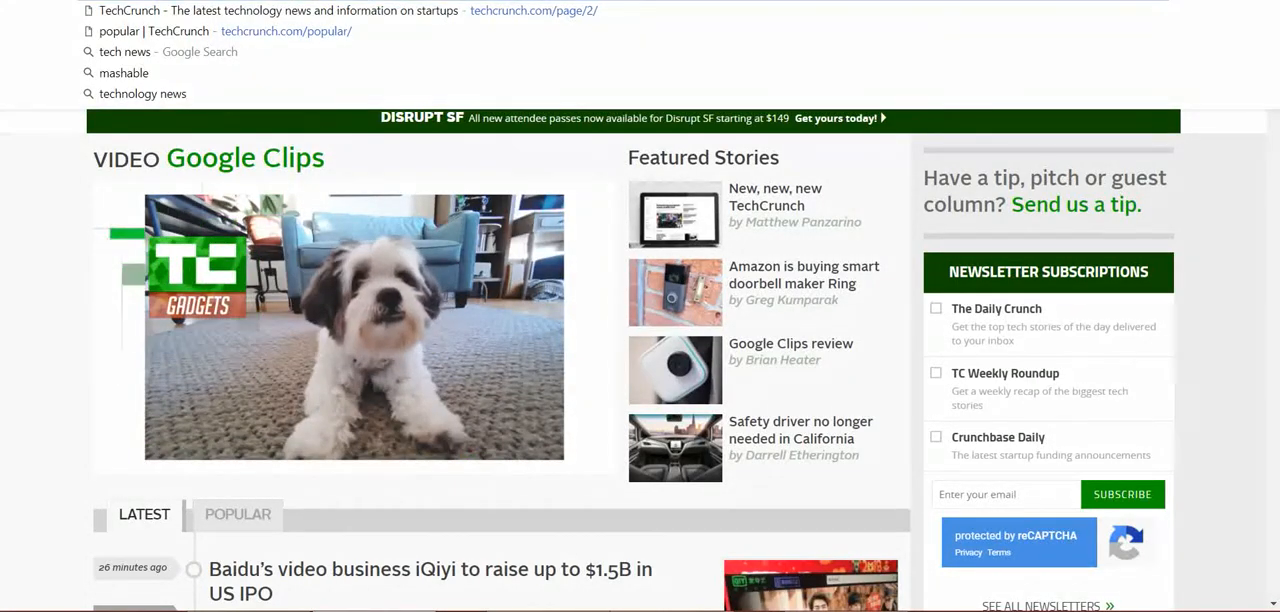
Go to TechCrunch's Personnel category page from an article's category tag.
scroll("down", 3)
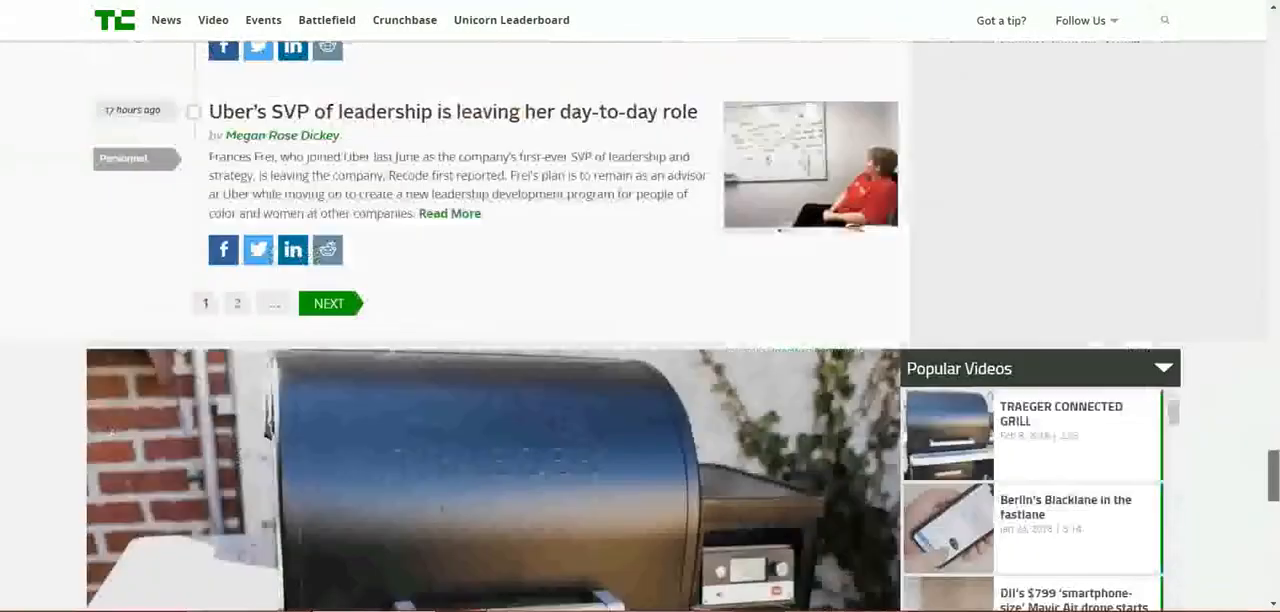
scroll("up", 3)
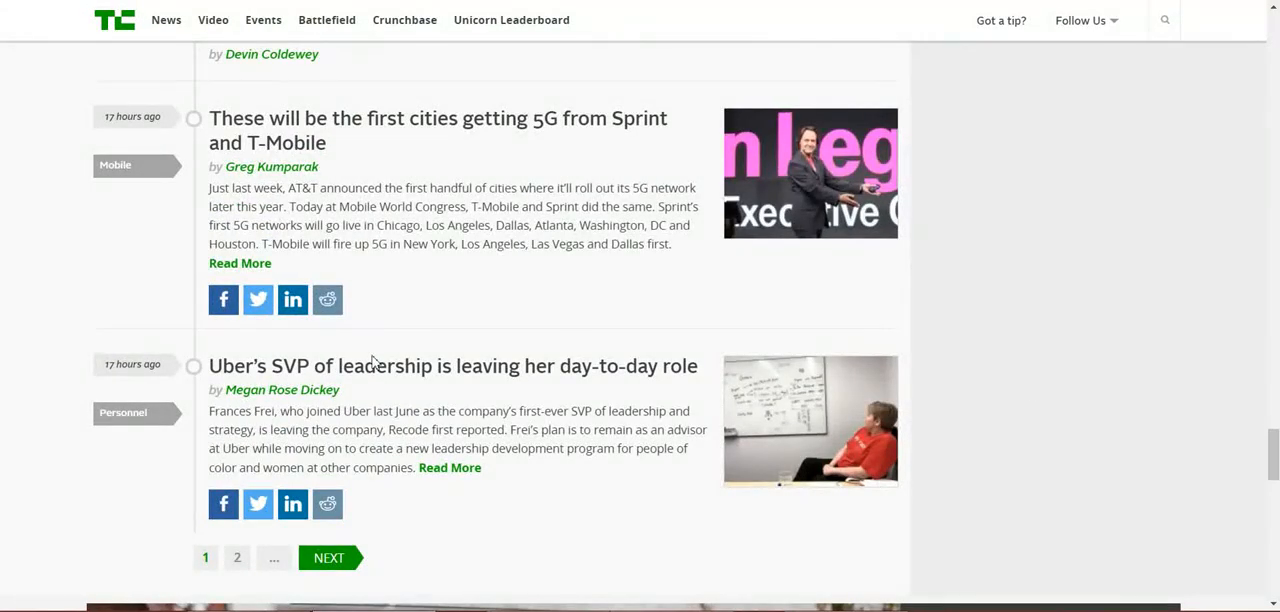
mouse_move(124, 412)
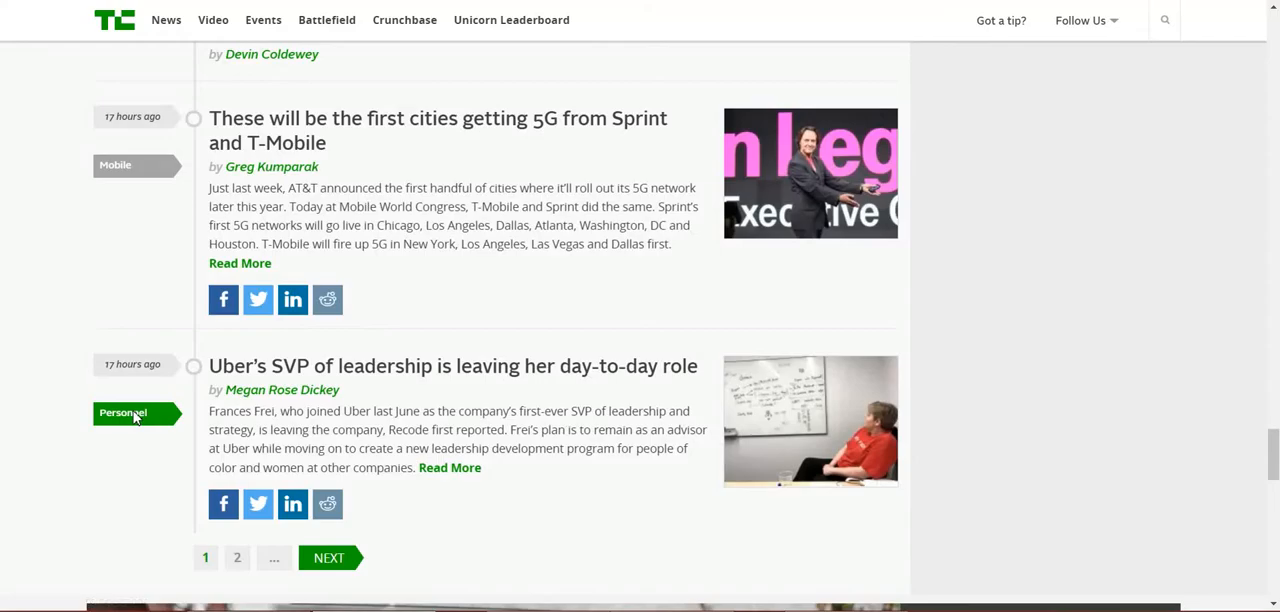
left_click(124, 412)
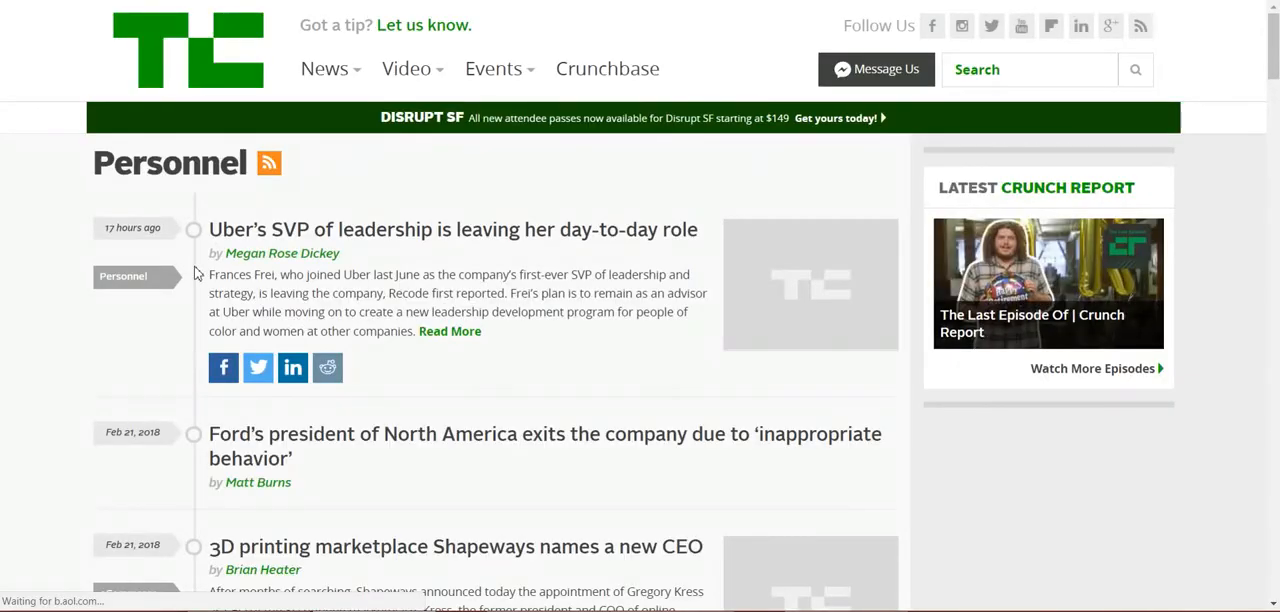
Scroll through the Personnel article listing down to its bottom.
scroll("down", 3)
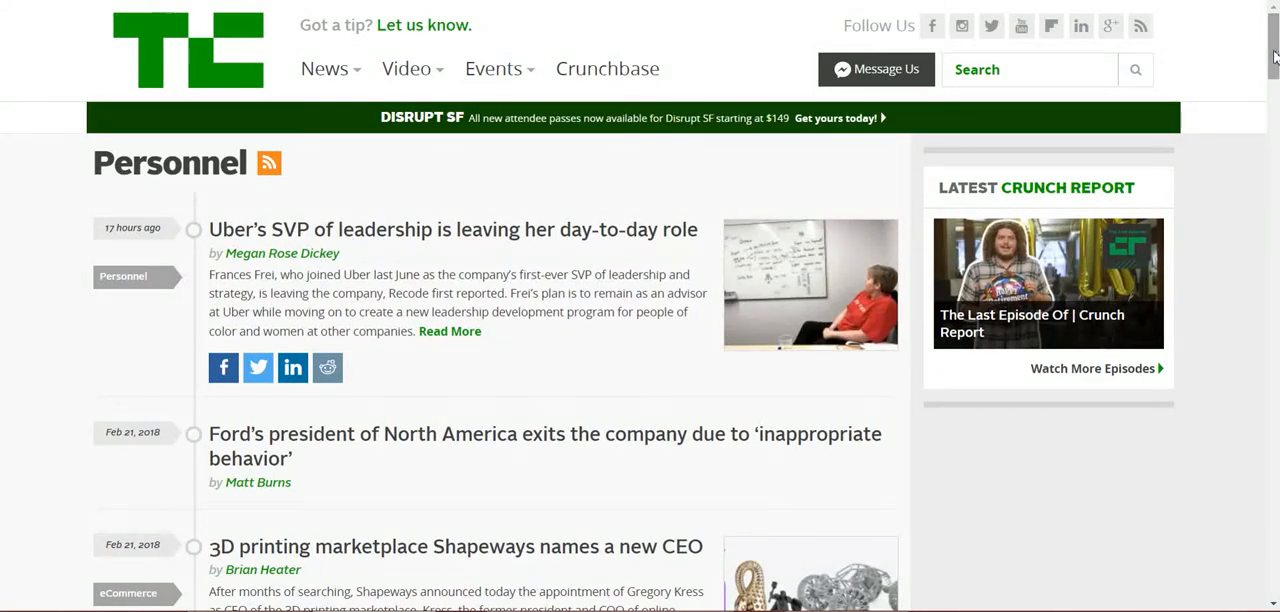
scroll("down", 3)
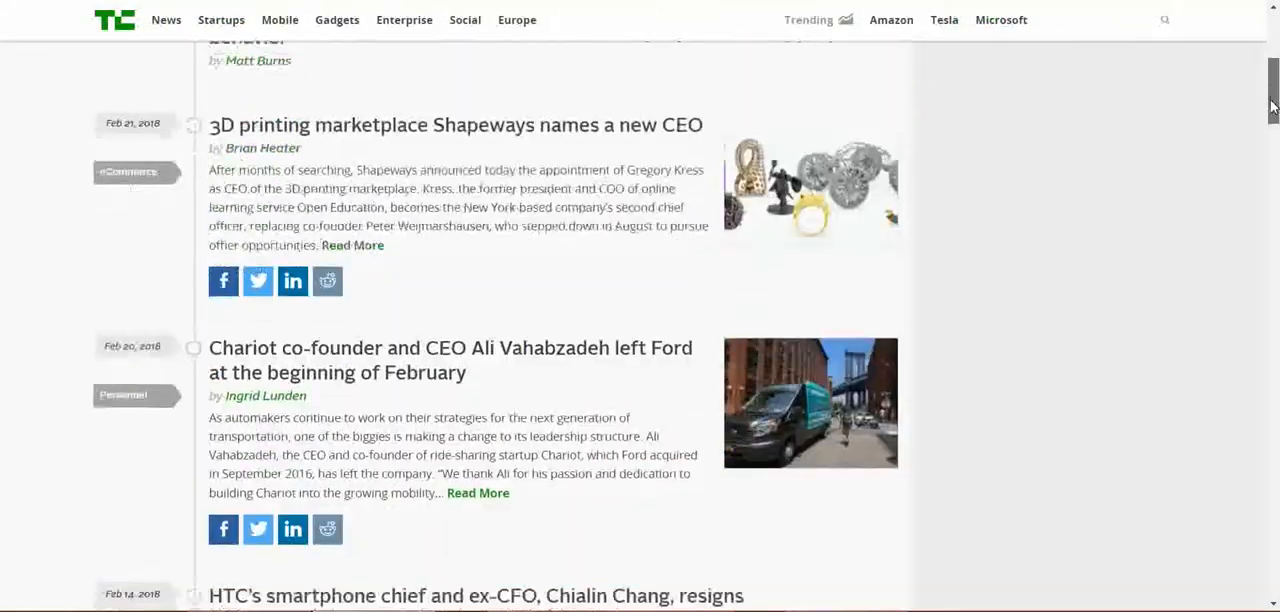
scroll("down", 3)
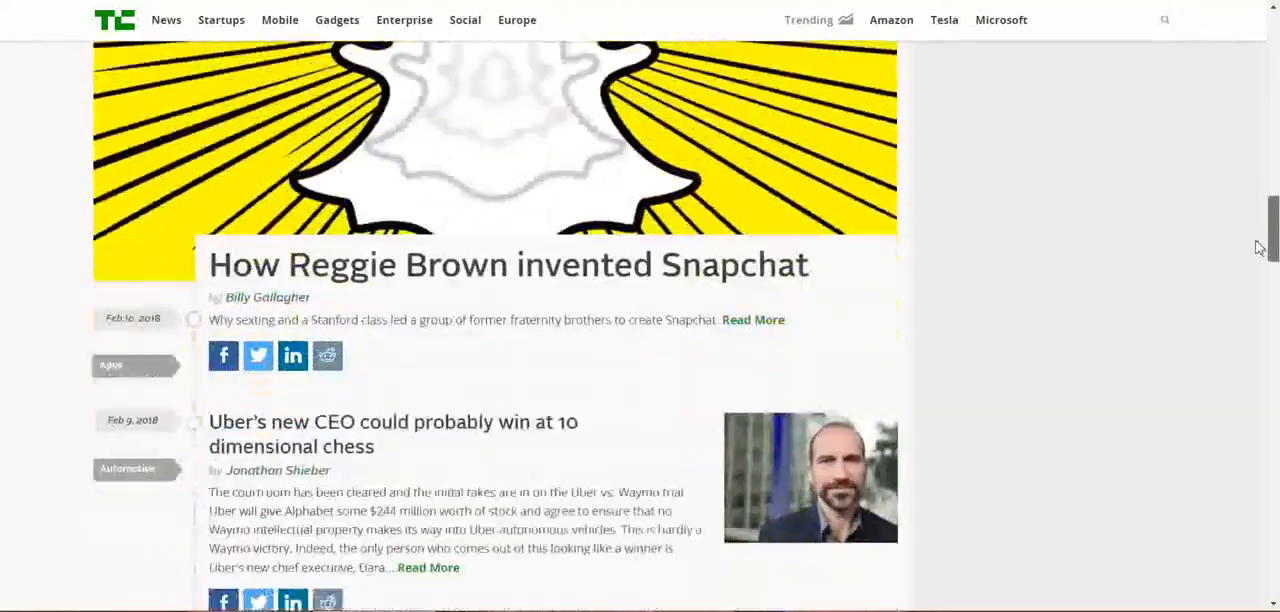
scroll("down", 3)
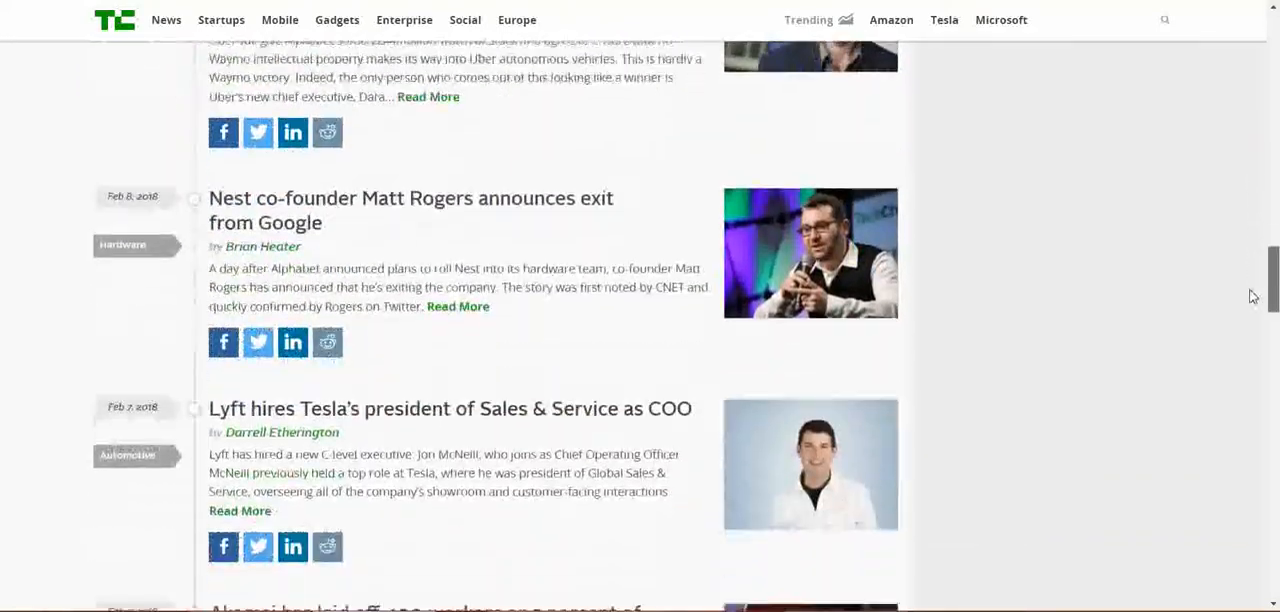
scroll("down", 3)
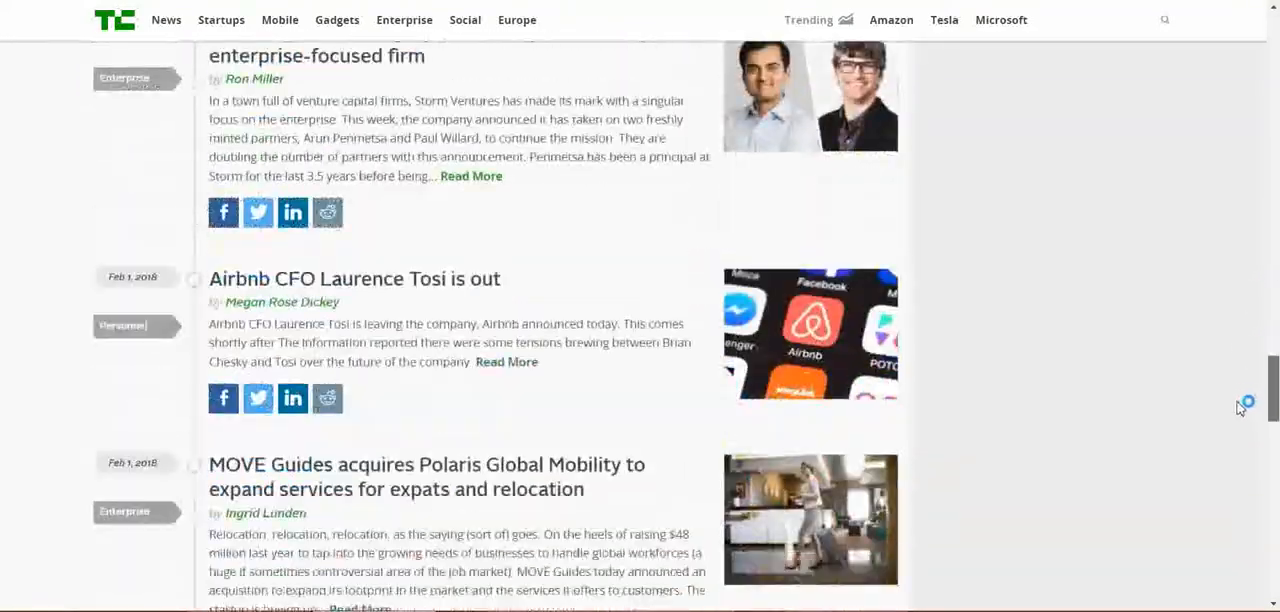
scroll("down", 3)
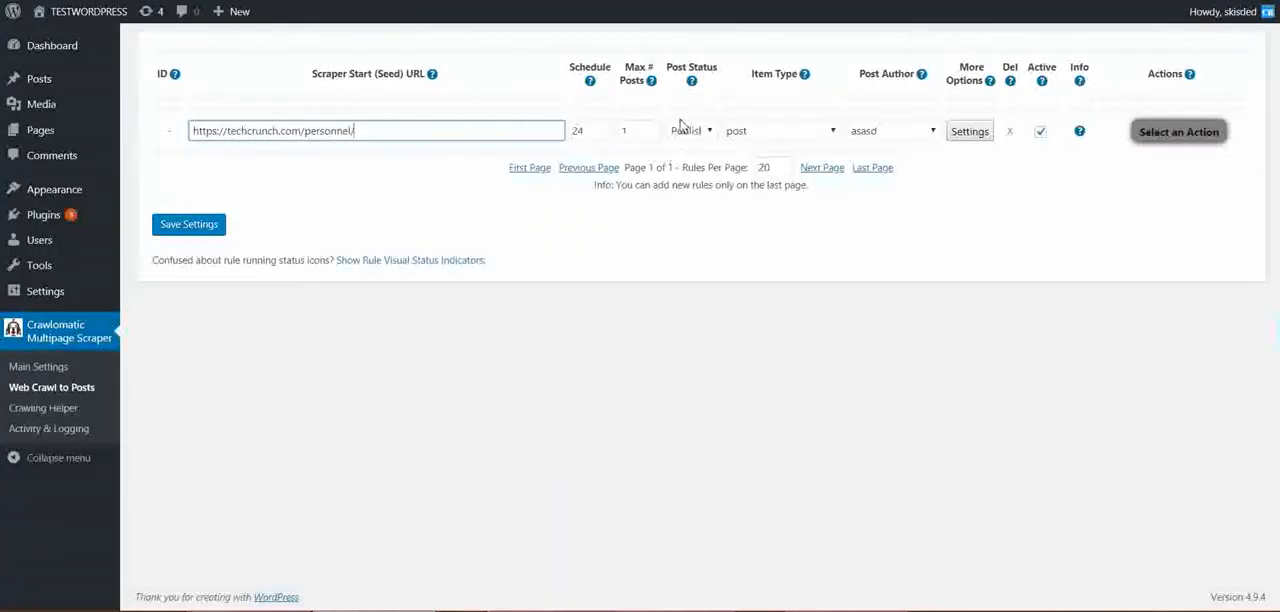
left_click(636, 130)
type("25")
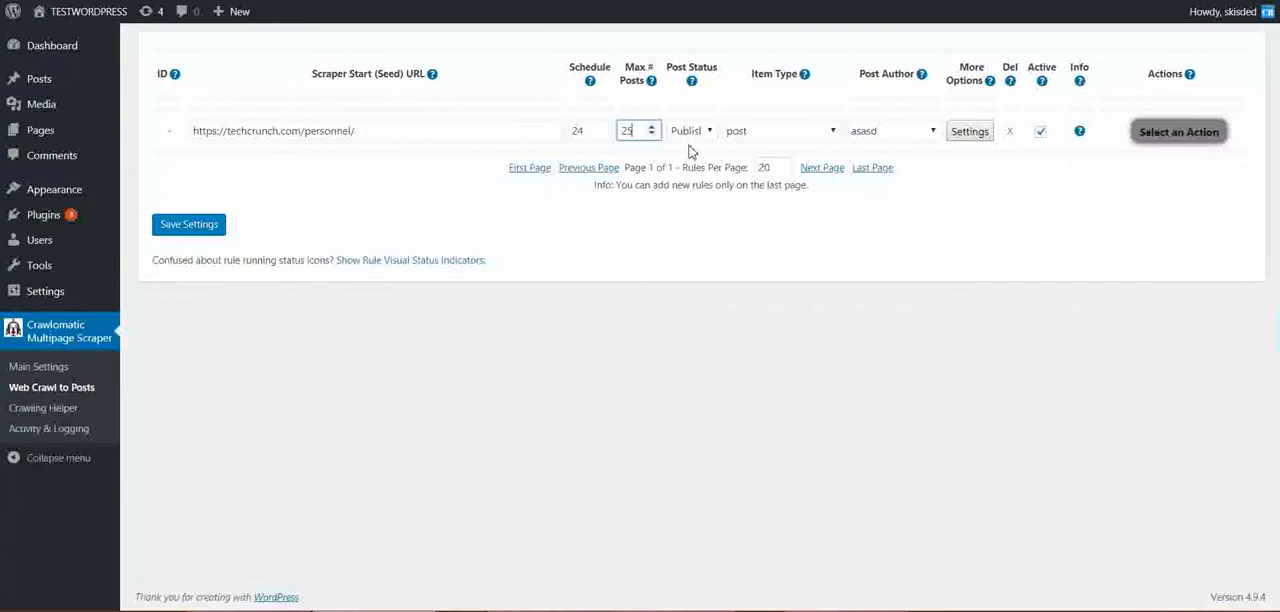
left_click(968, 132)
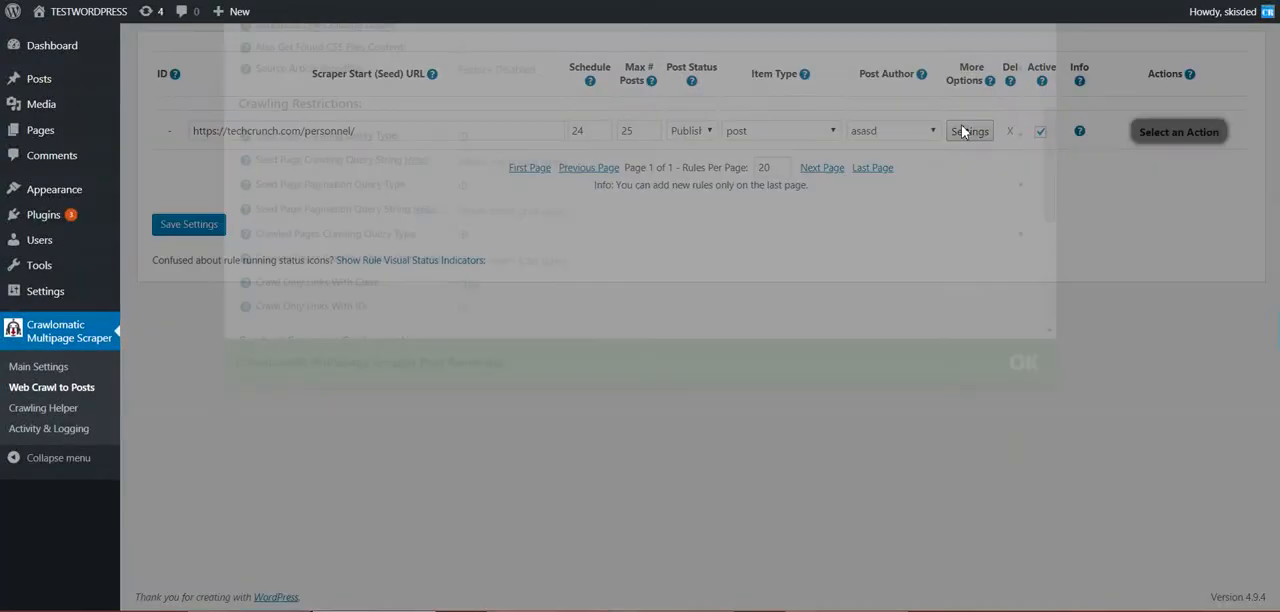
Enable 'Do Not Scrape Start URL' in the rule's advanced settings.
left_click(968, 132)
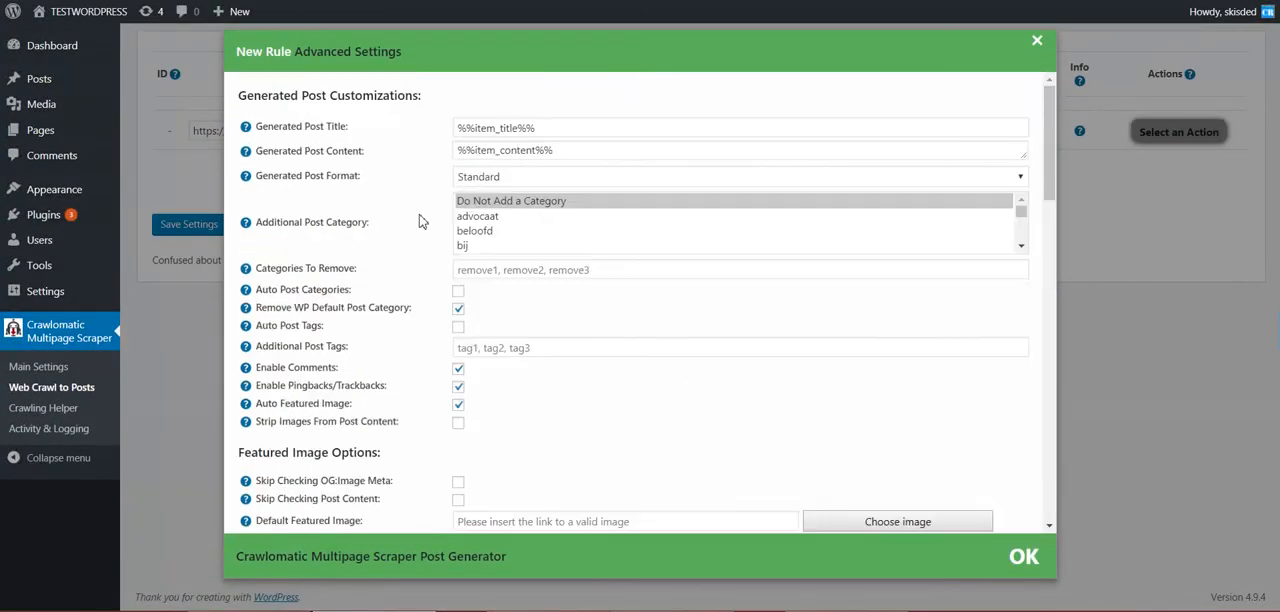
scroll("down", 3)
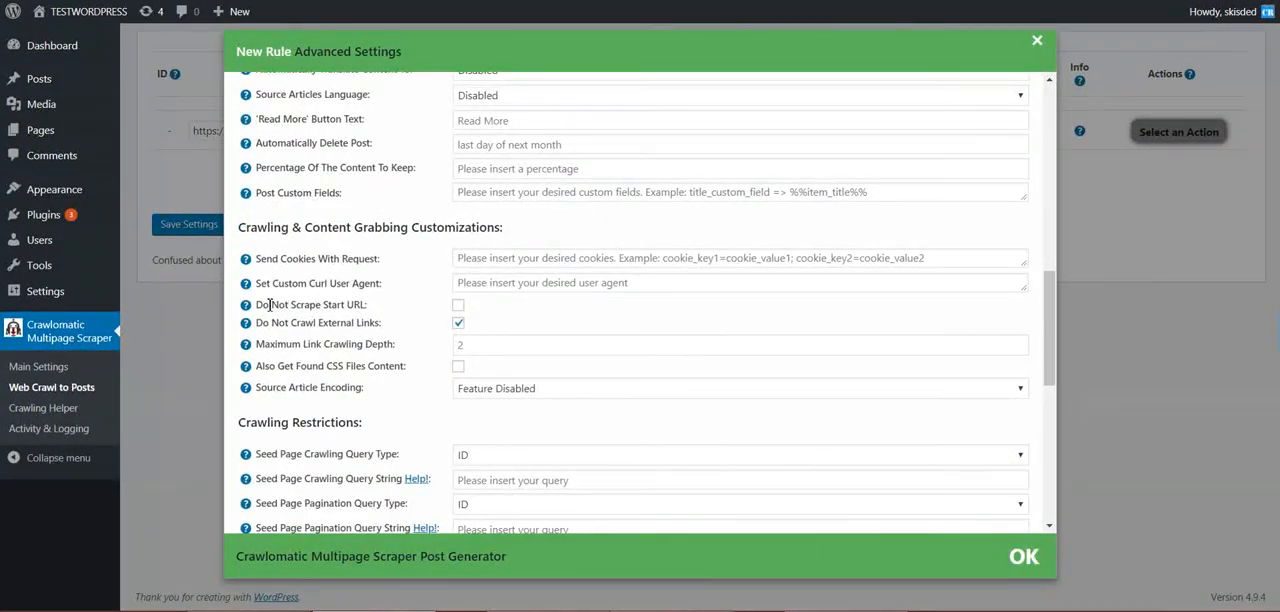
left_click(458, 322)
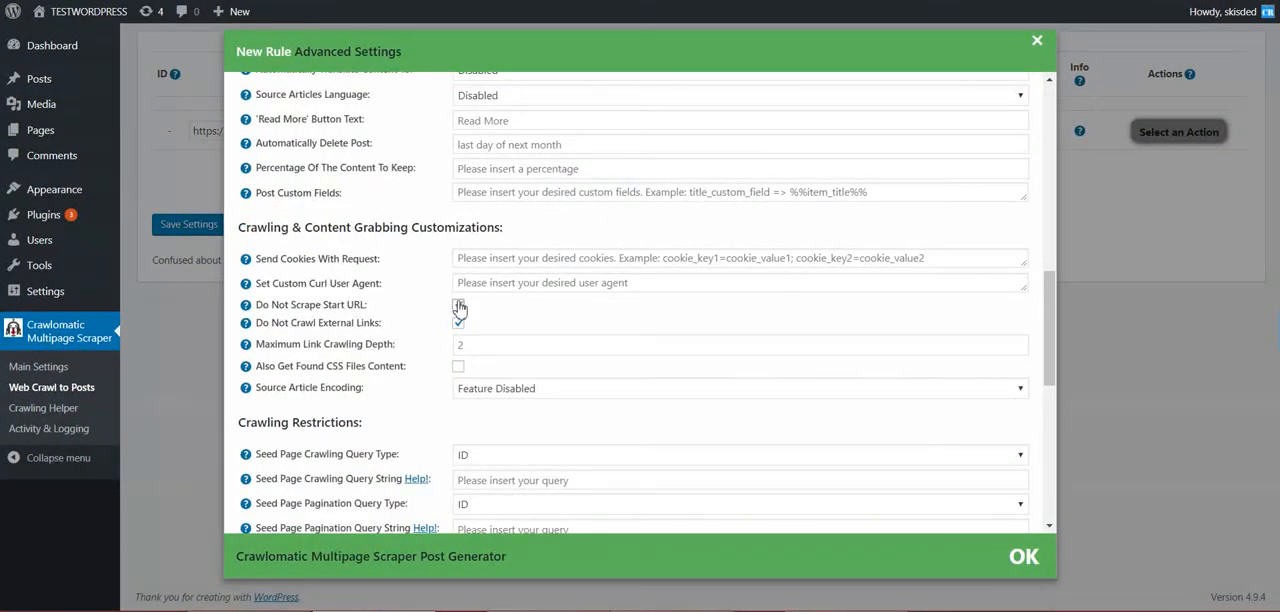
left_click(458, 304)
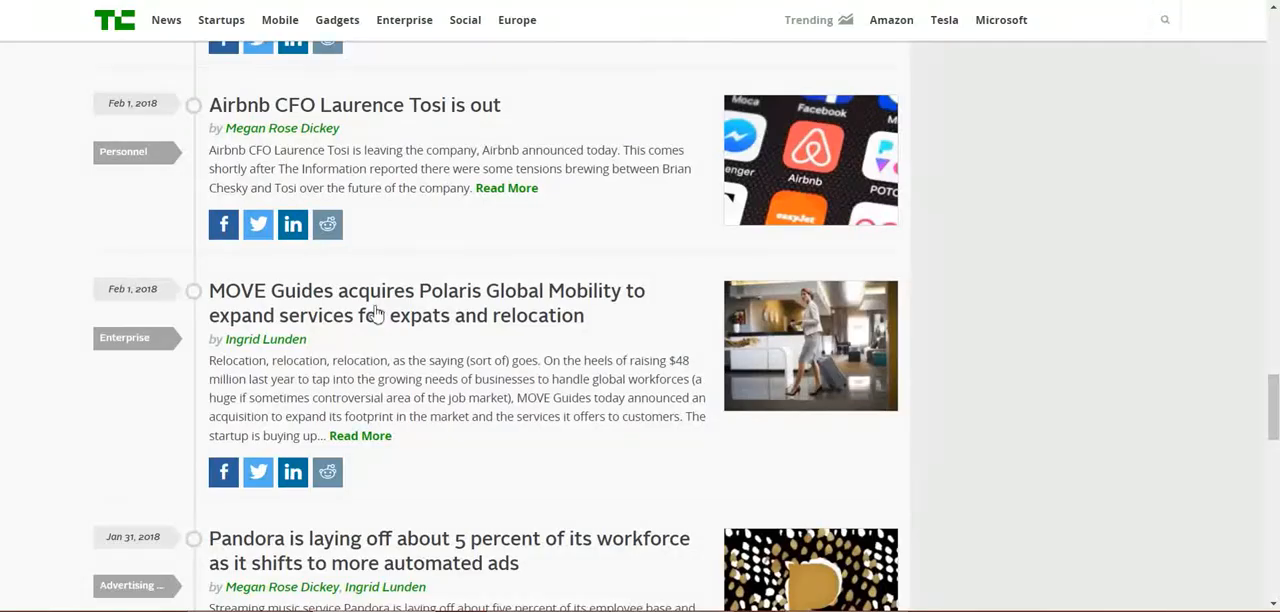
Scroll down through the crawling restrictions to the seed page query options.
scroll("down", 3)
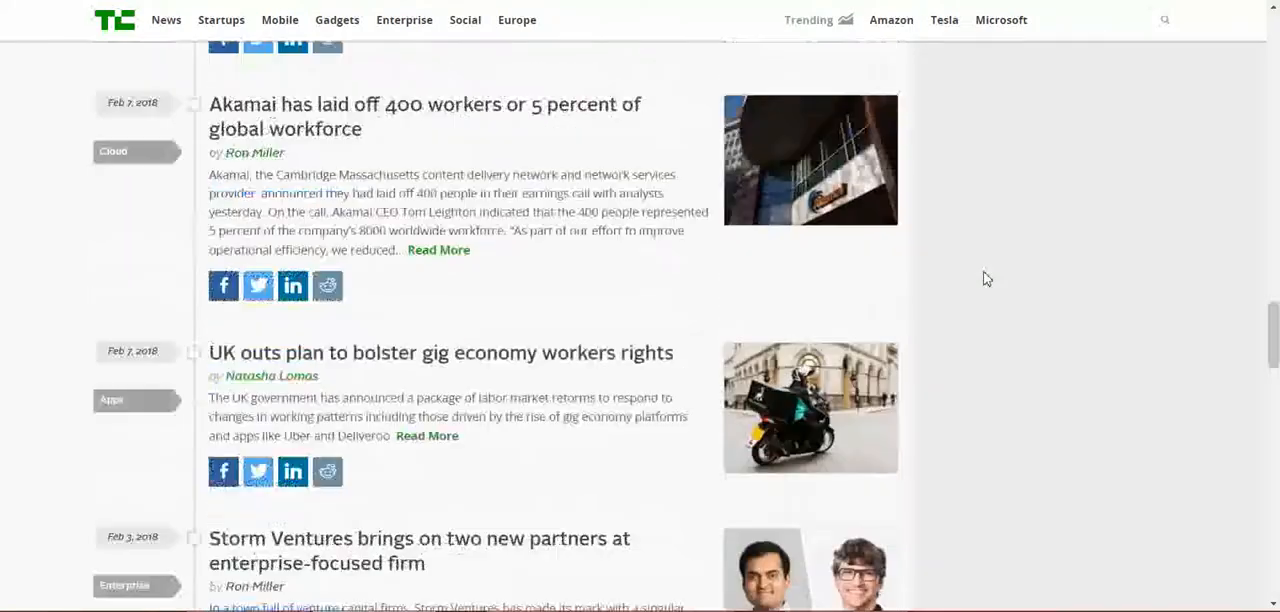
scroll("down", 3)
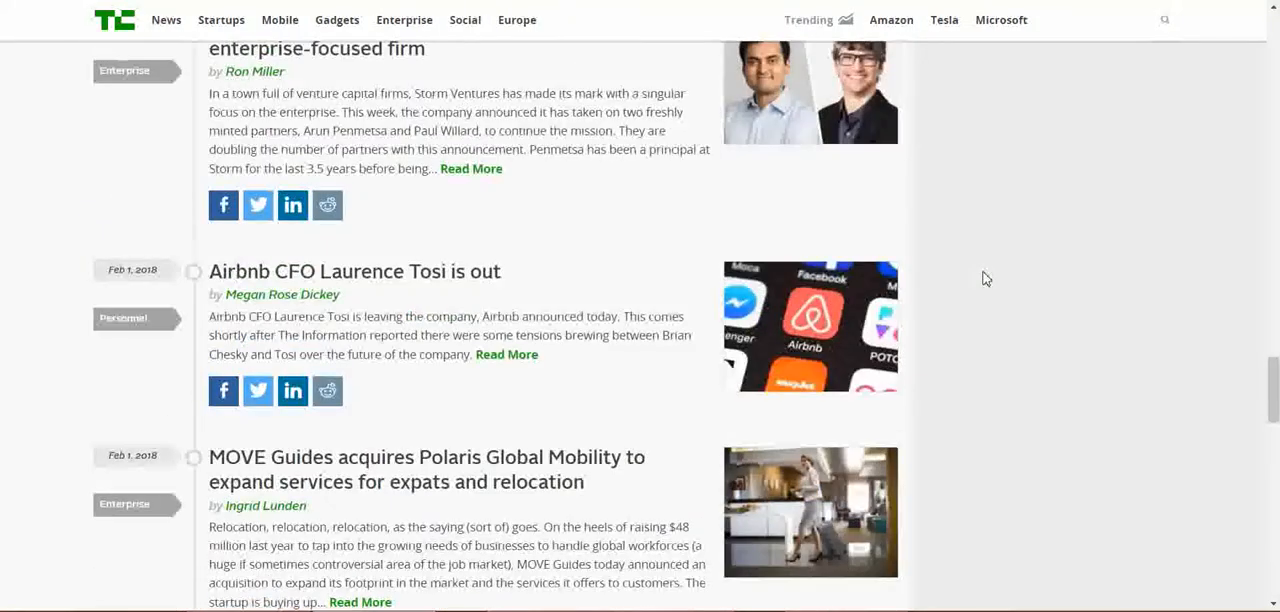
scroll("down", 3)
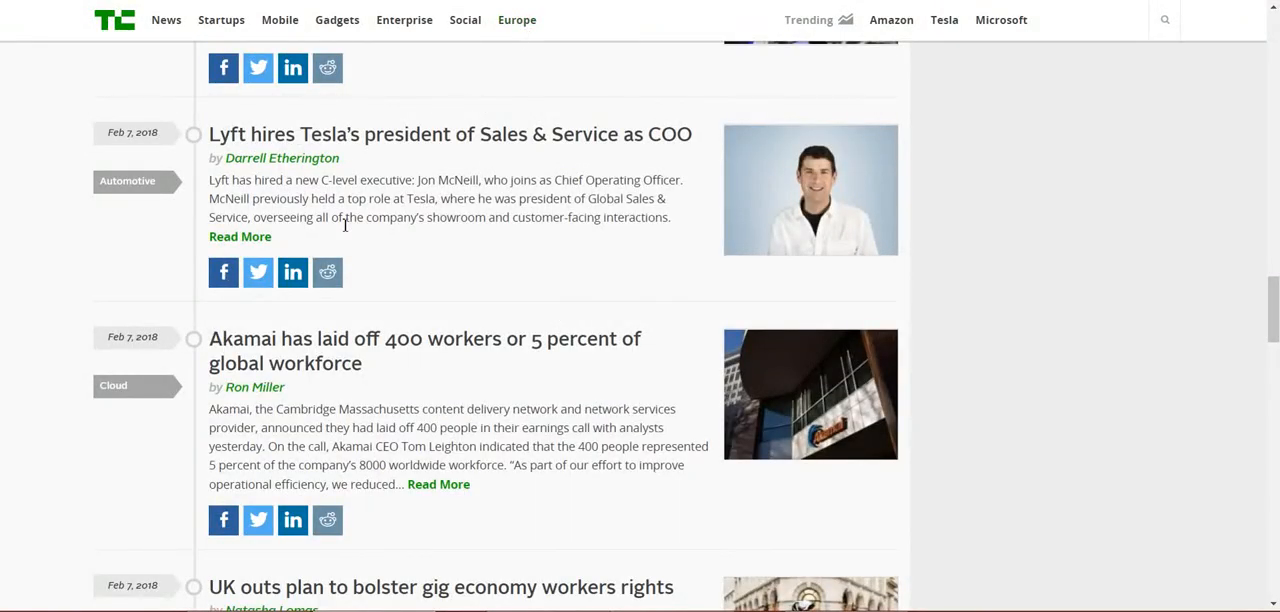
mouse_move(484, 172)
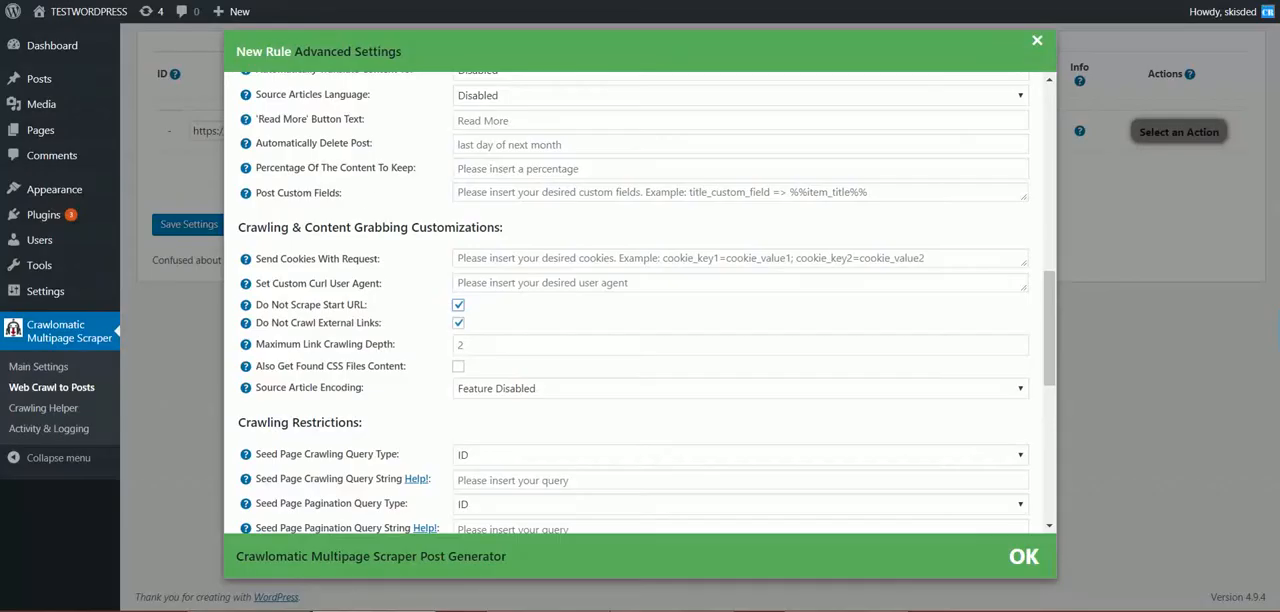
scroll("down", 3)
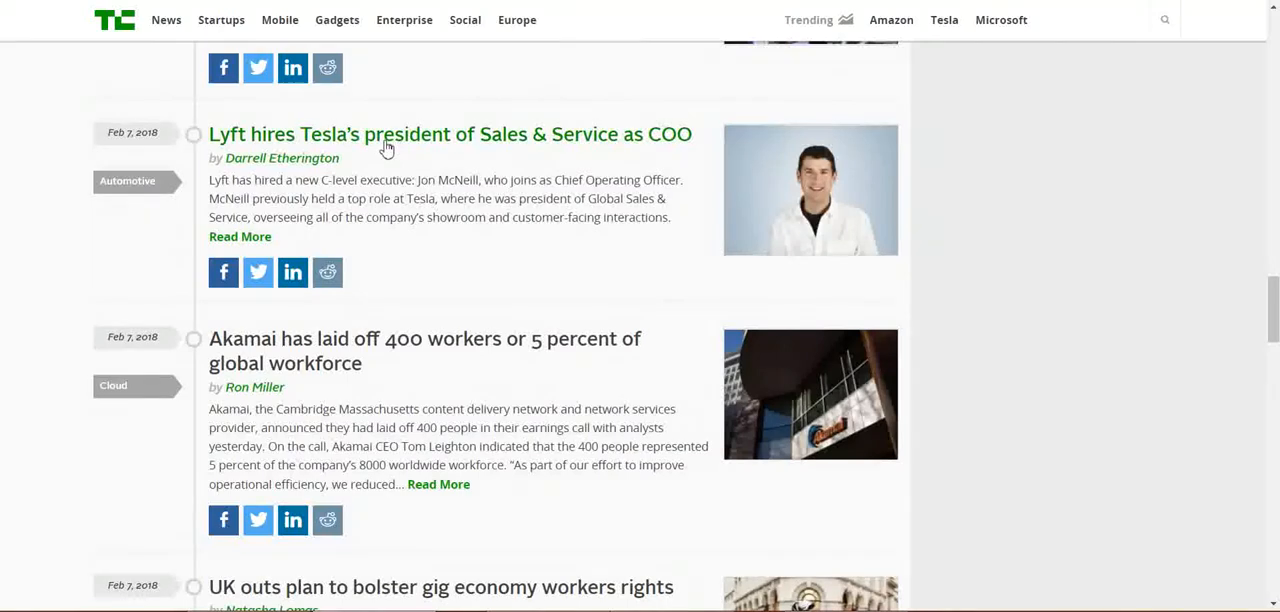
Inspect a listed post's title in DevTools and select its div.block-content container.
right_click(388, 148)
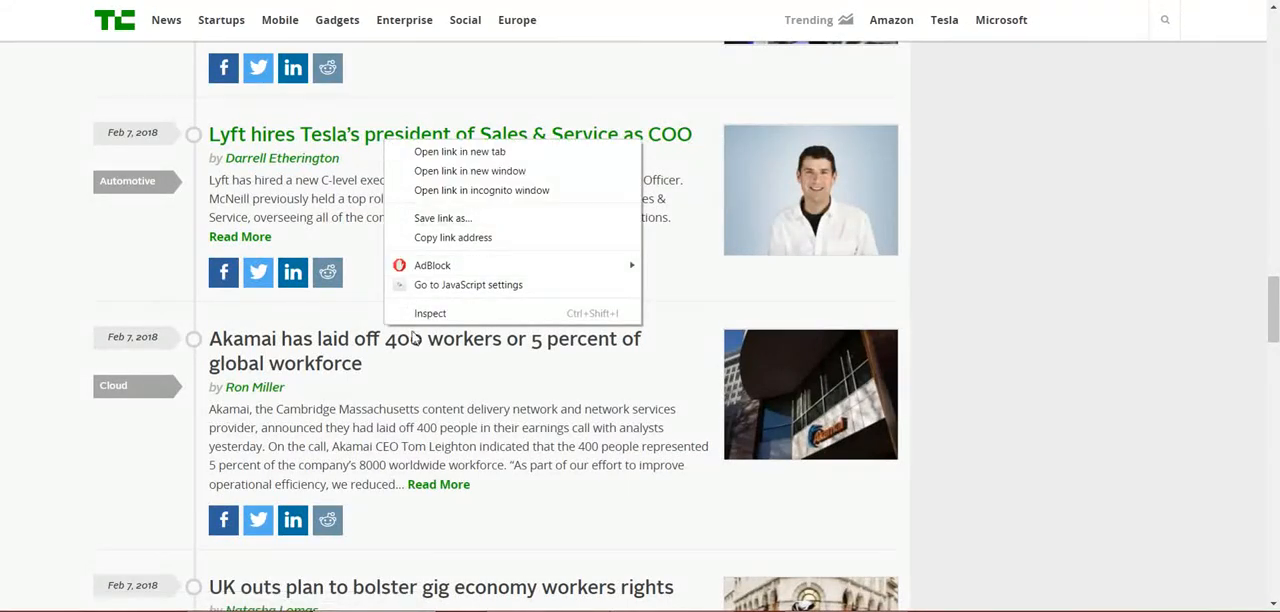
mouse_move(428, 312)
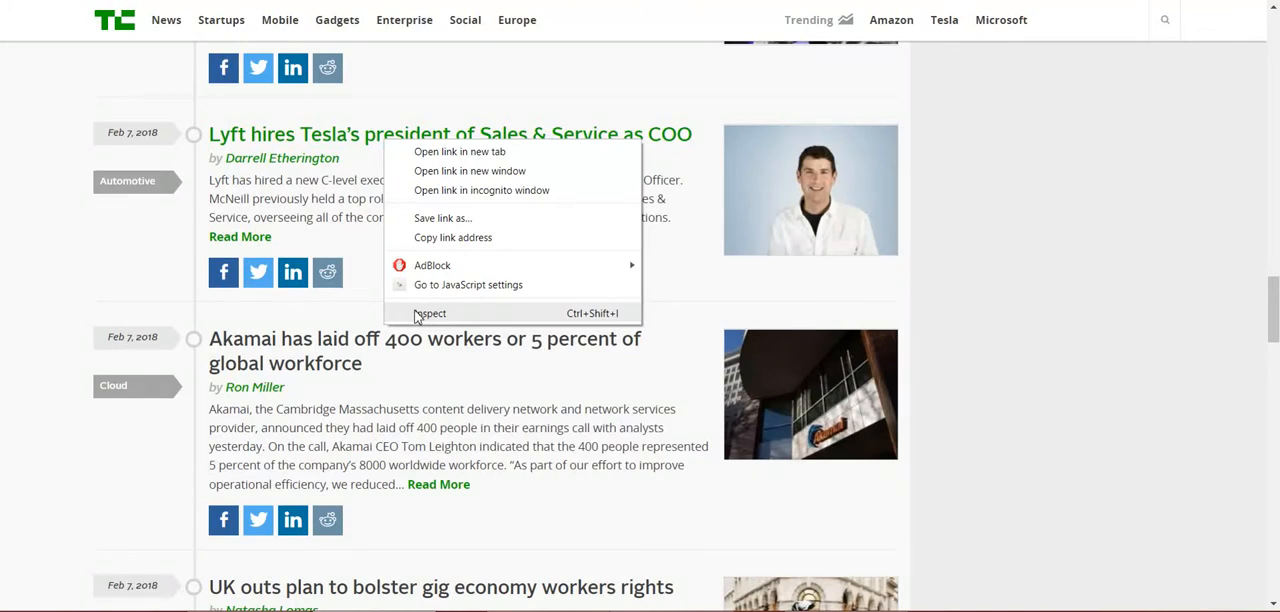
left_click(428, 312)
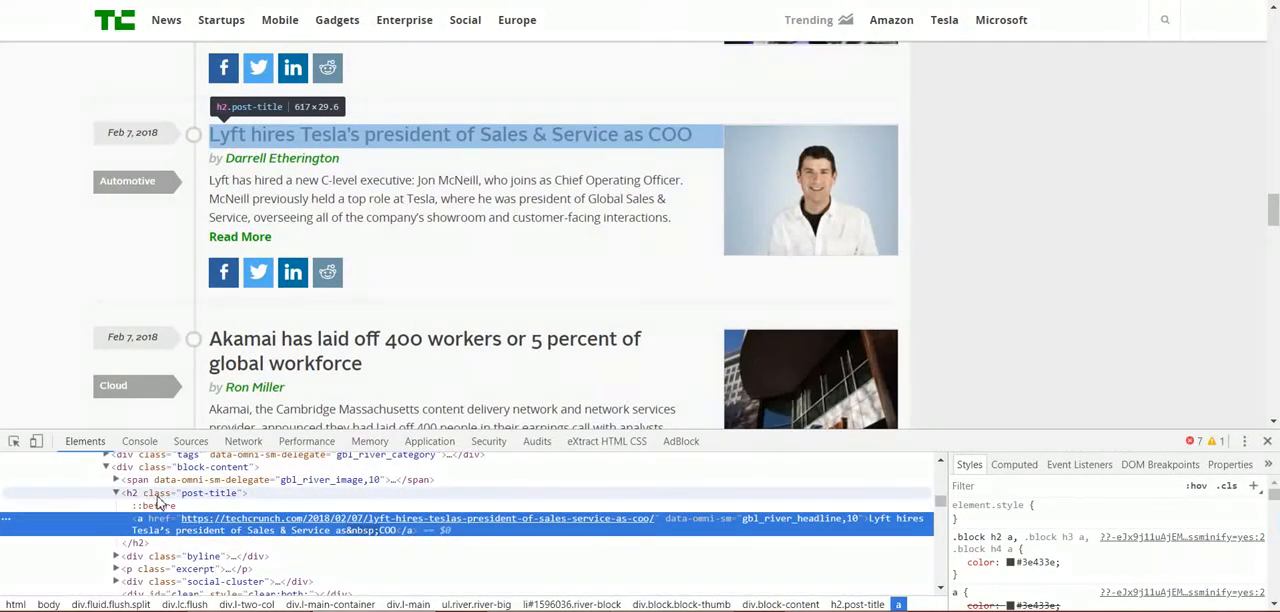
mouse_move(208, 468)
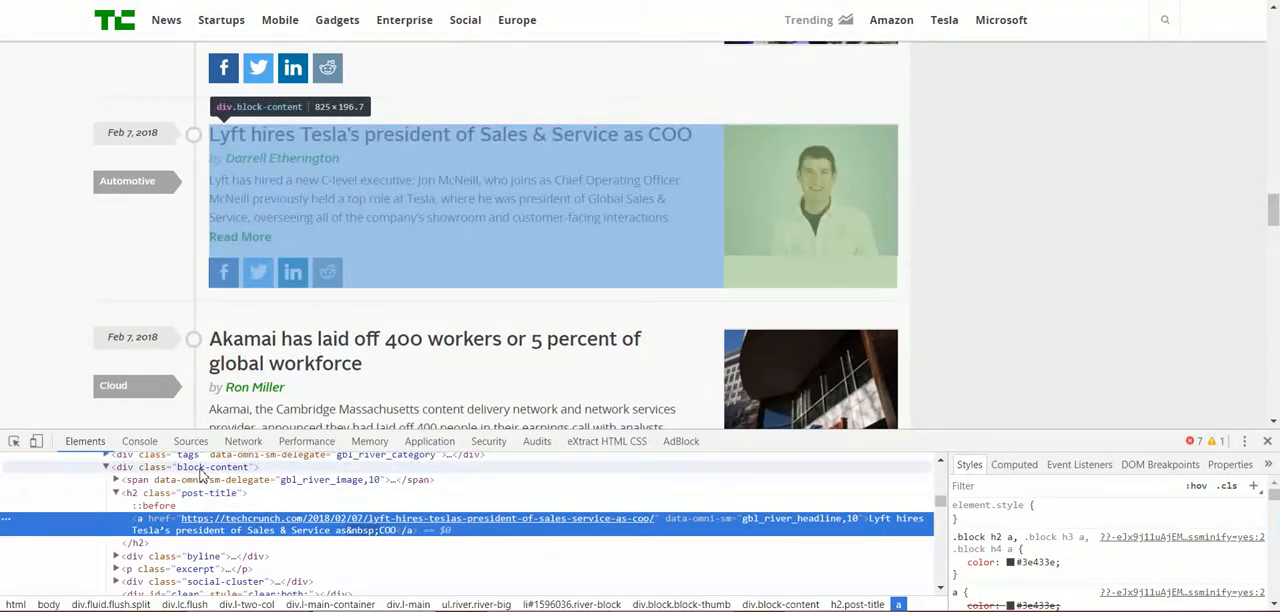
left_click(210, 468)
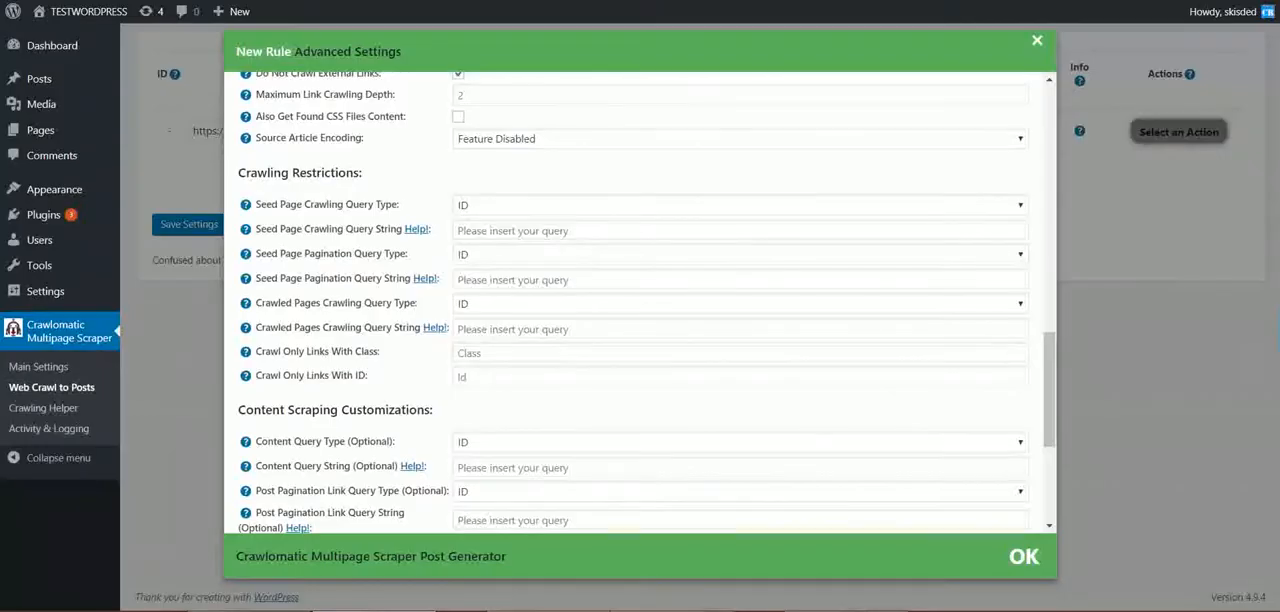
Set Seed Page Crawling Query Type to Class with query string block-content.
left_click(738, 204)
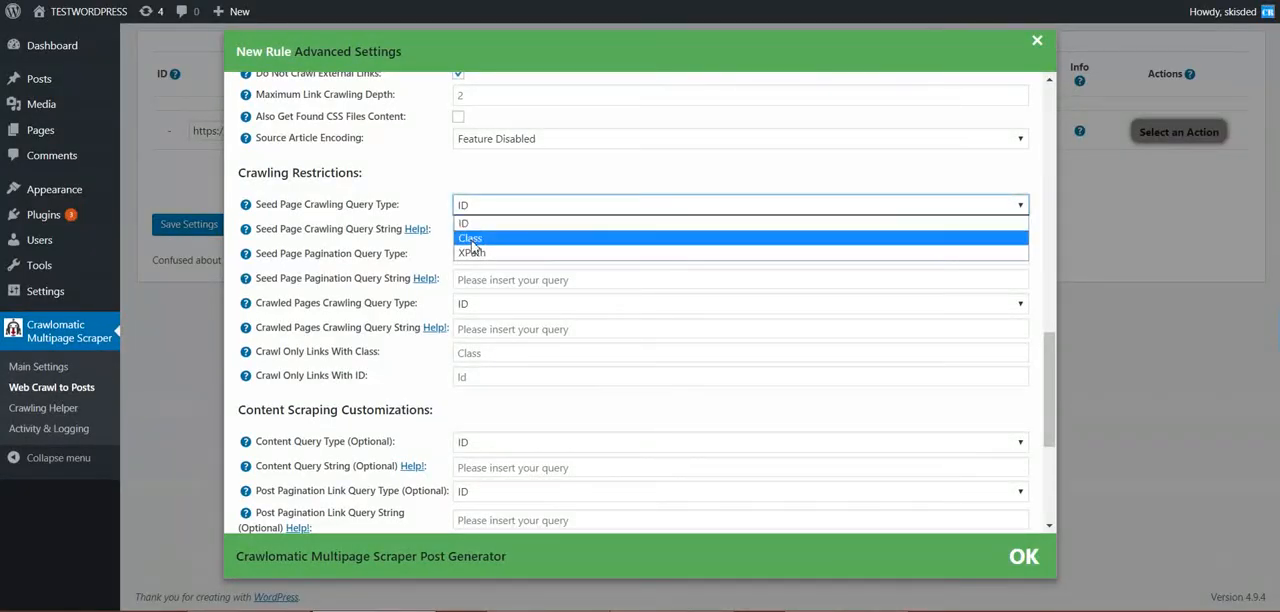
left_click(468, 238)
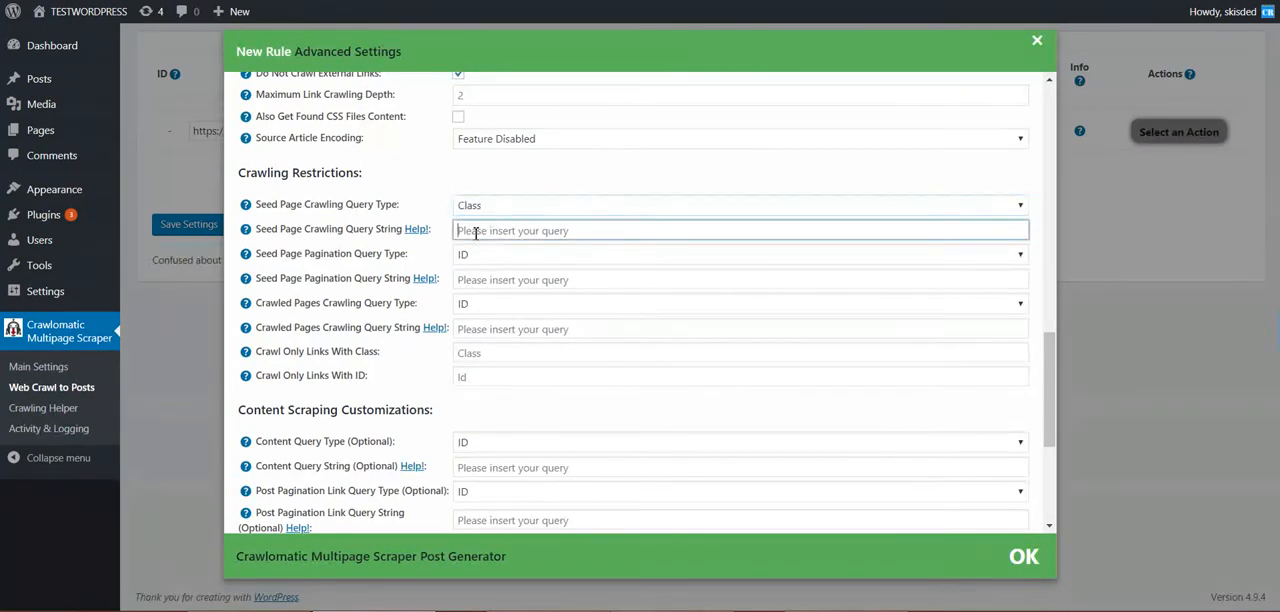
type("block-content")
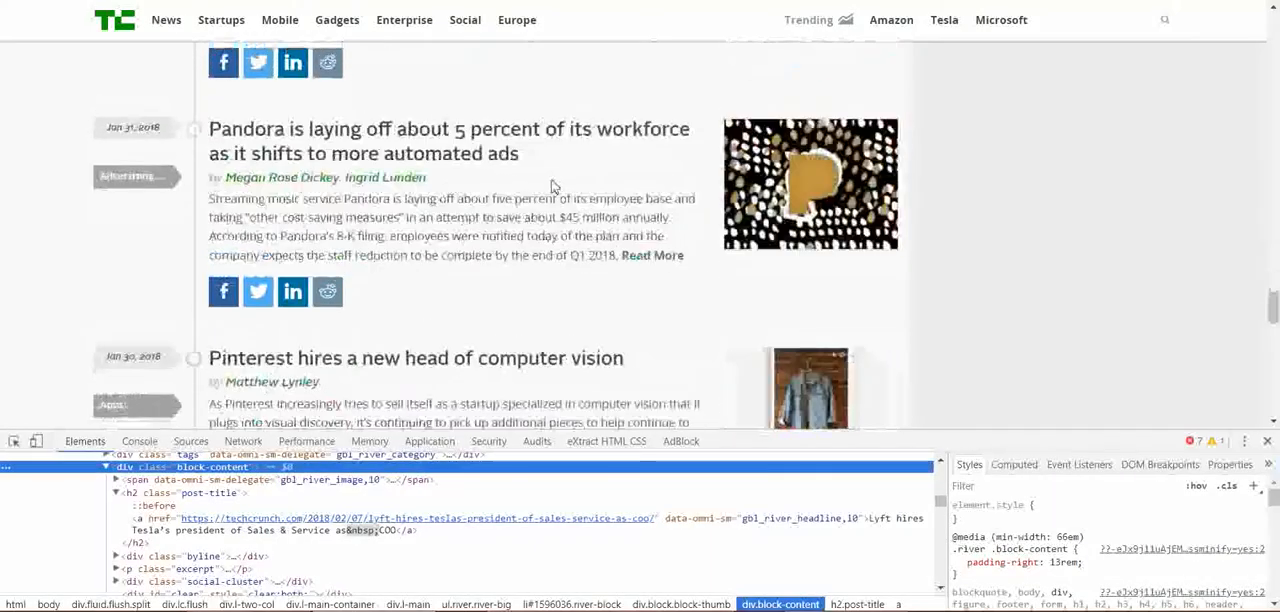
Inspect the NEXT pagination link at the listing's bottom to read its class 'next'.
scroll("down", 3)
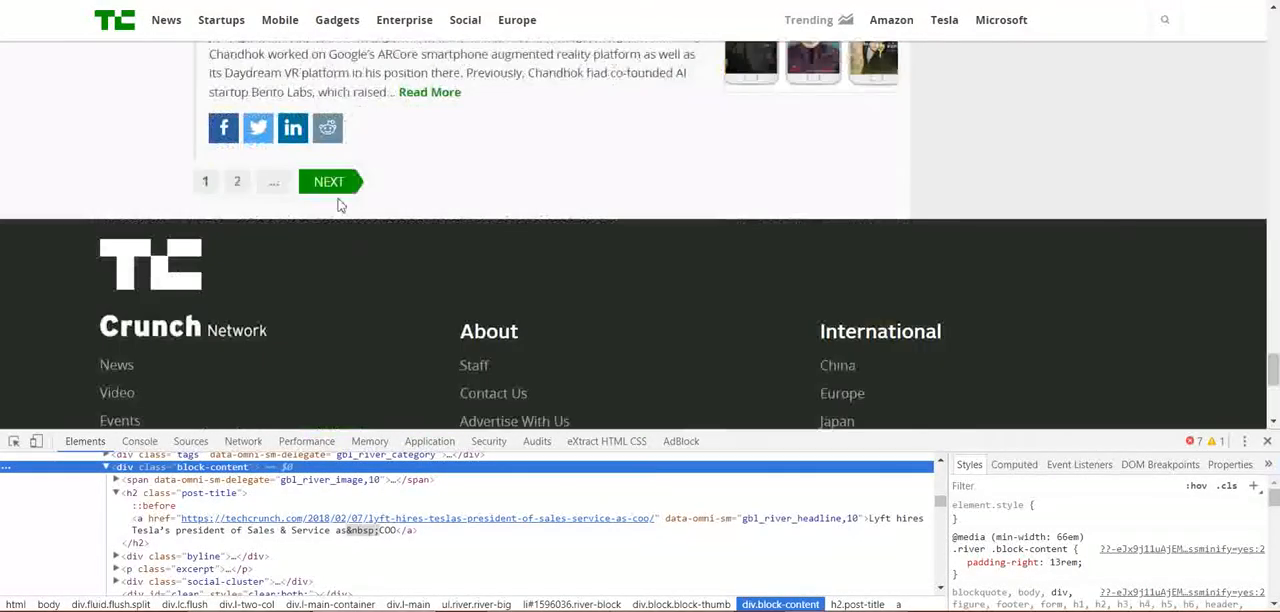
right_click(328, 180)
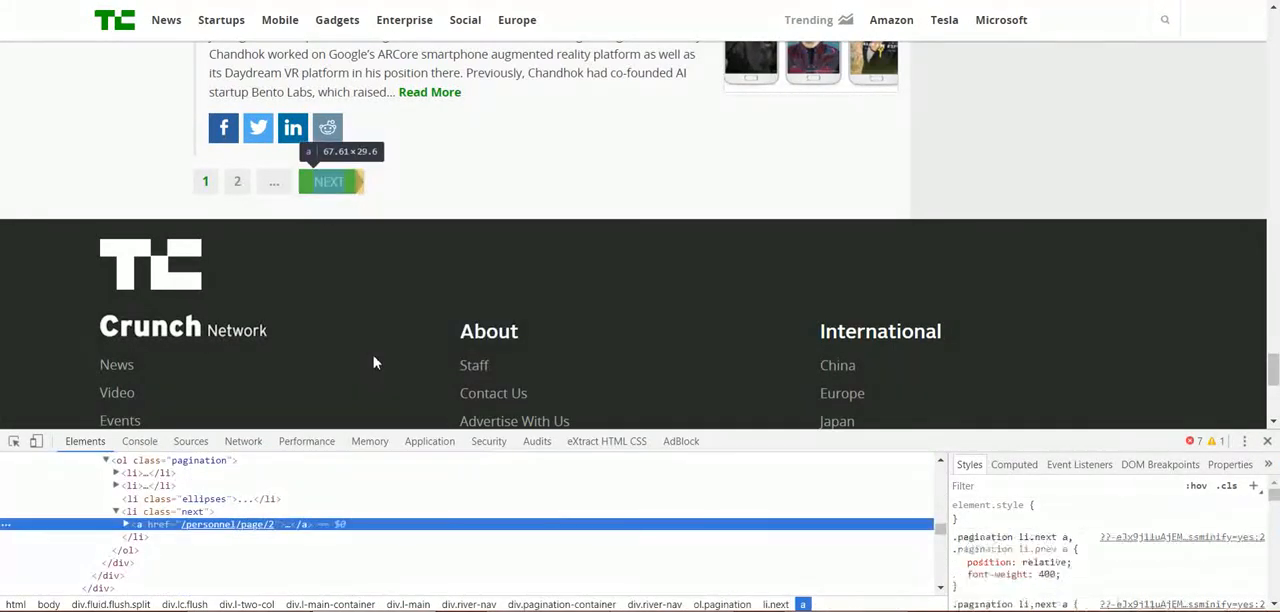
mouse_move(196, 518)
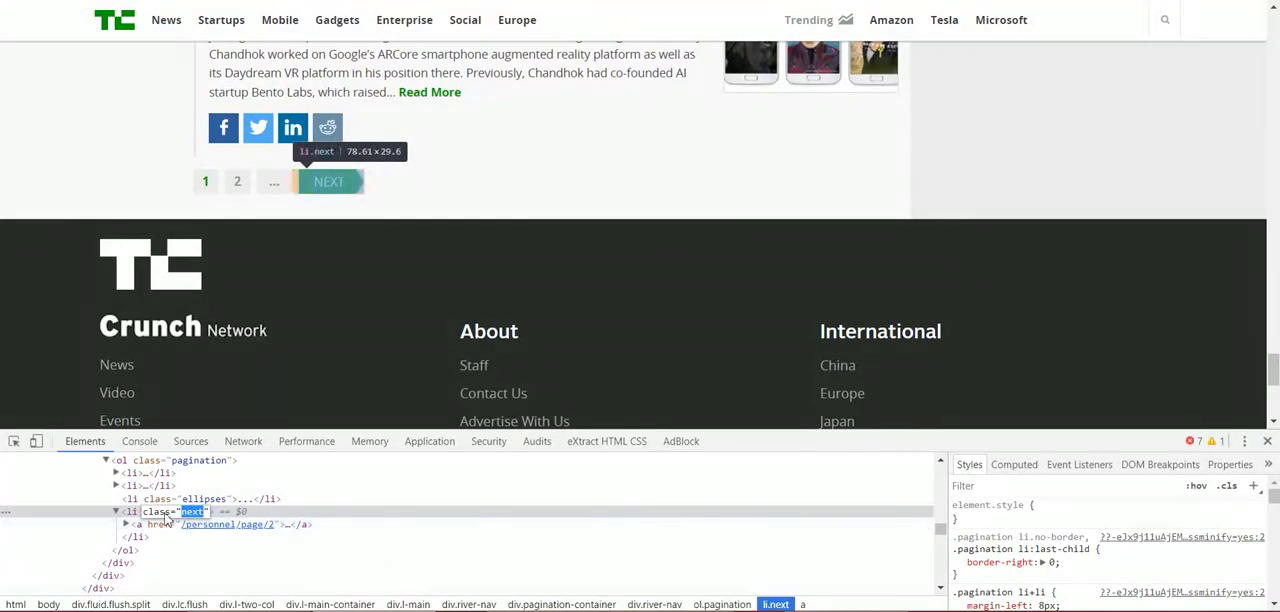
mouse_move(168, 518)
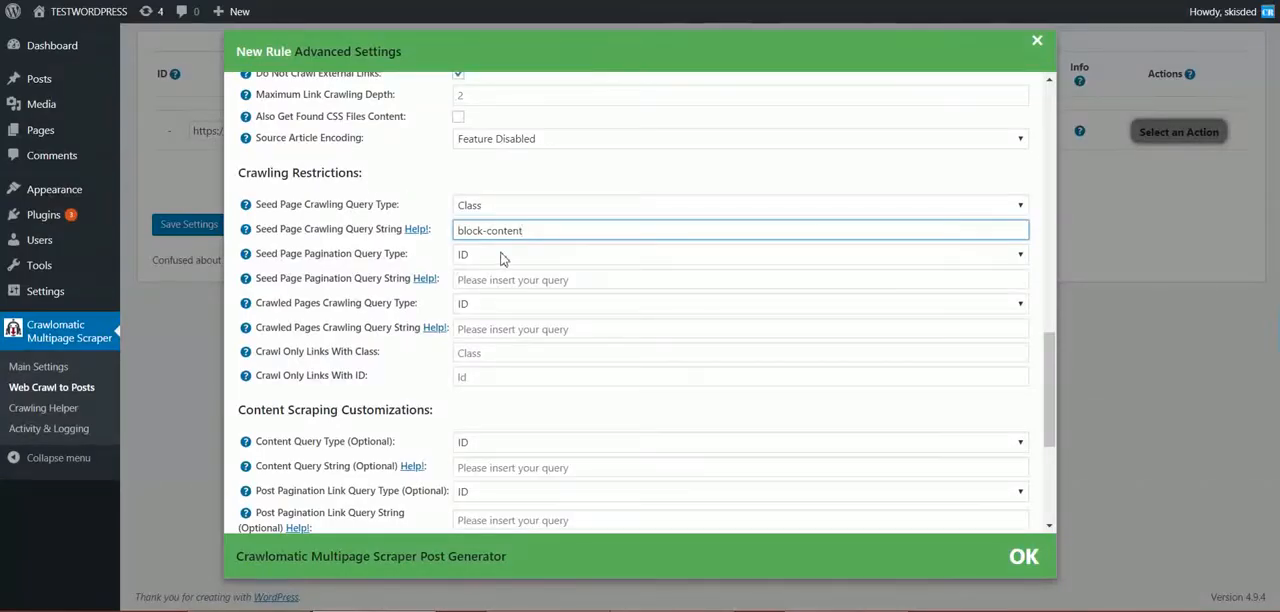
Set Seed Page Pagination Query Type to Class with query string next.
left_click(738, 254)
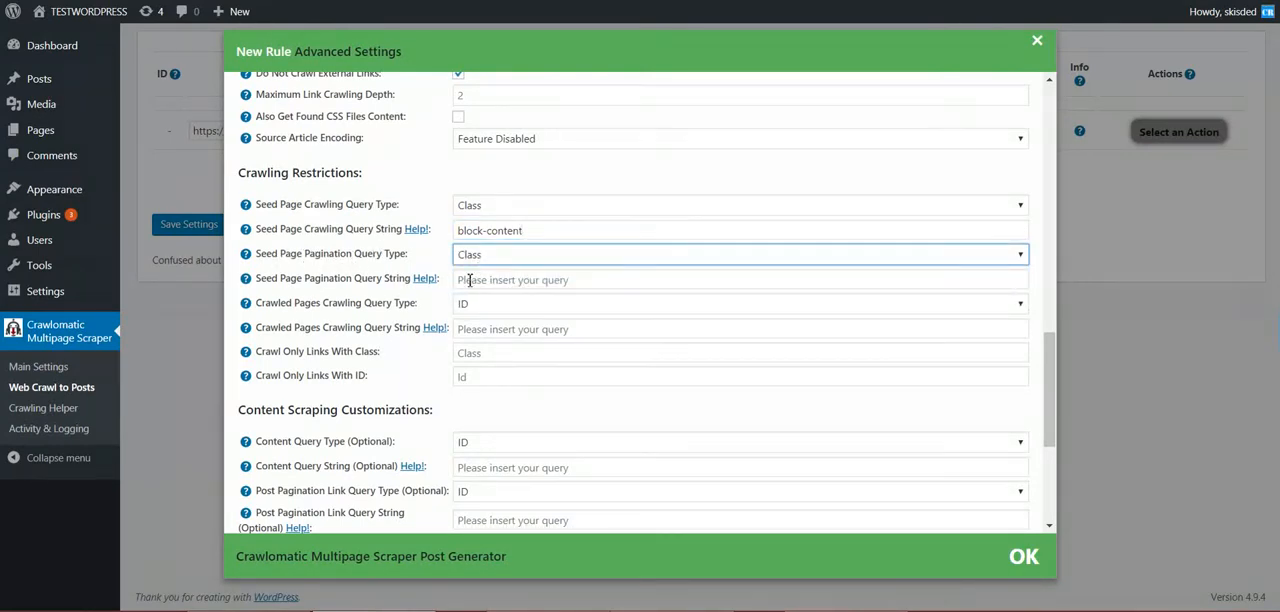
type("next")
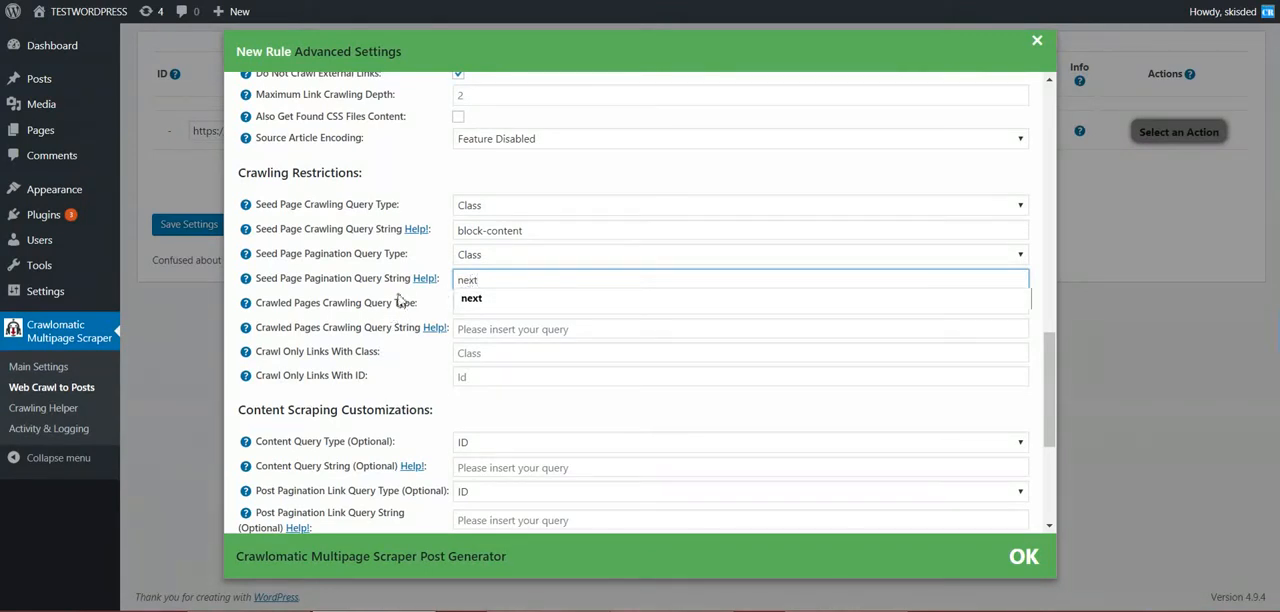
scroll("down", 3)
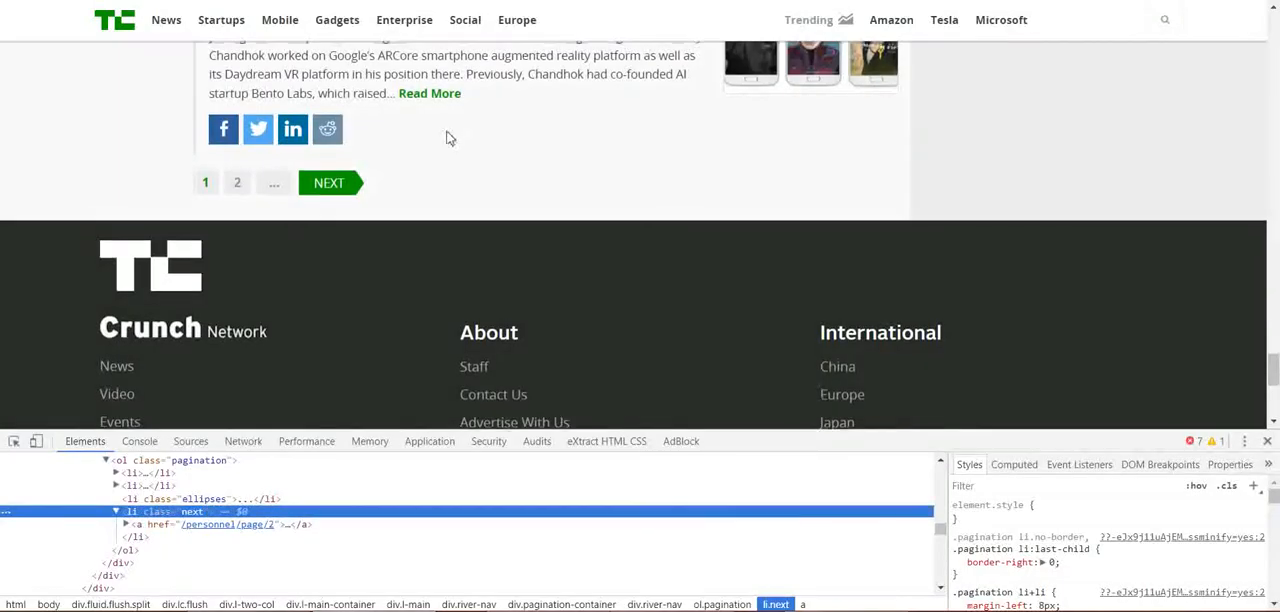
Inspect the Facebook AR director article's body and select its div.article-entry text container.
left_click(328, 182)
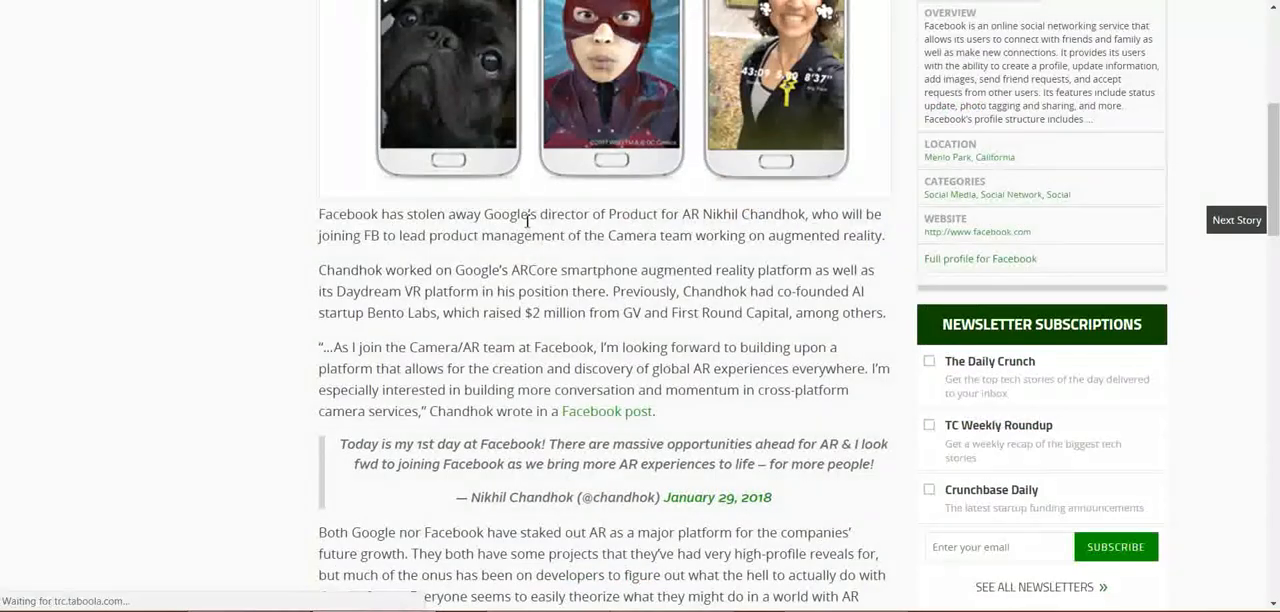
right_click(530, 222)
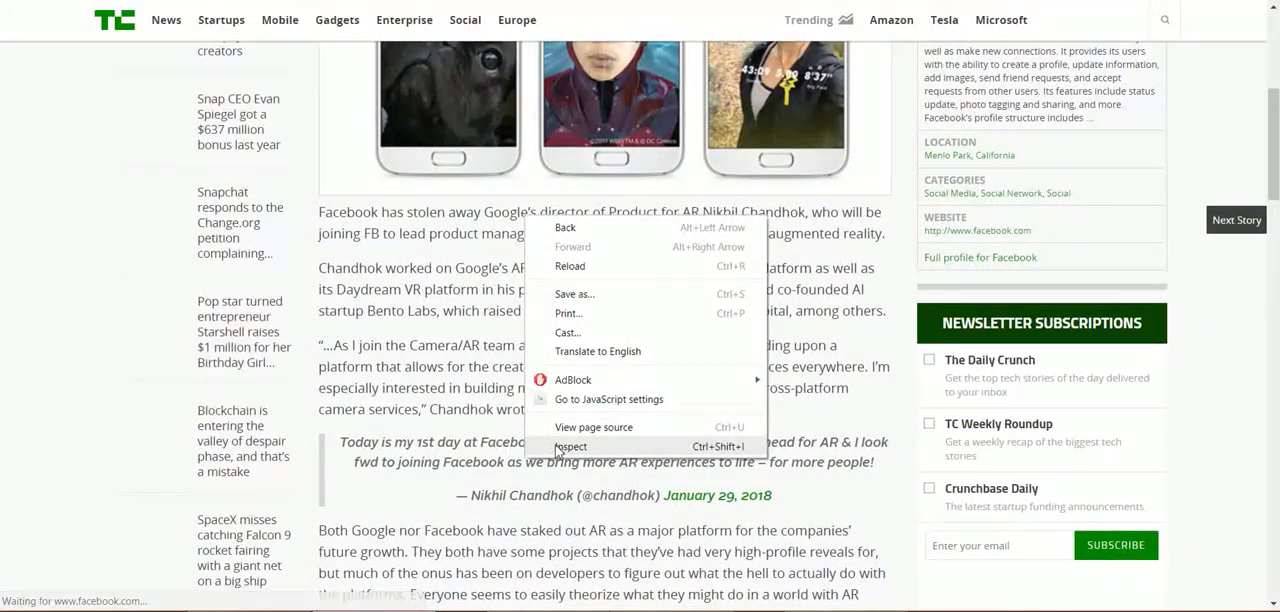
left_click(572, 446)
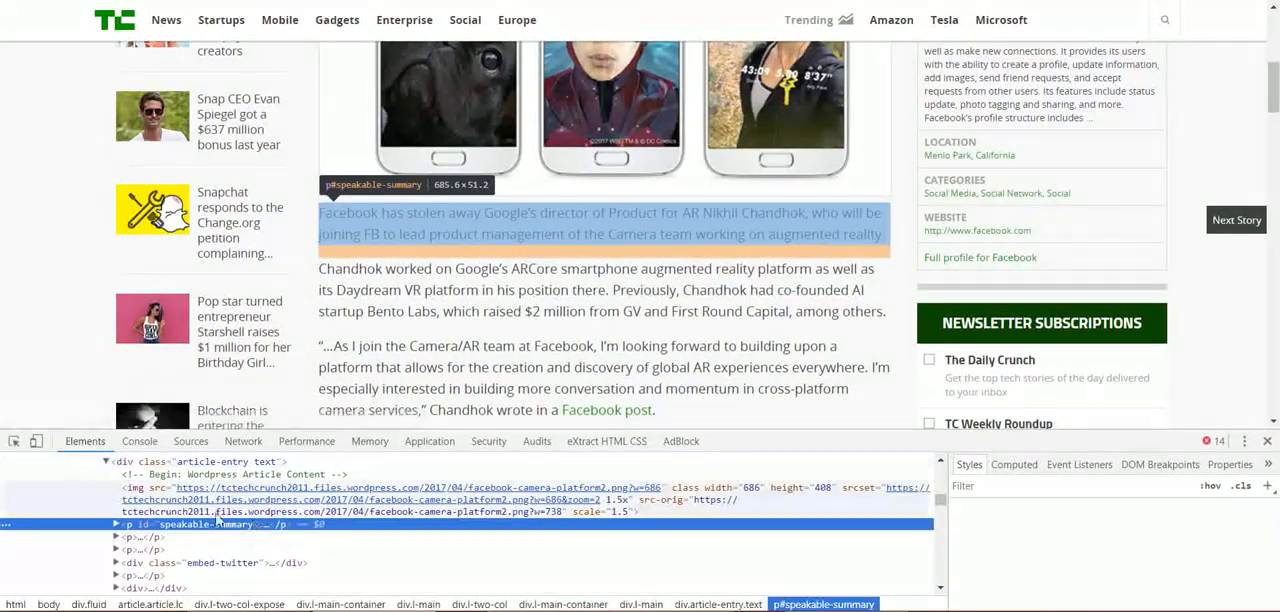
left_click(196, 460)
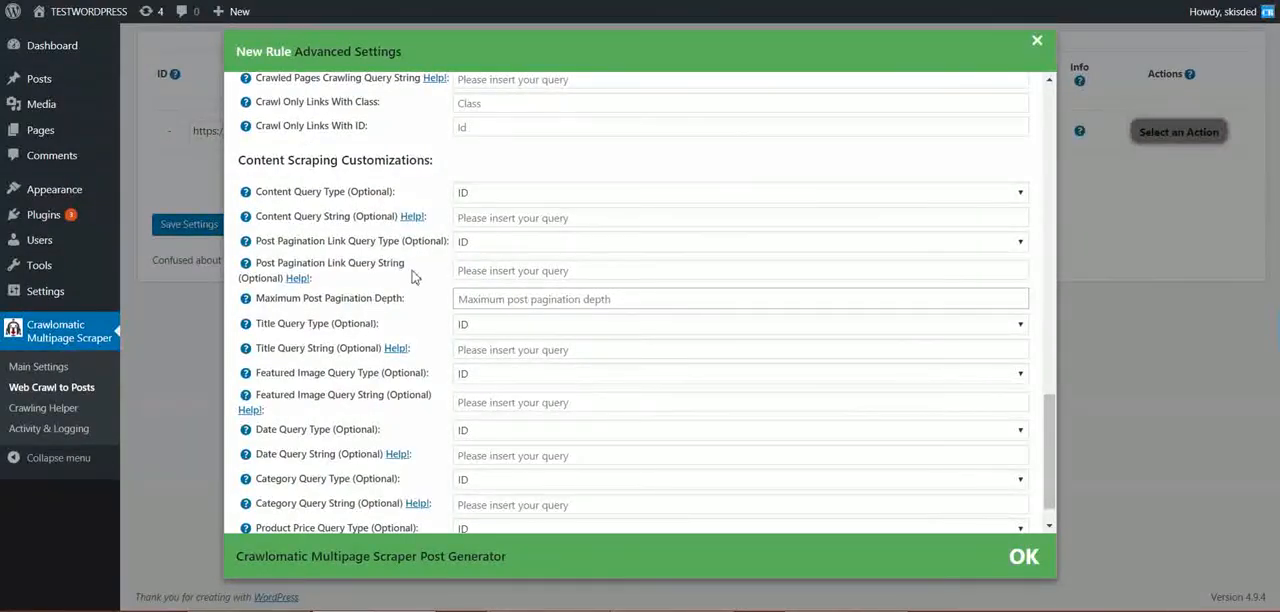
Set Content Query Type to Class with query string article-entry text.
left_click(740, 192)
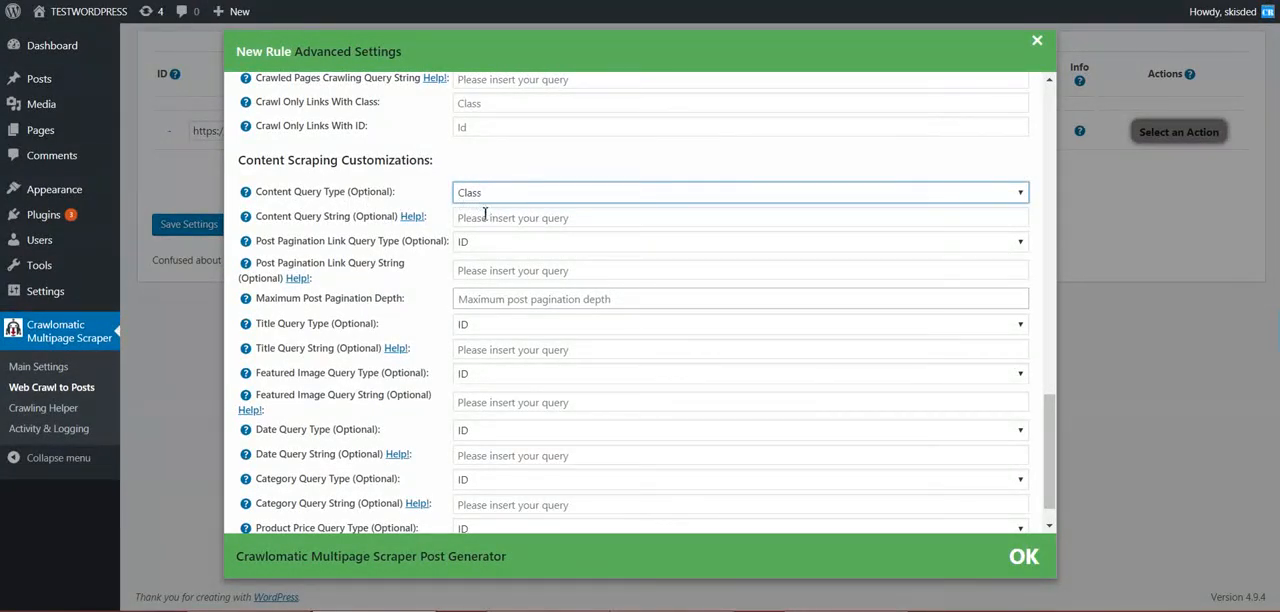
type("article-entry text")
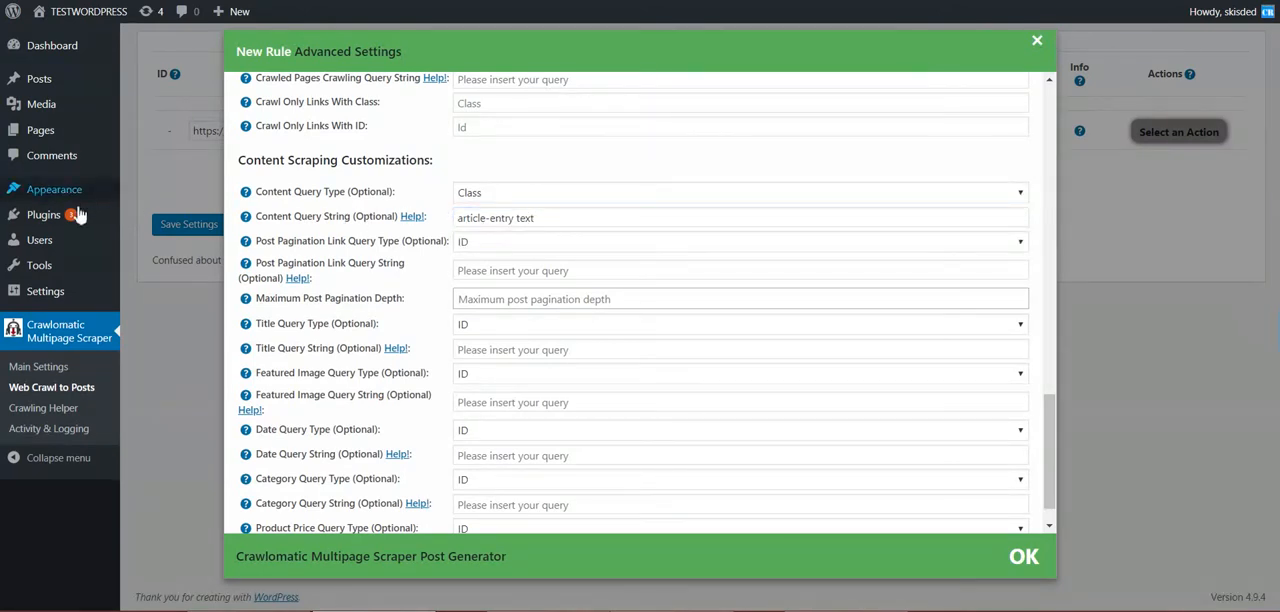
scroll("down", 3)
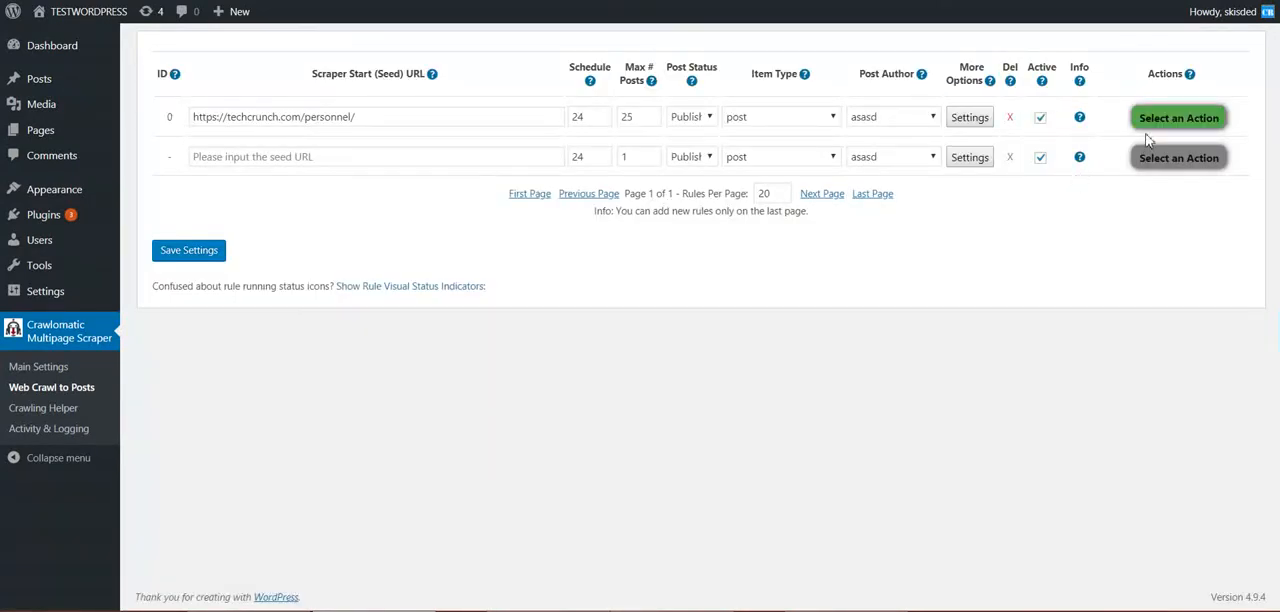
Run the TechCrunch personnel rule now from Select an Action.
left_click(1178, 116)
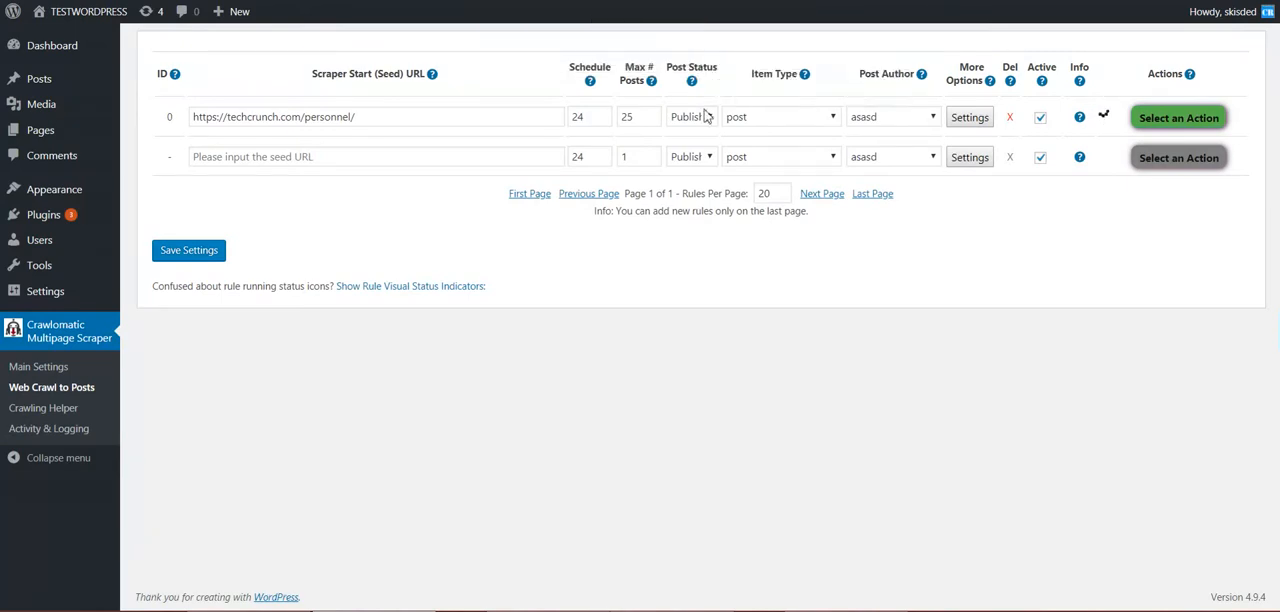
mouse_move(560, 248)
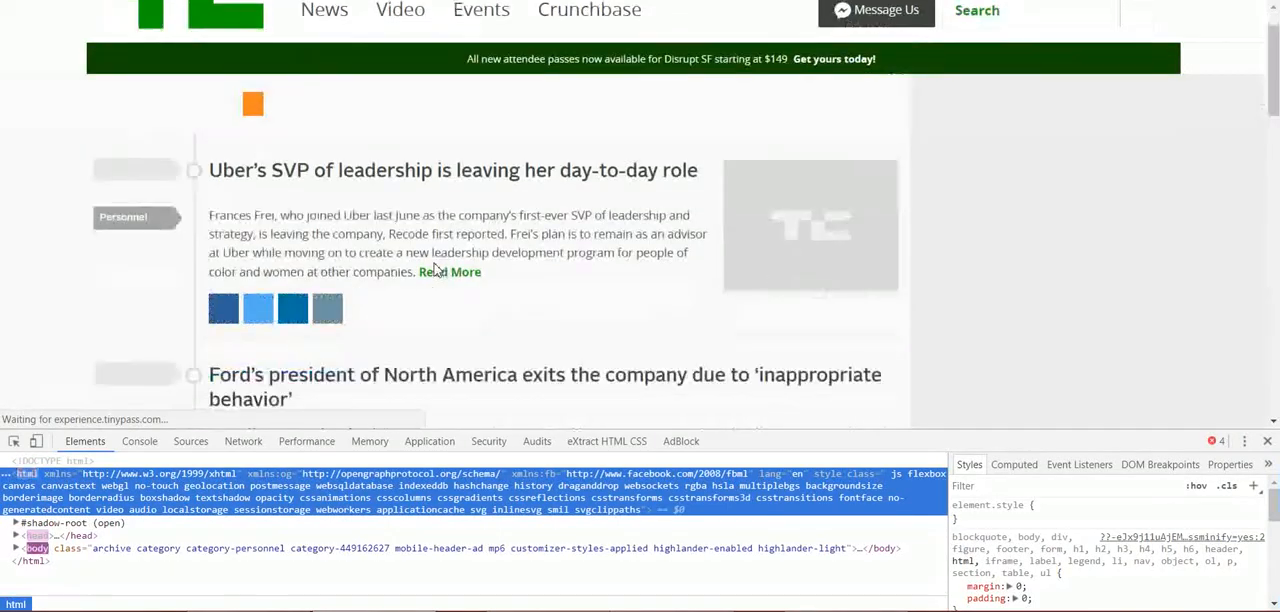
scroll("down", 3)
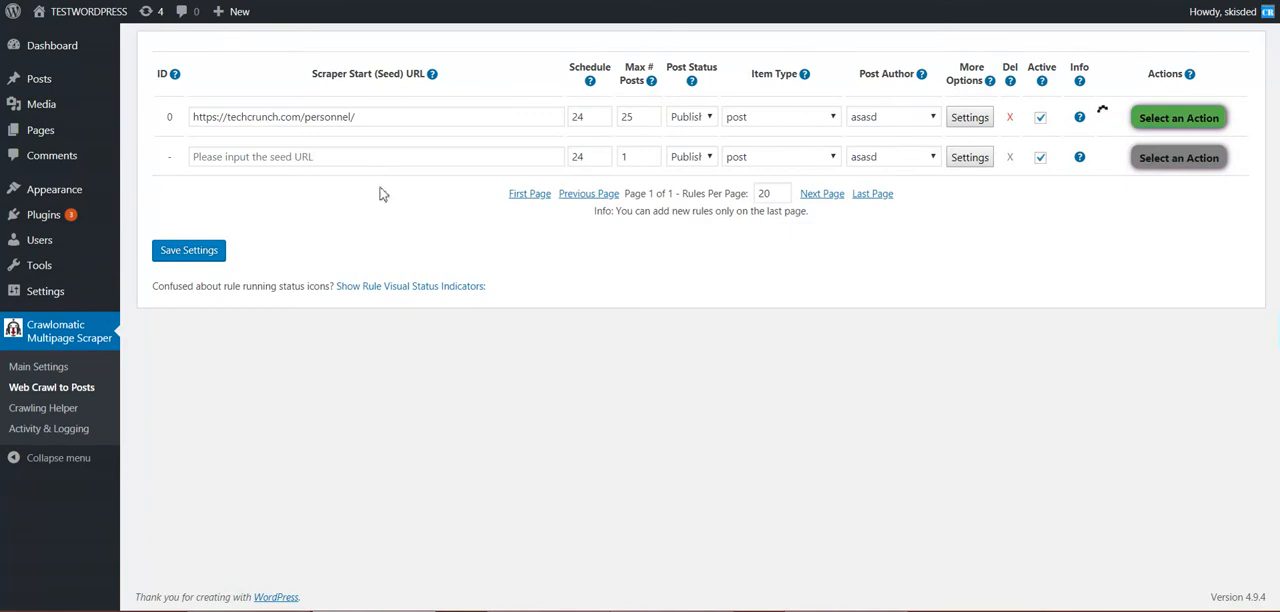
mouse_move(280, 226)
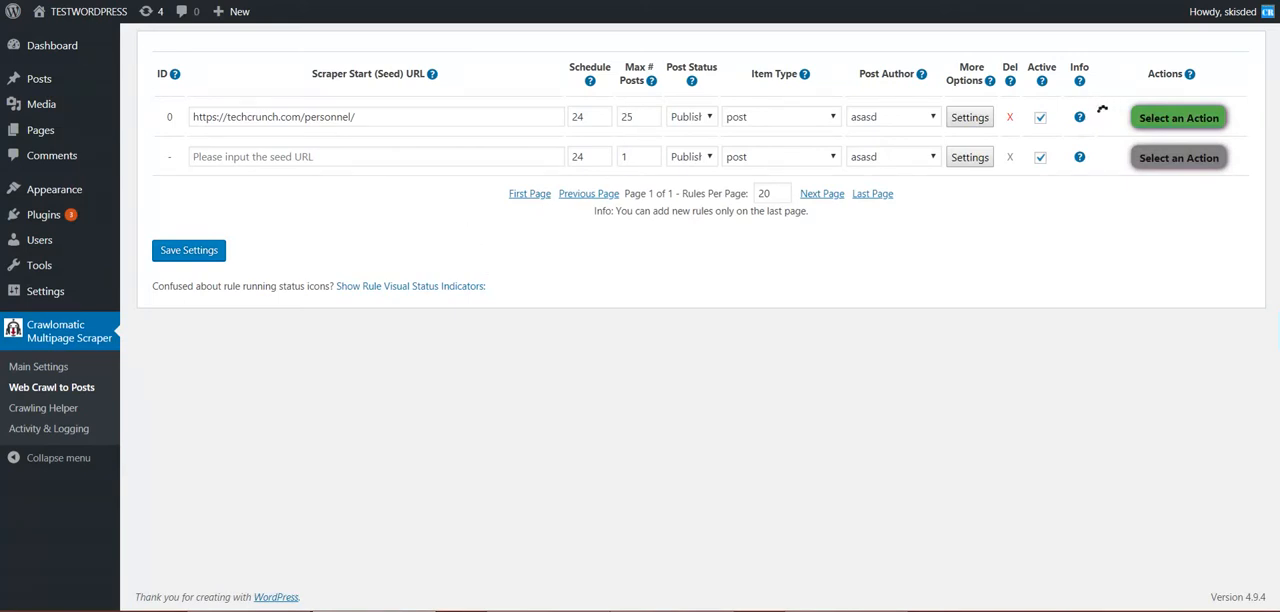
mouse_move(596, 240)
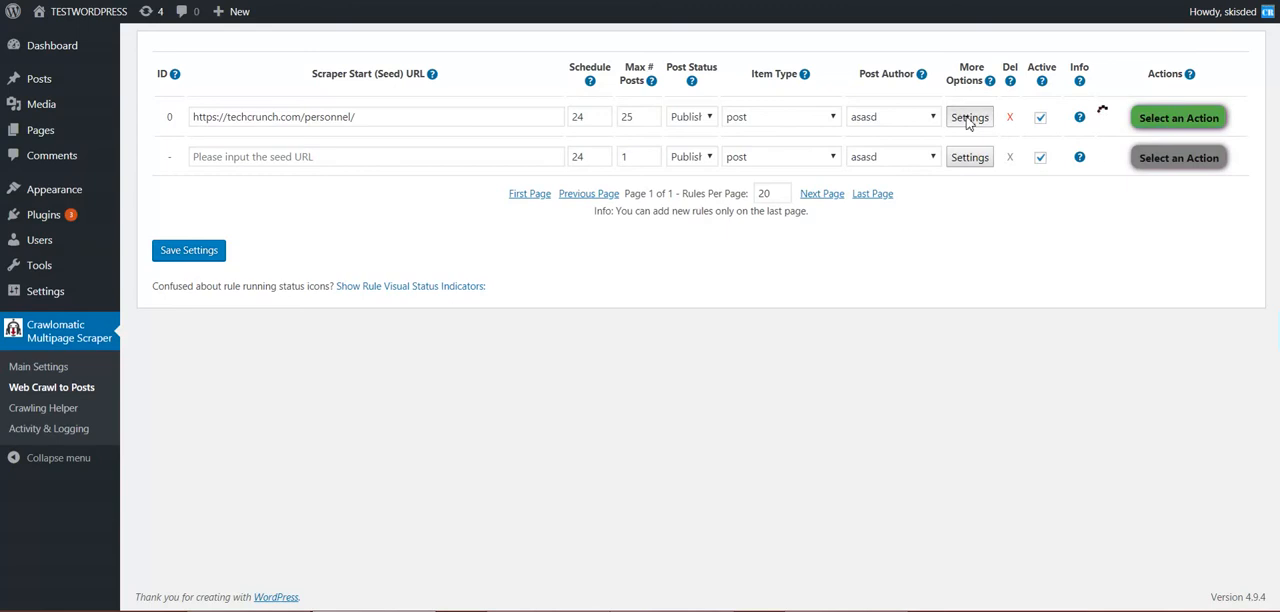
Reopen the rule's advanced settings to confirm the article-entry content class query.
left_click(968, 116)
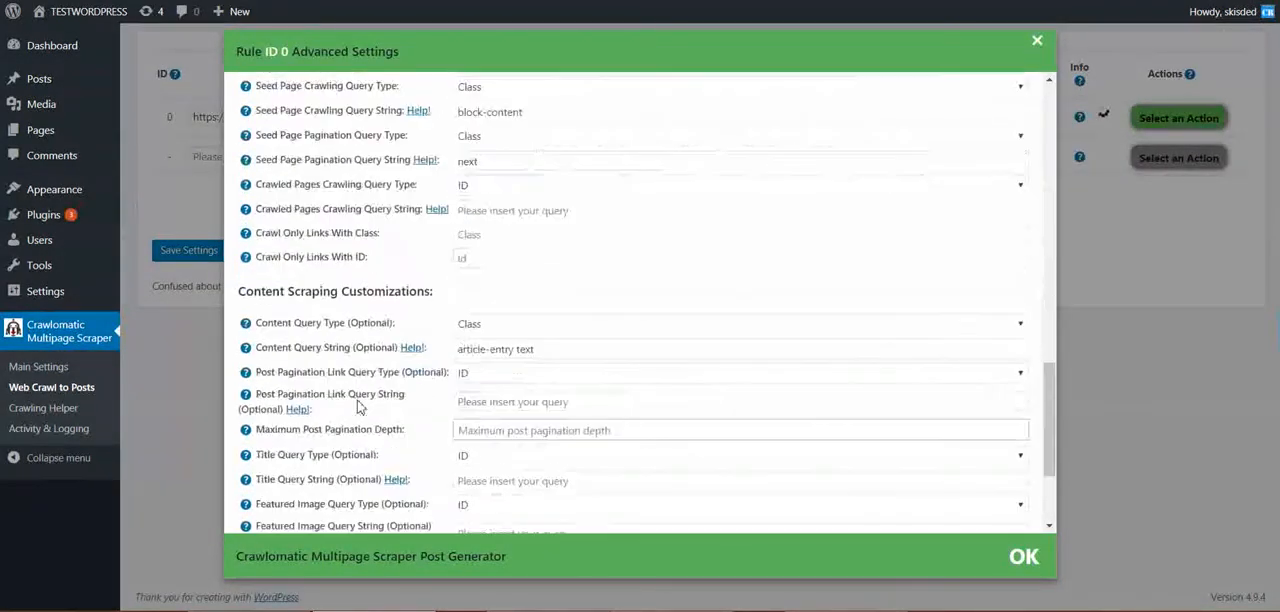
scroll("down", 3)
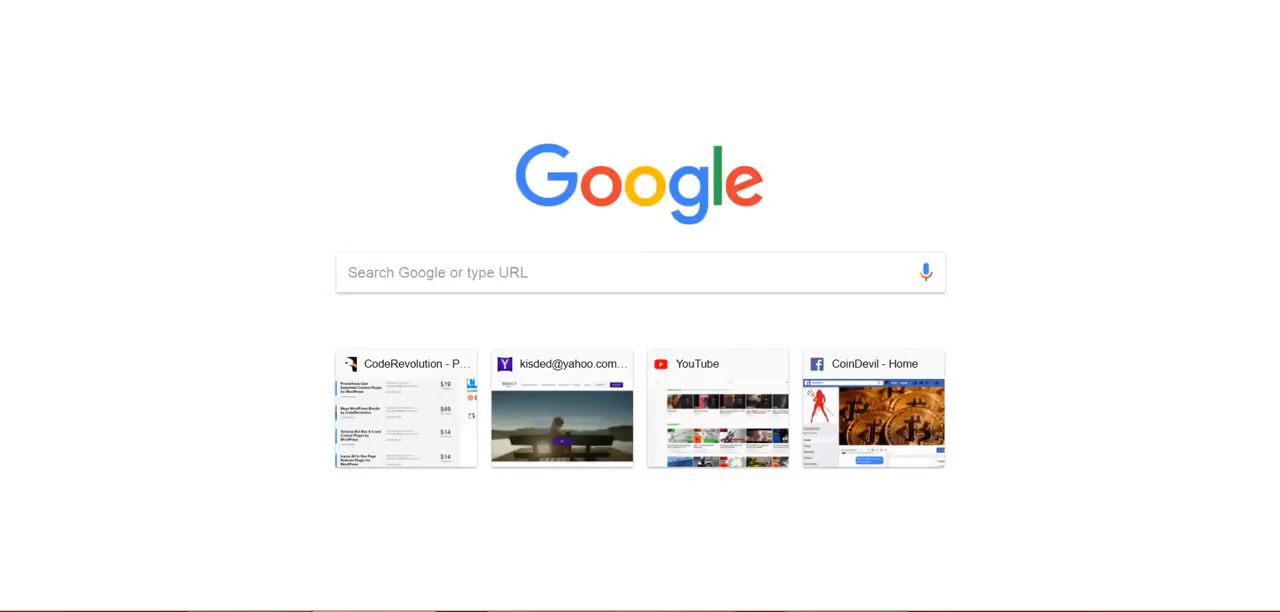
Go to the CodeRevolution site and browse its crypto miners shop listing.
type("coder")
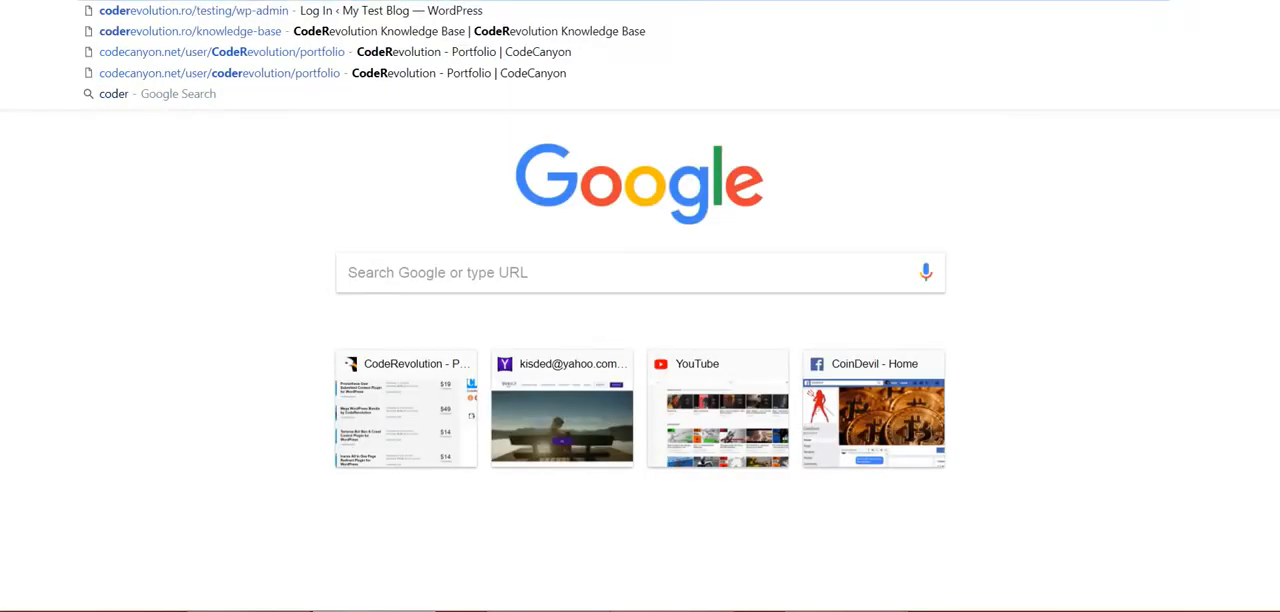
left_click(192, 10)
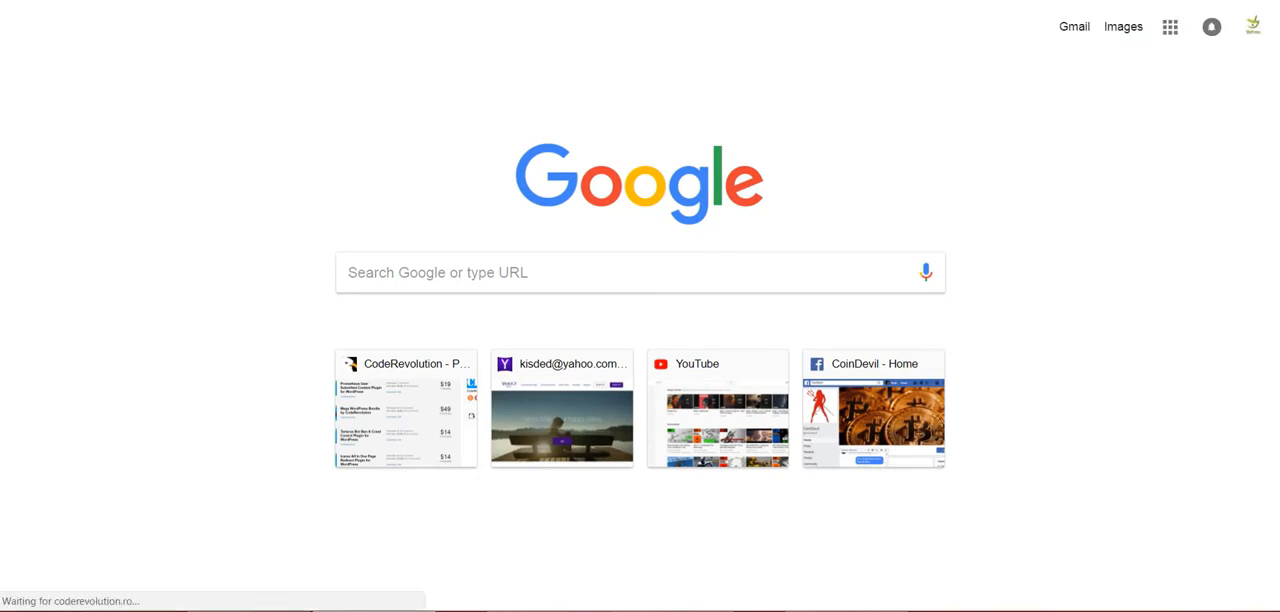
left_click(404, 408)
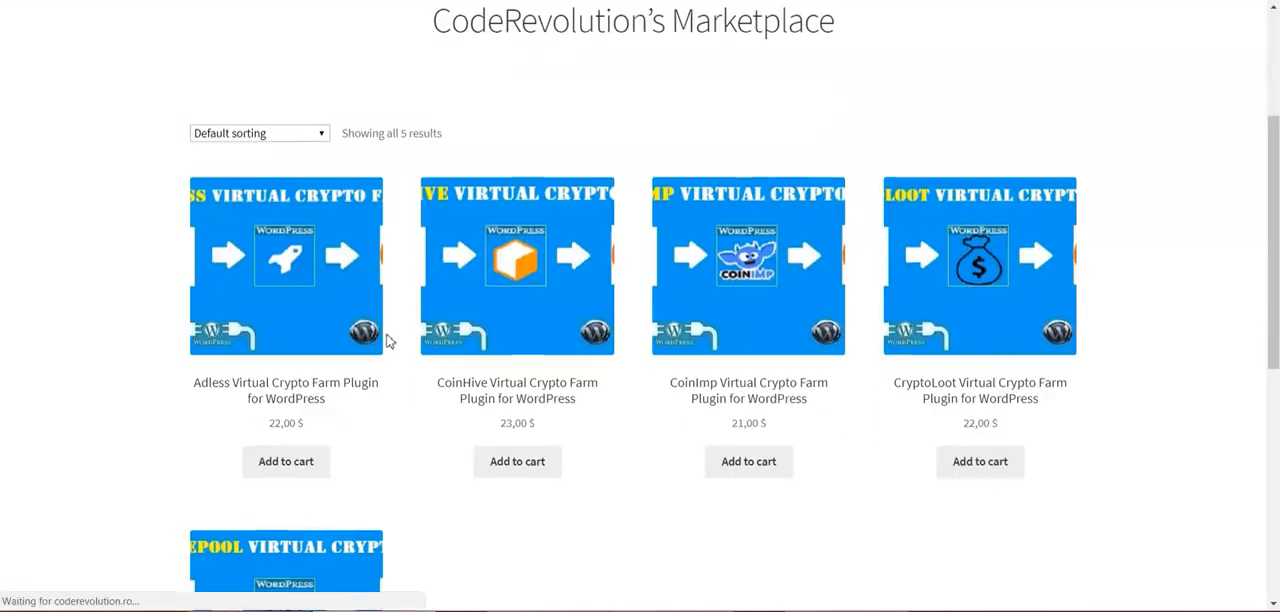
scroll("down", 3)
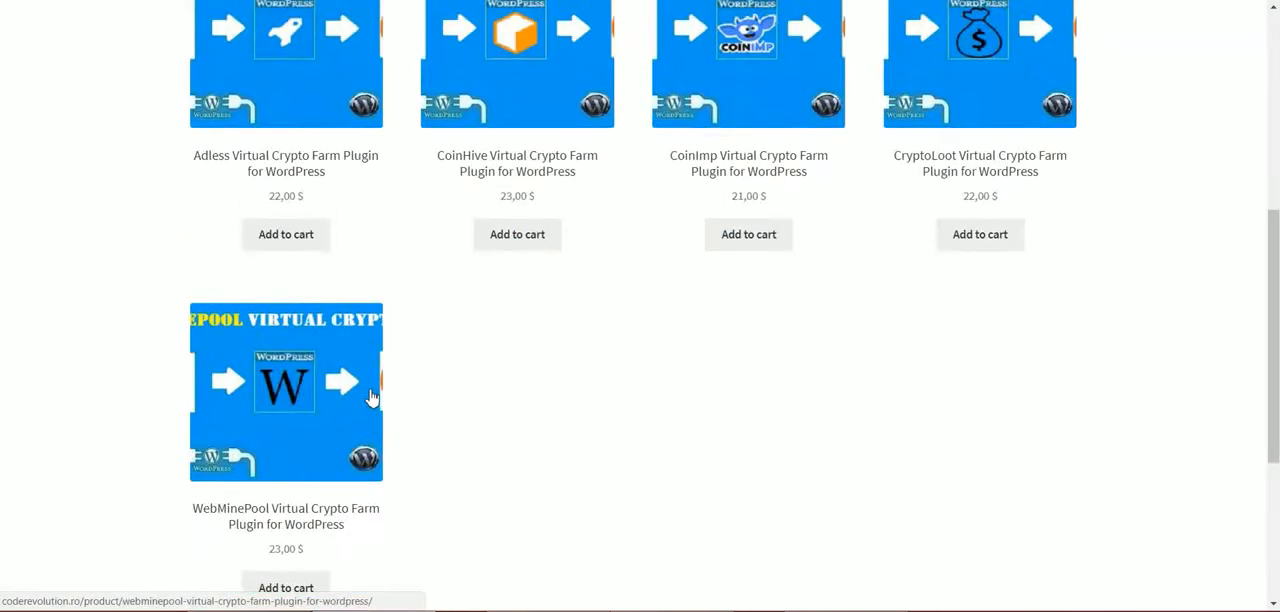
scroll("down", 3)
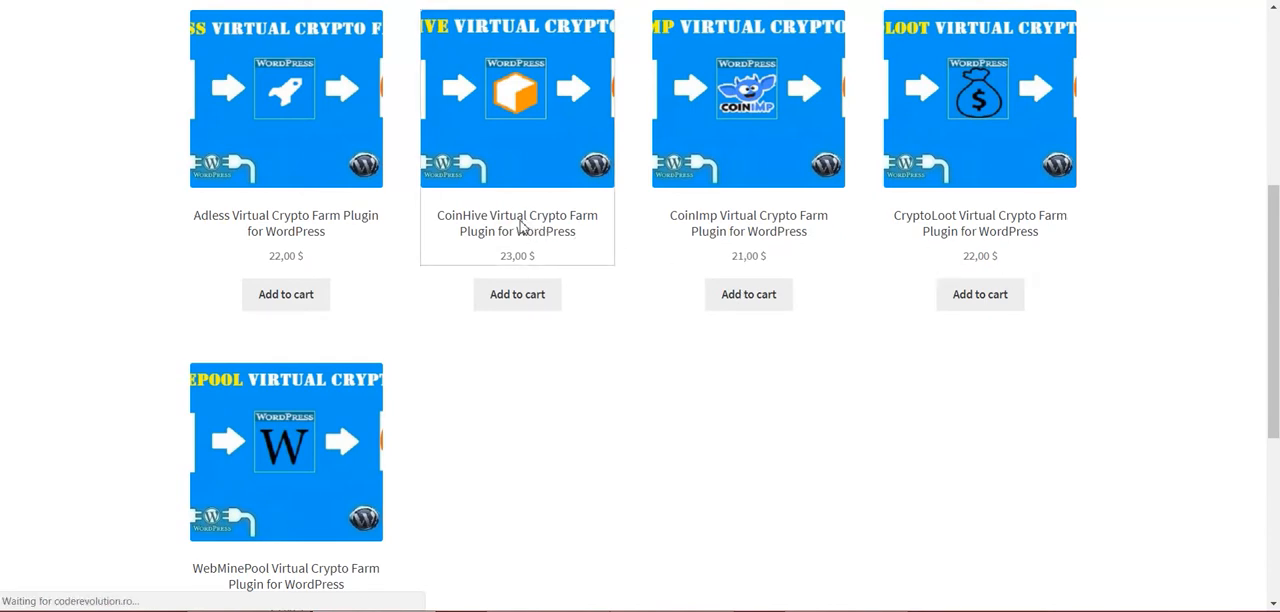
Open the CoinHive Virtual Crypto Farm Plugin for WordPress product page.
left_click(516, 224)
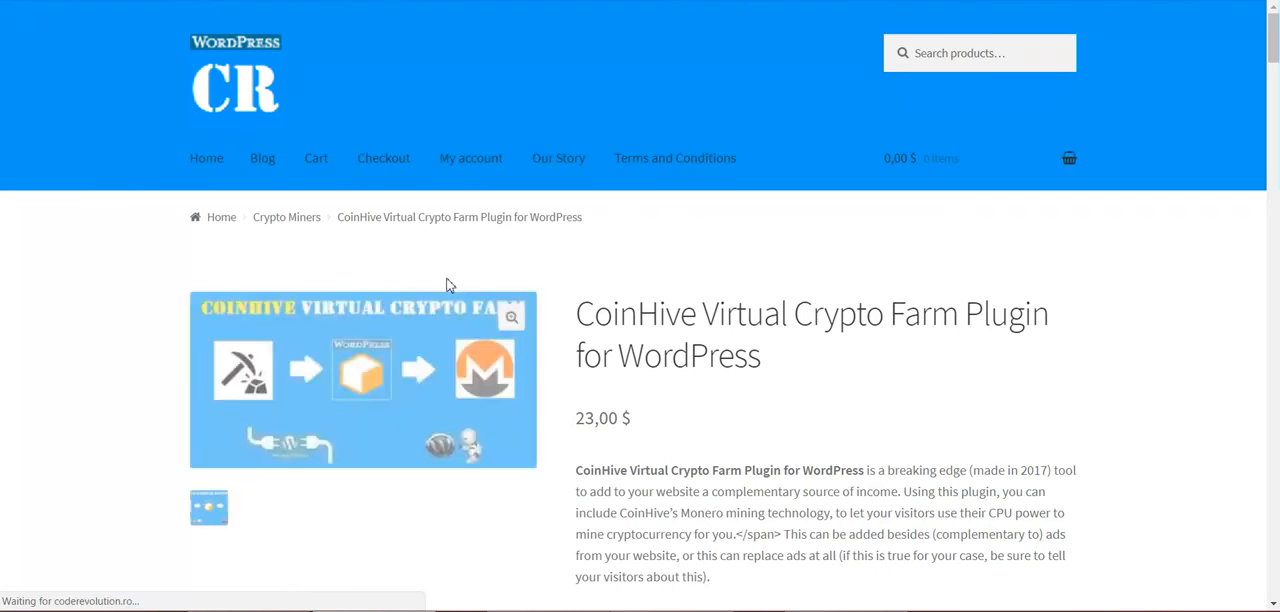
scroll("down", 3)
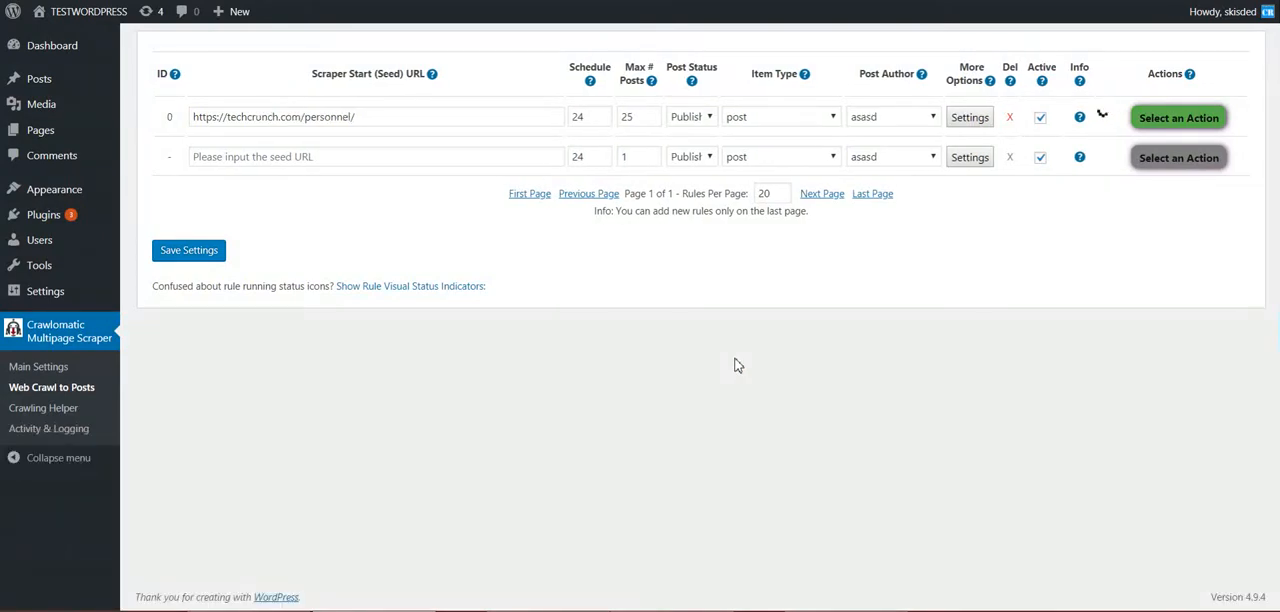
mouse_move(368, 256)
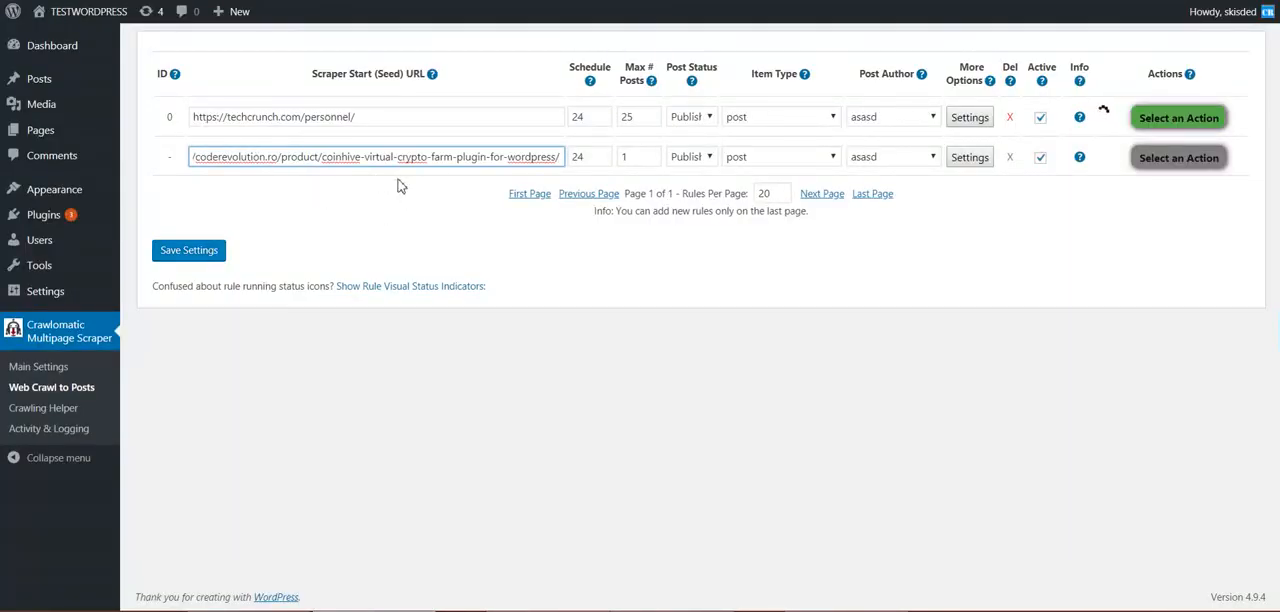
mouse_move(636, 152)
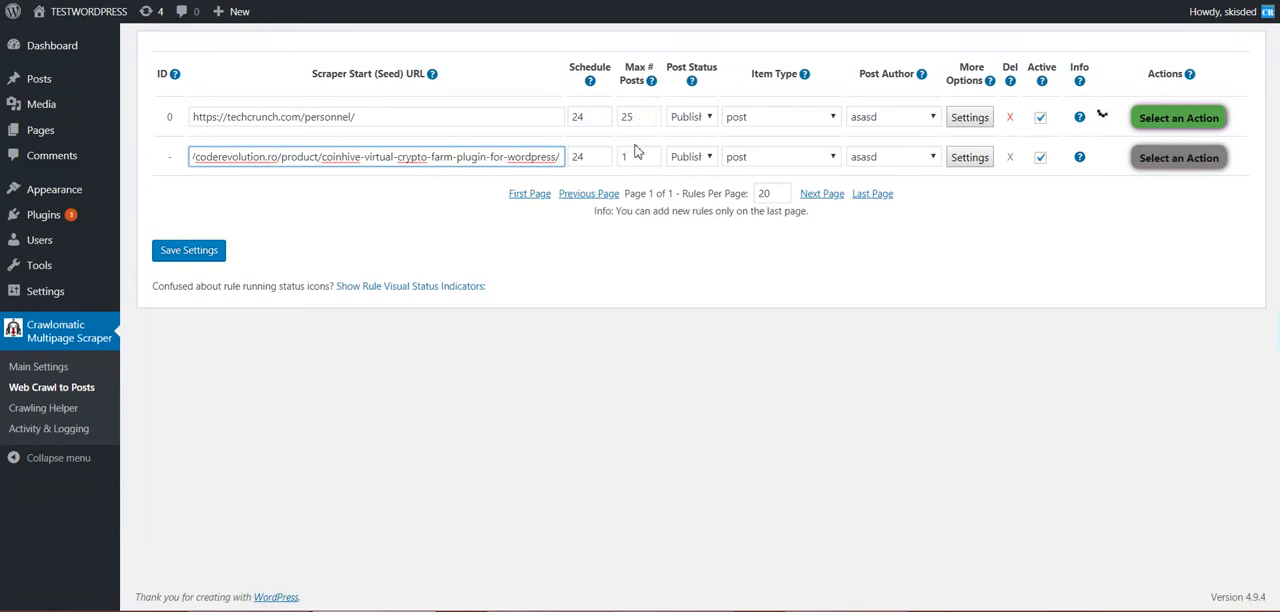
Seed the new rule with the CoinHive product URL and bring up its advanced settings.
left_click(400, 156)
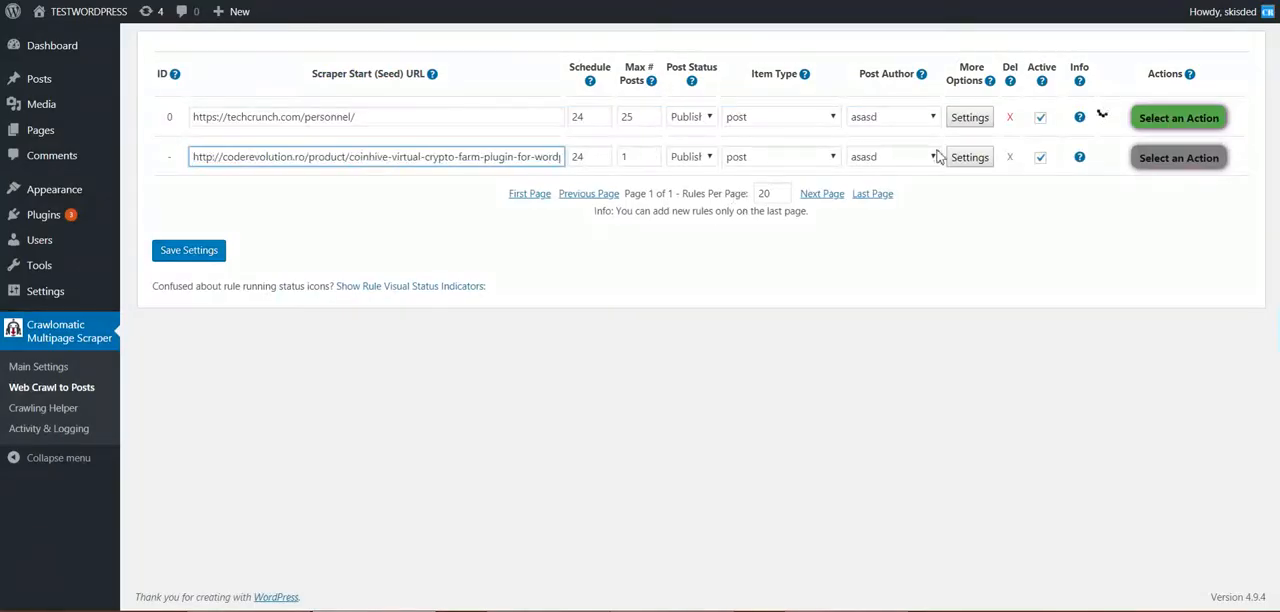
left_click(968, 156)
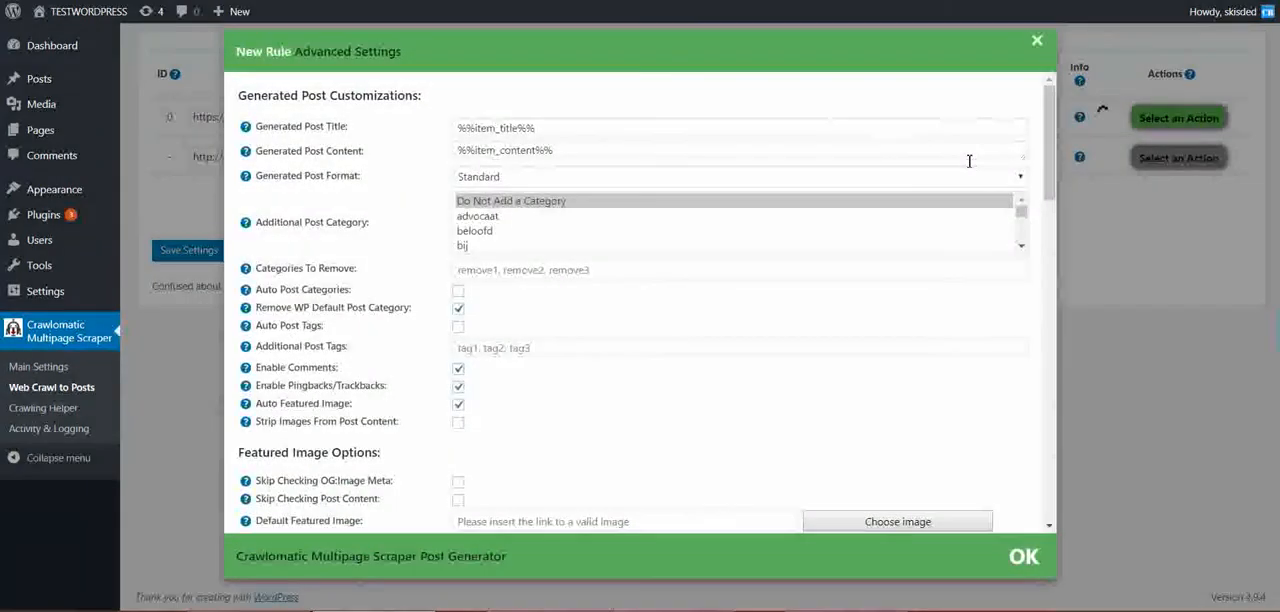
scroll("down", 3)
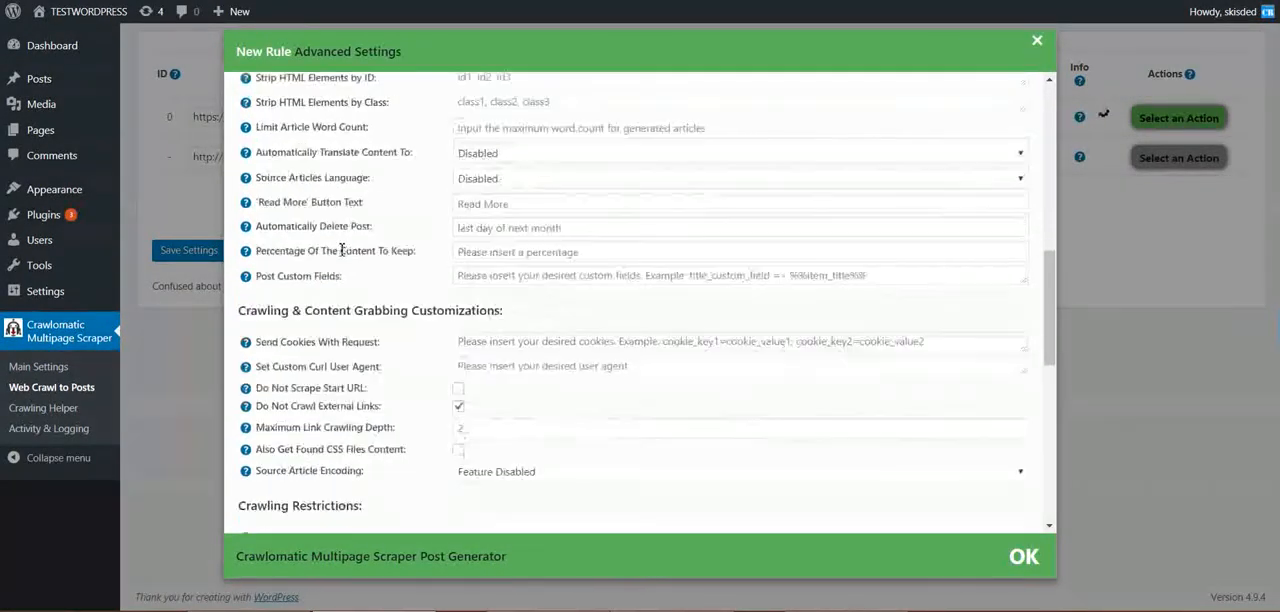
scroll("down", 3)
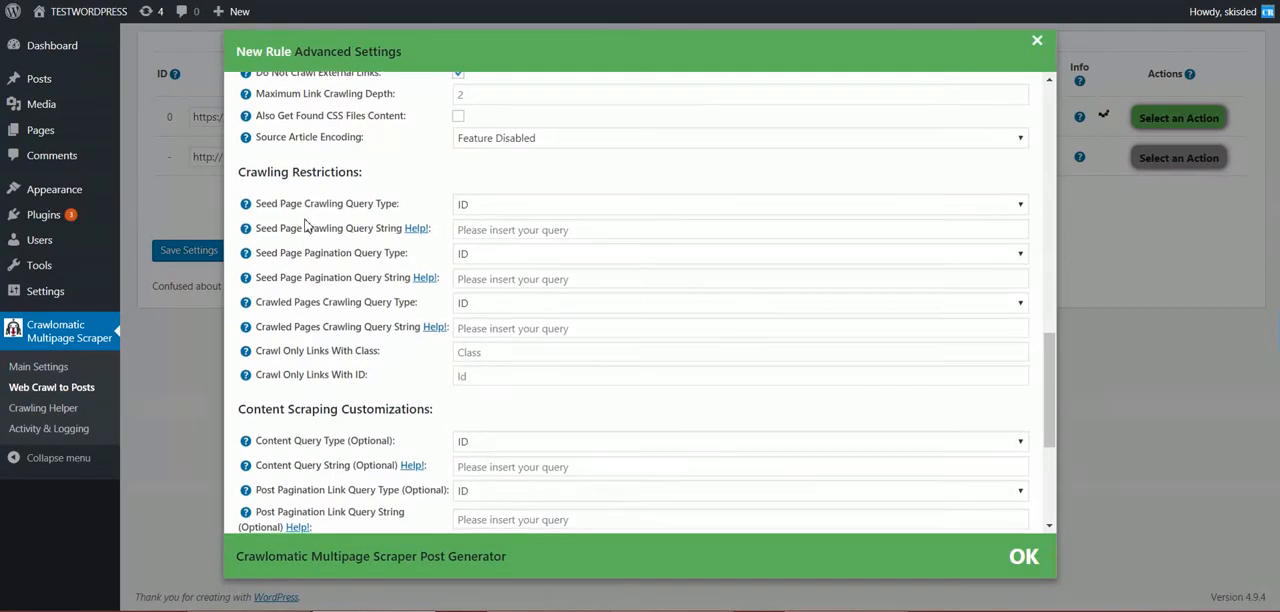
scroll("down", 3)
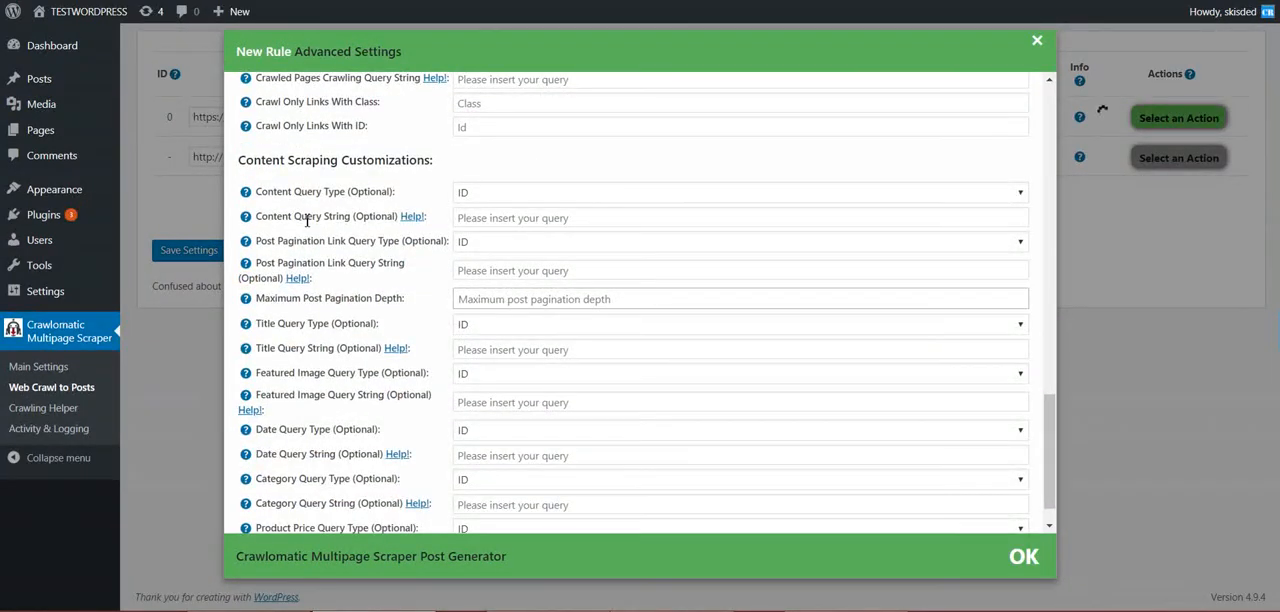
scroll("down", 3)
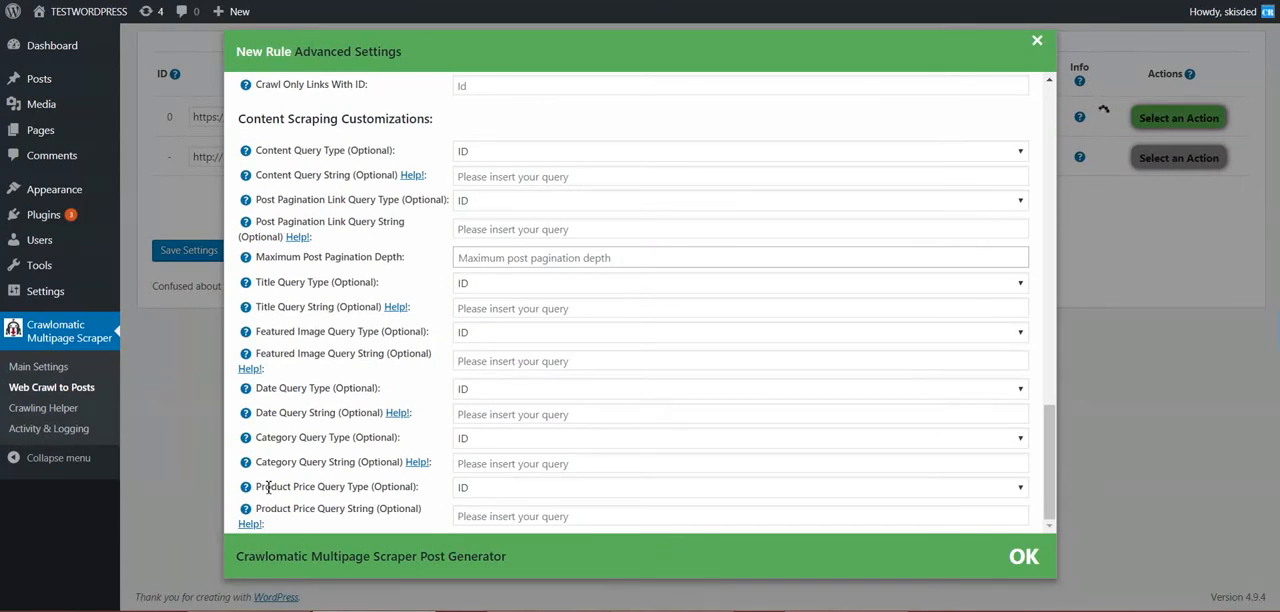
double_click(312, 486)
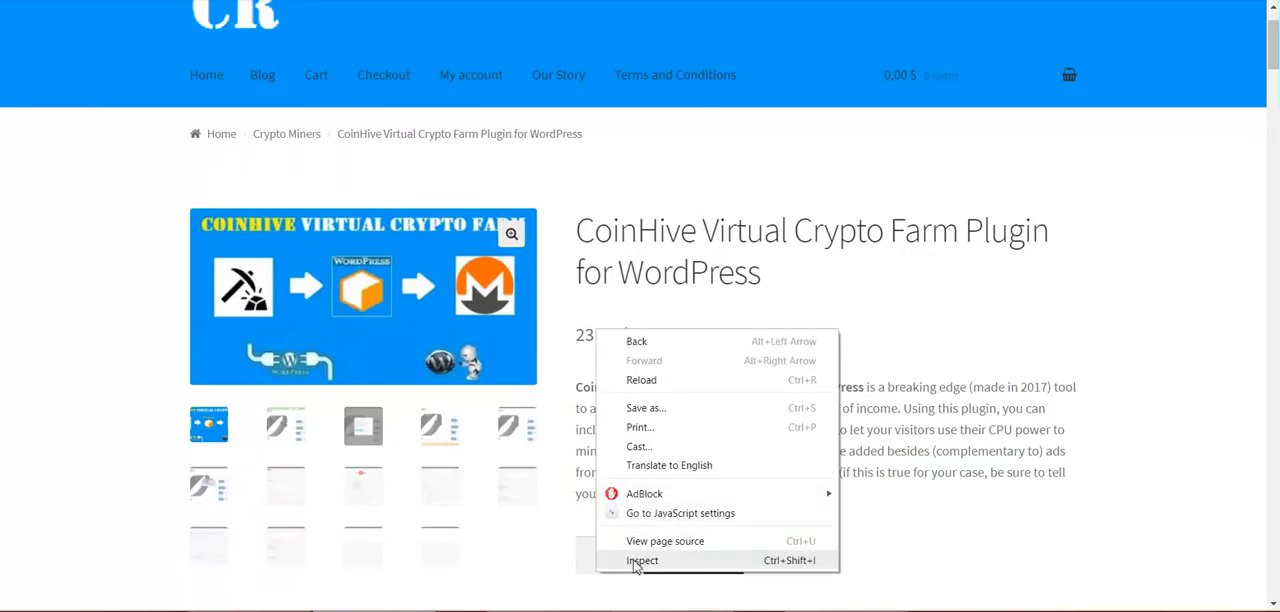
Inspect the CoinHive product price element in Chrome DevTools to see its markup.
left_click(642, 560)
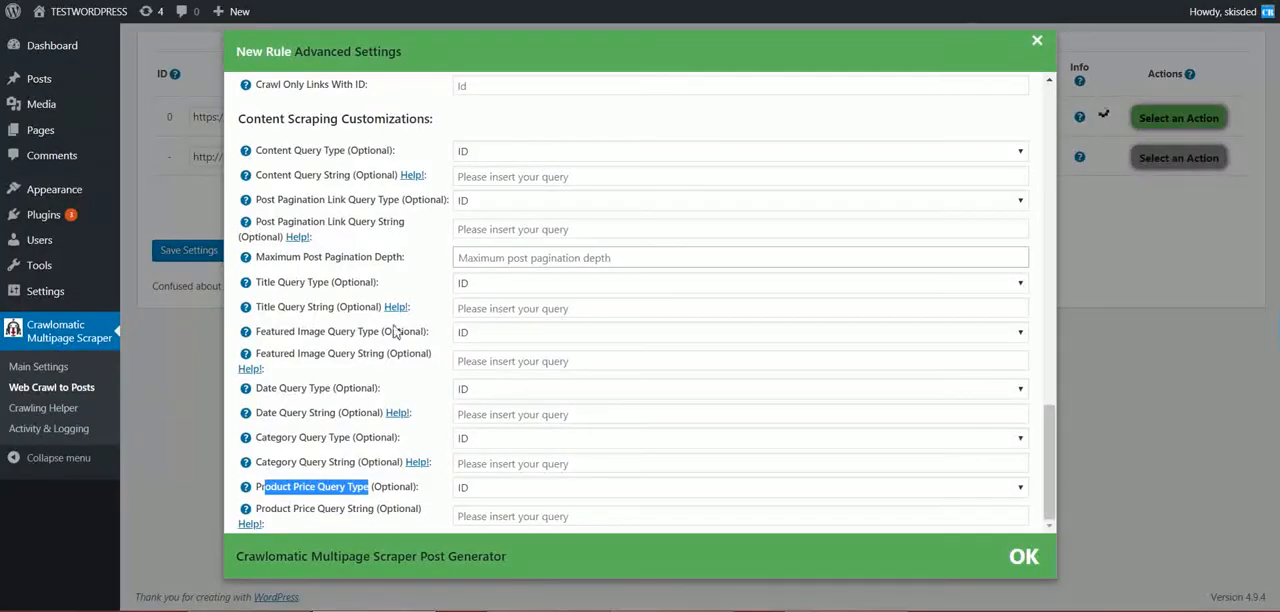
Set Product Price Query Type to Class with query string 'price' and confirm with OK.
left_click(740, 486)
type("price")
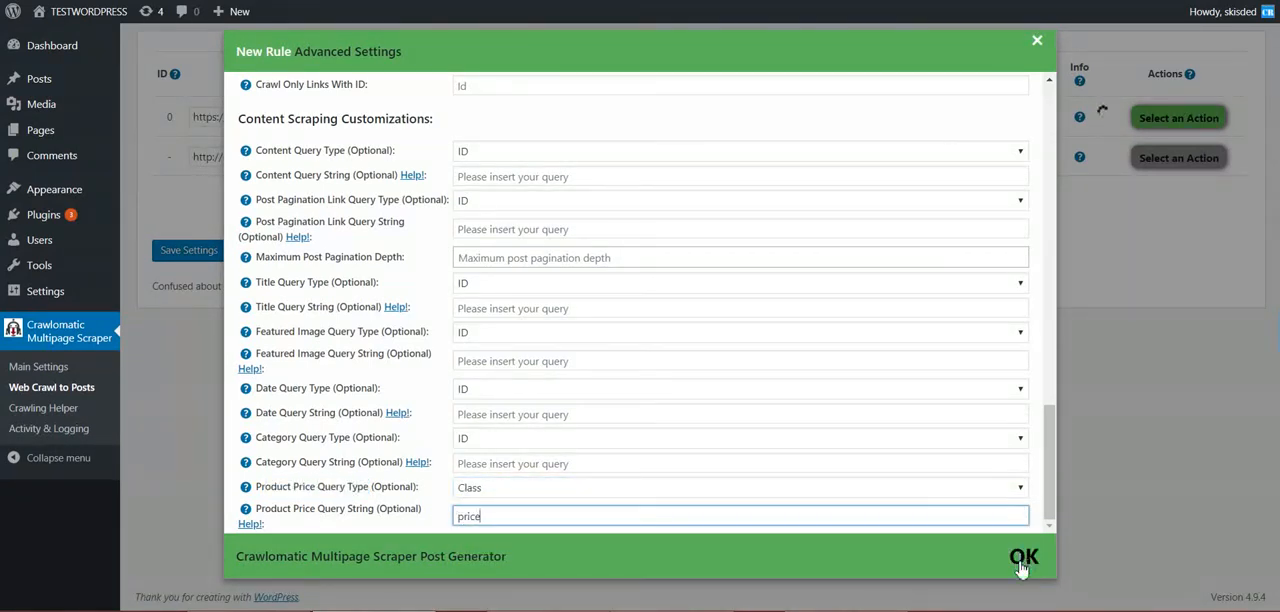
left_click(1022, 556)
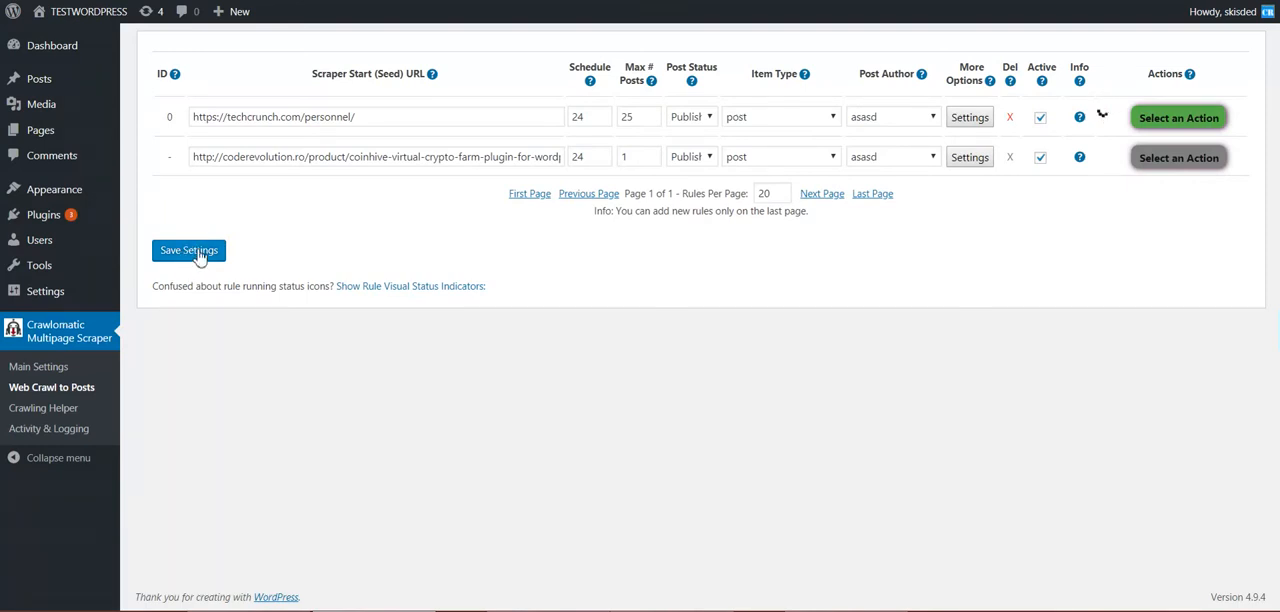
Save Settings so the CoinHive rule is stored as rule 1.
left_click(188, 250)
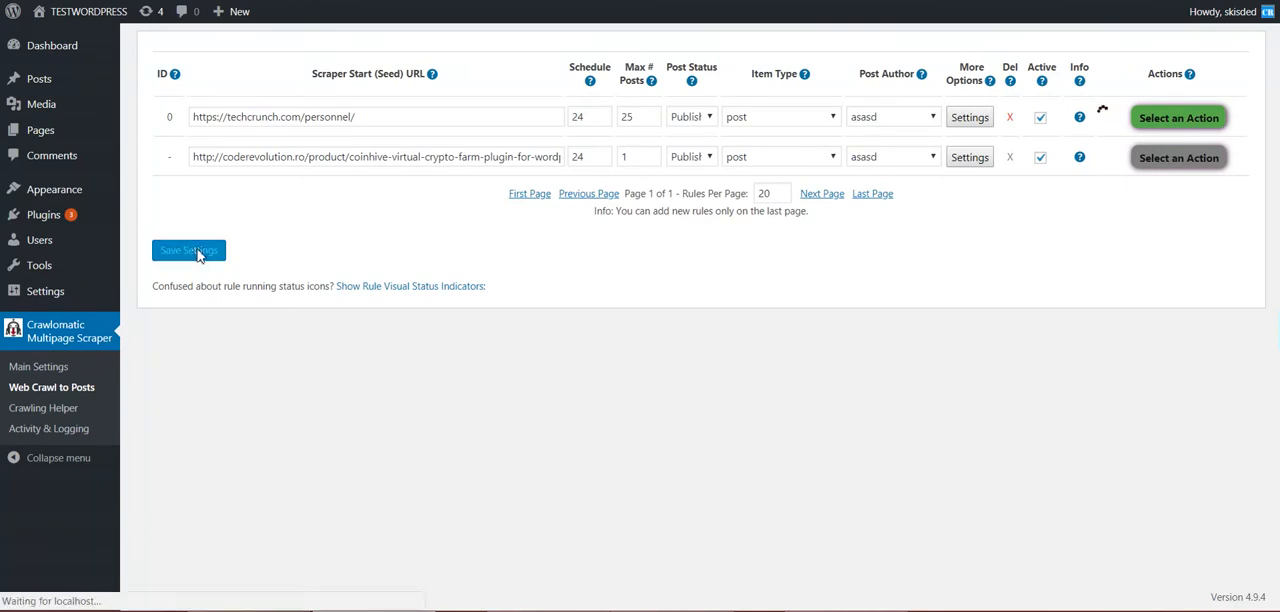
left_click(188, 250)
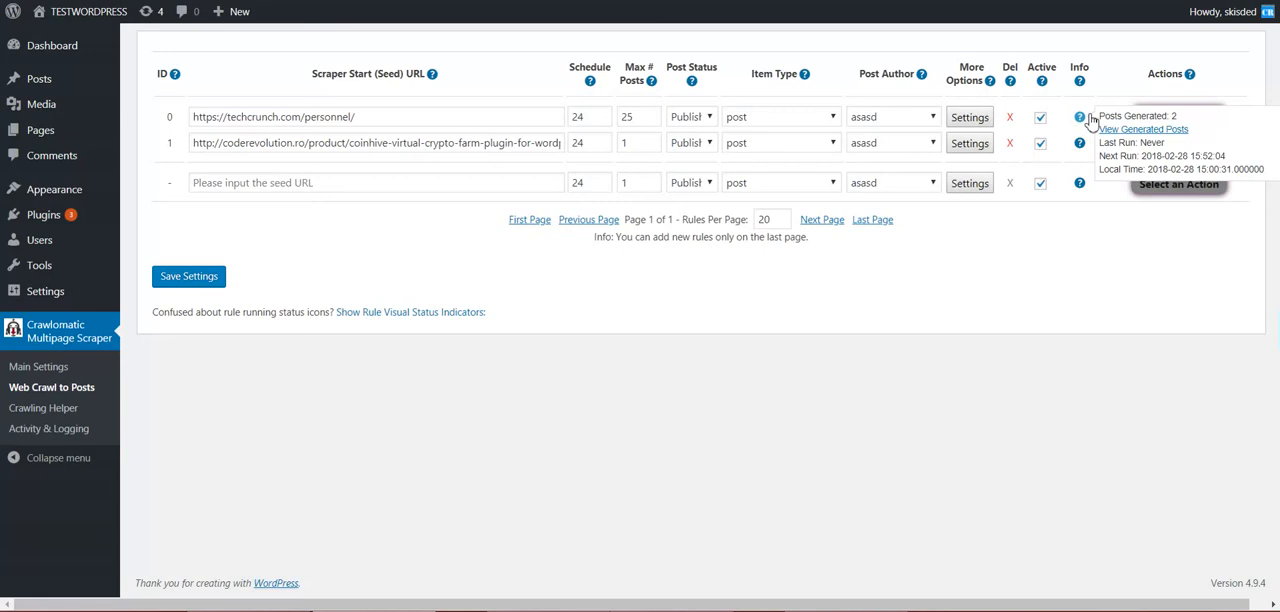
mouse_move(1104, 116)
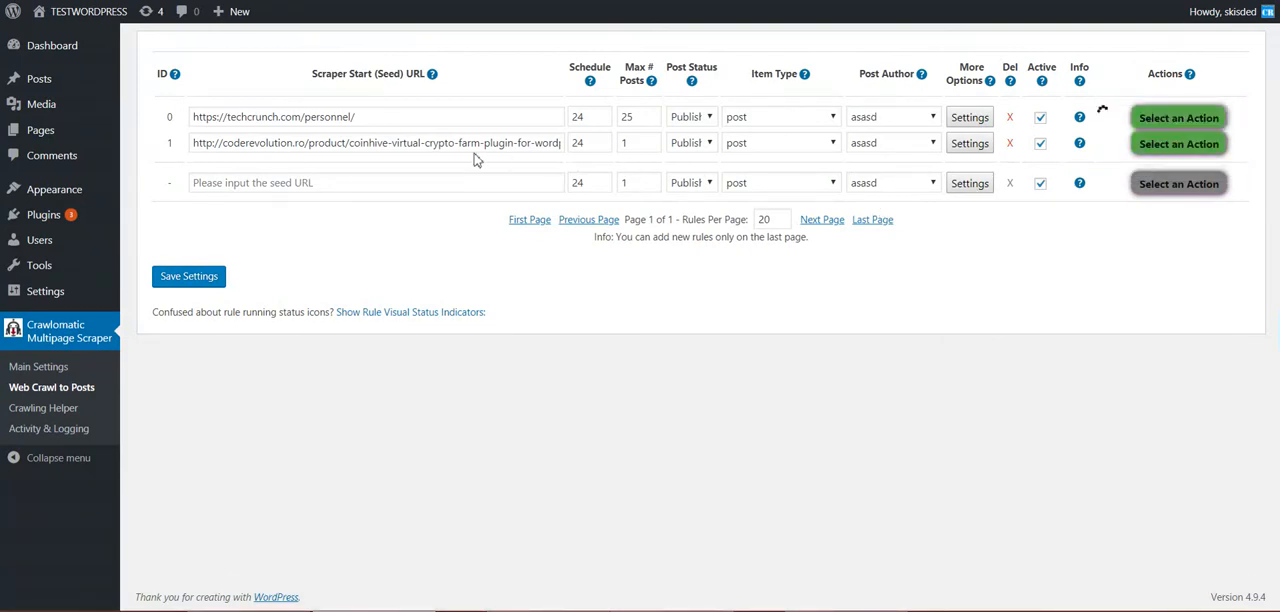
mouse_move(944, 158)
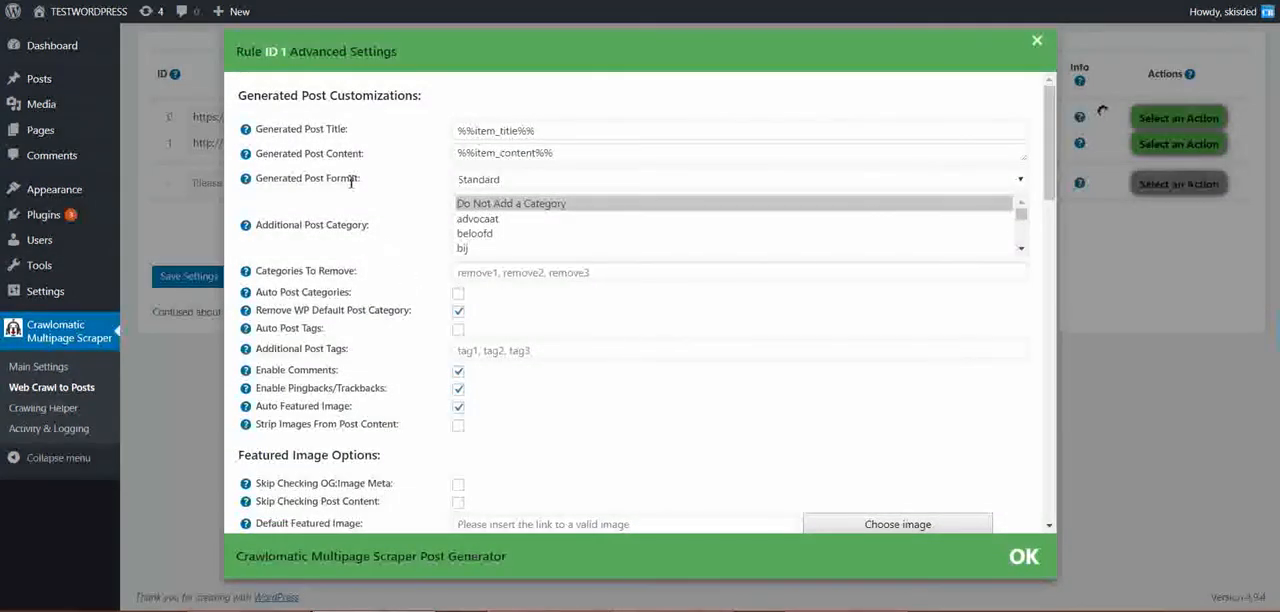
Edit rule 1's Generated Post Content, starting a new line after %%item_content%%.
scroll("down", 3)
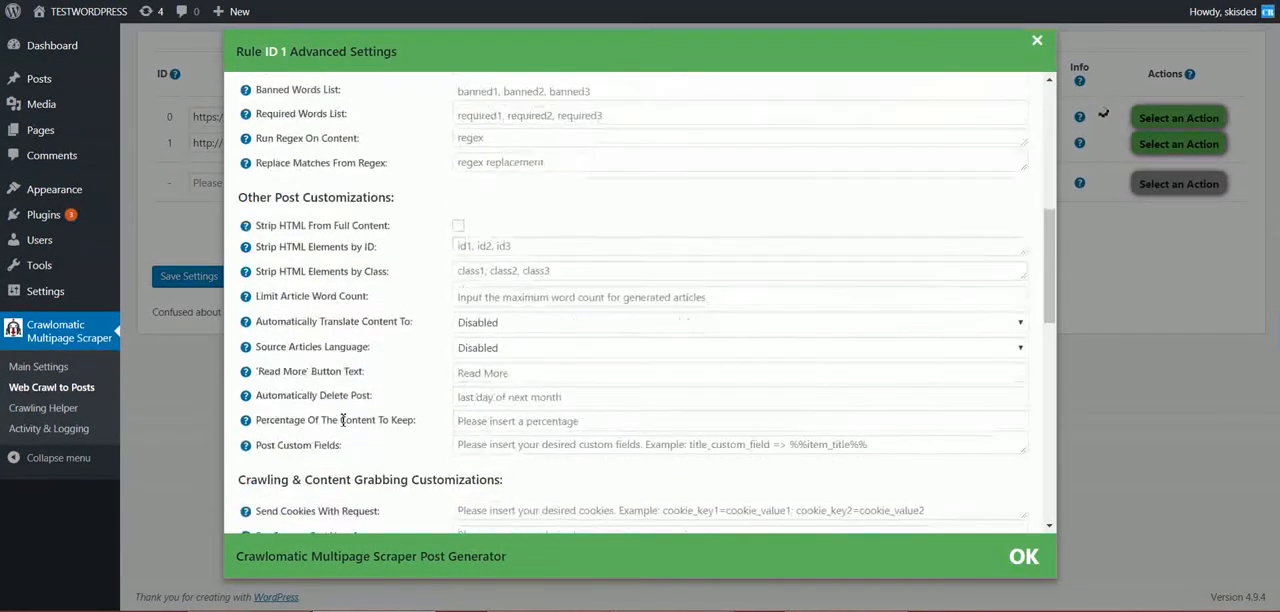
scroll("down", 3)
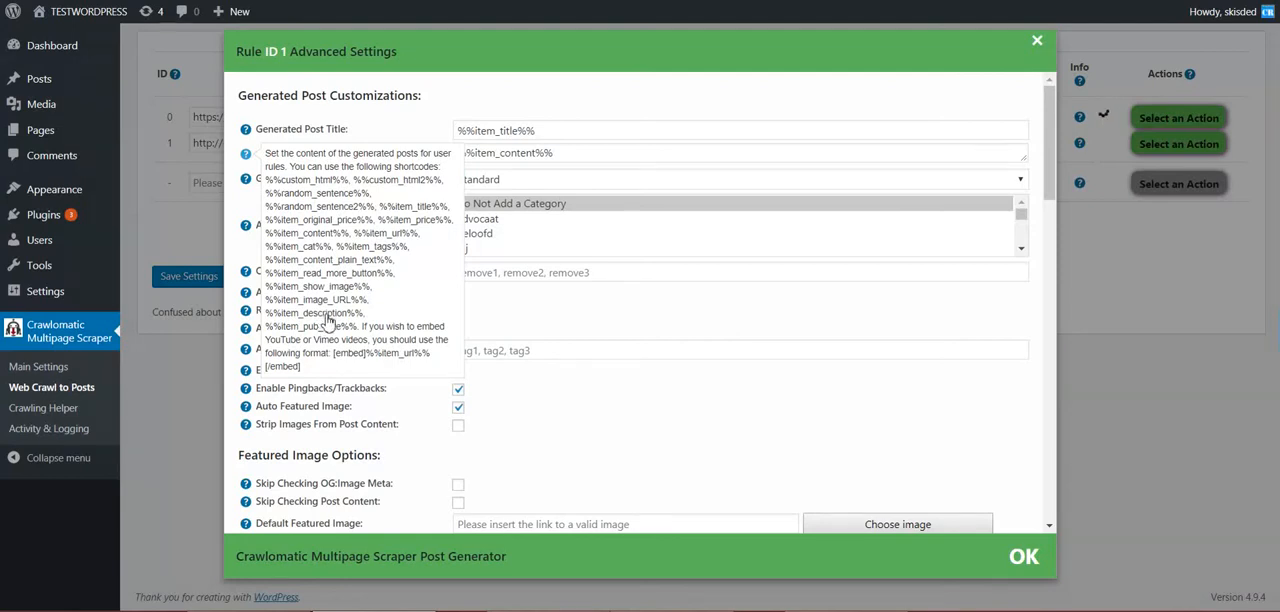
mouse_move(378, 230)
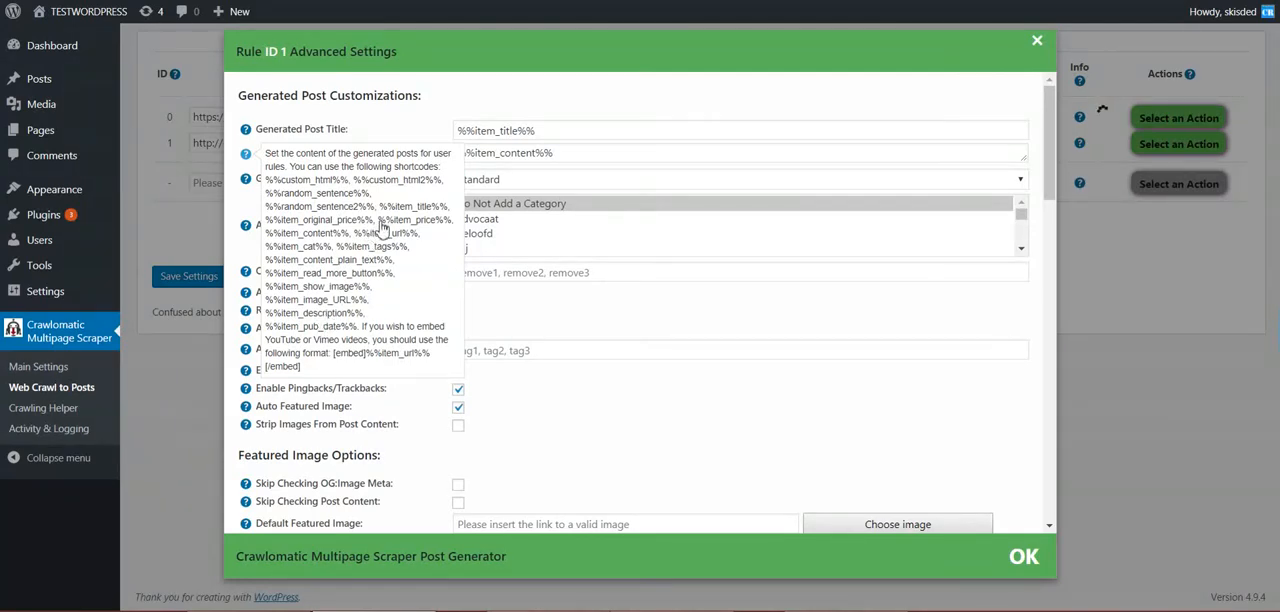
double_click(414, 220)
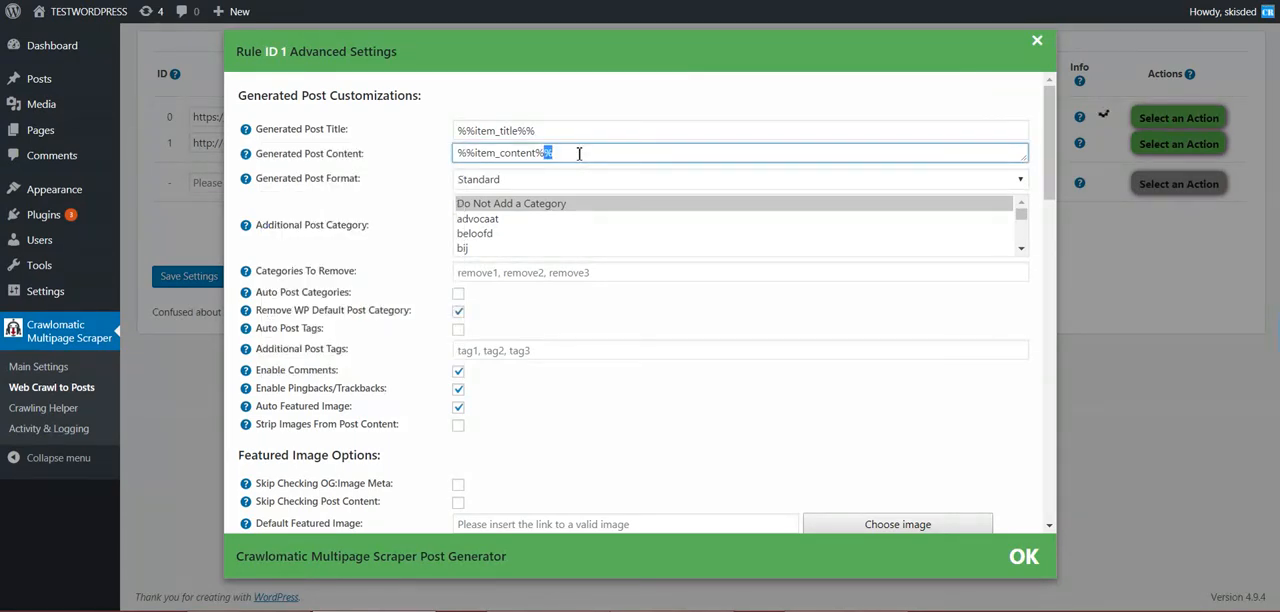
type("-")
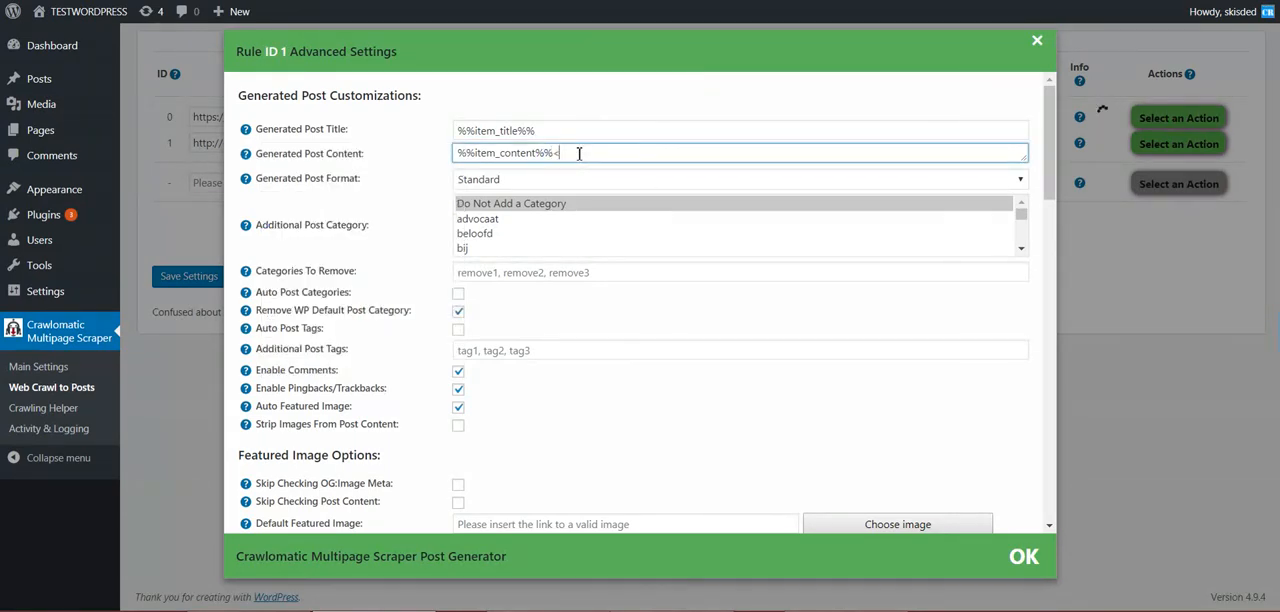
key("ctrl+a")
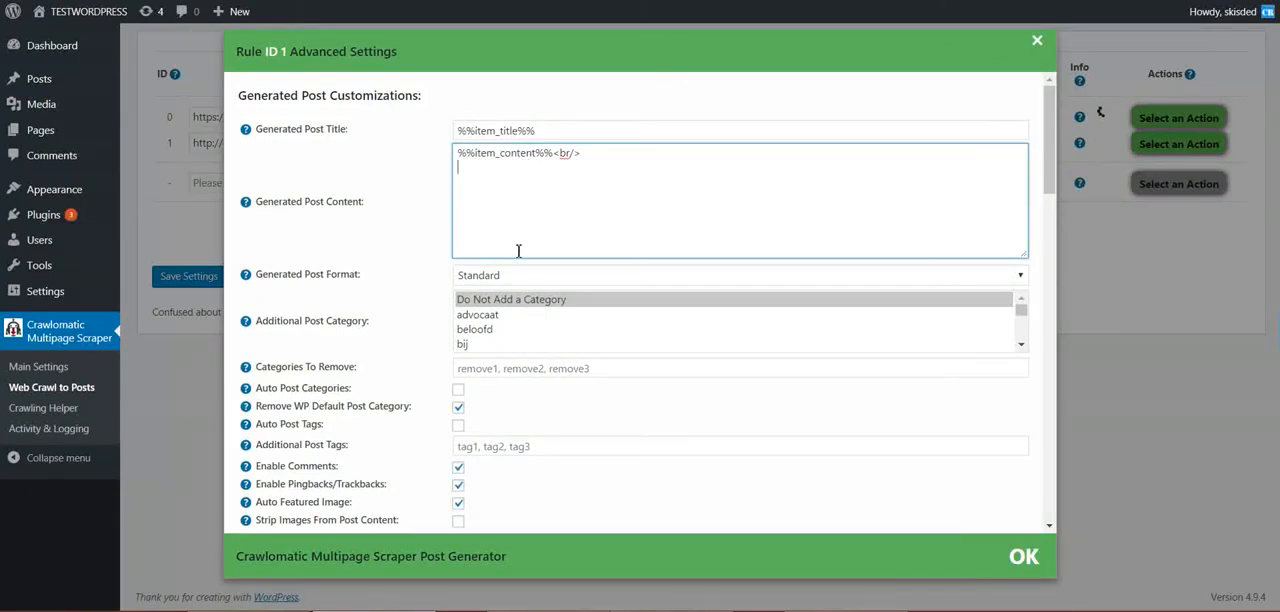
Append 'Original Price: %%item_original_price%%<br/>Price:%%item_price%%' and confirm with OK.
type("Original")
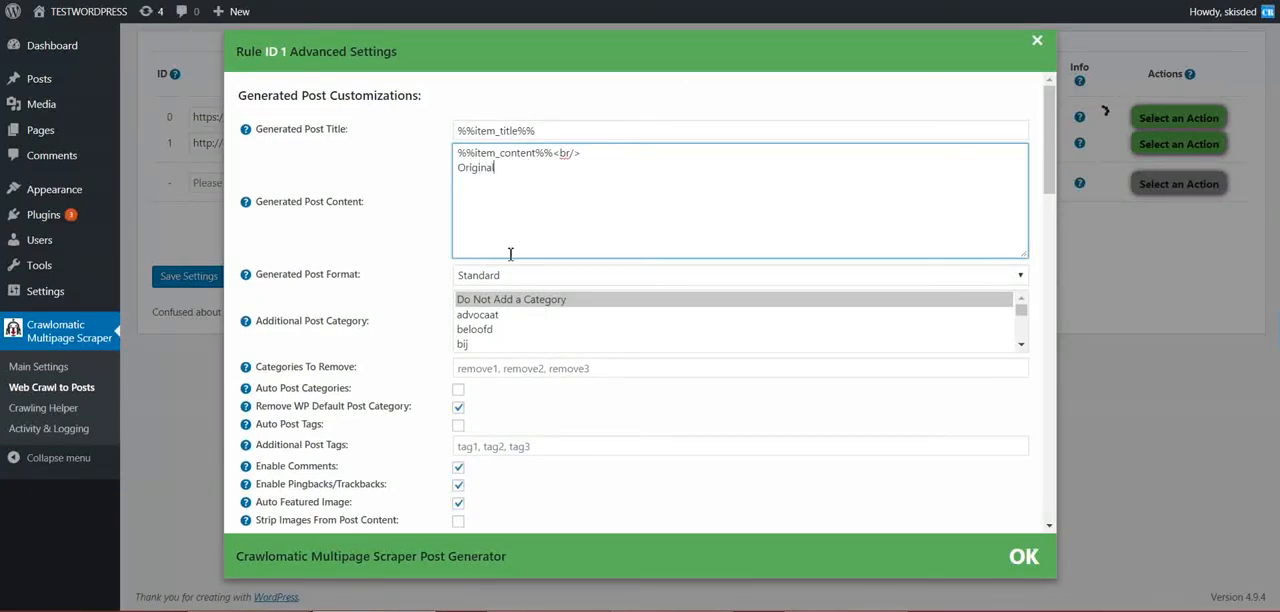
type("Price: %%item_original_price%%. %%item_price%%")
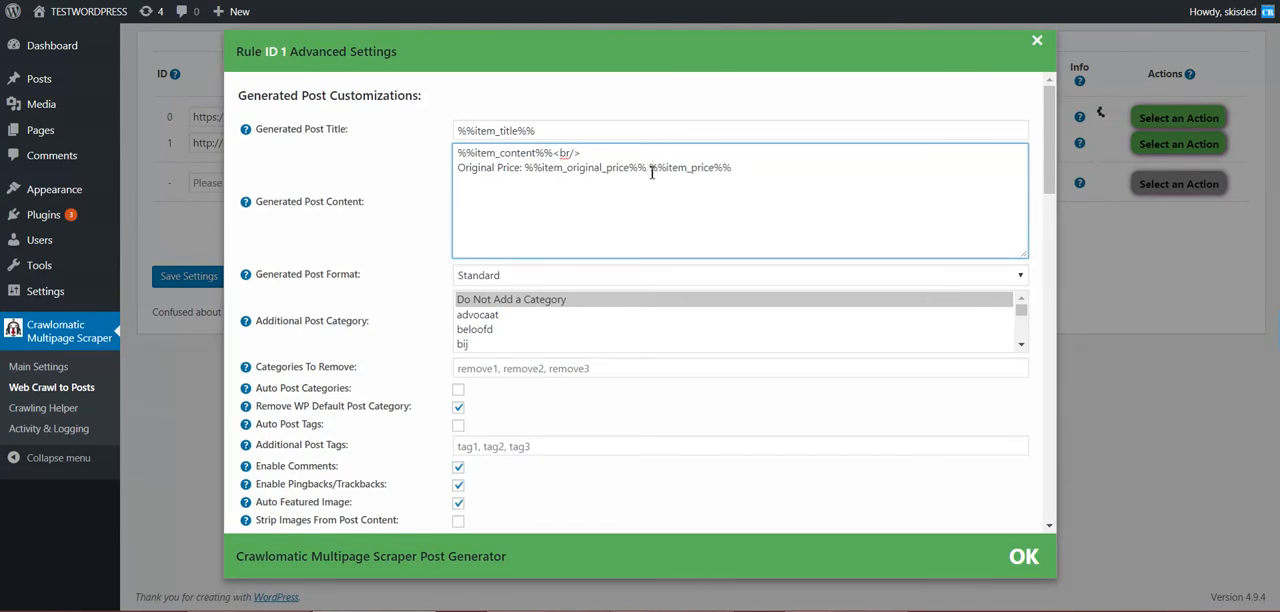
type("<br/>")
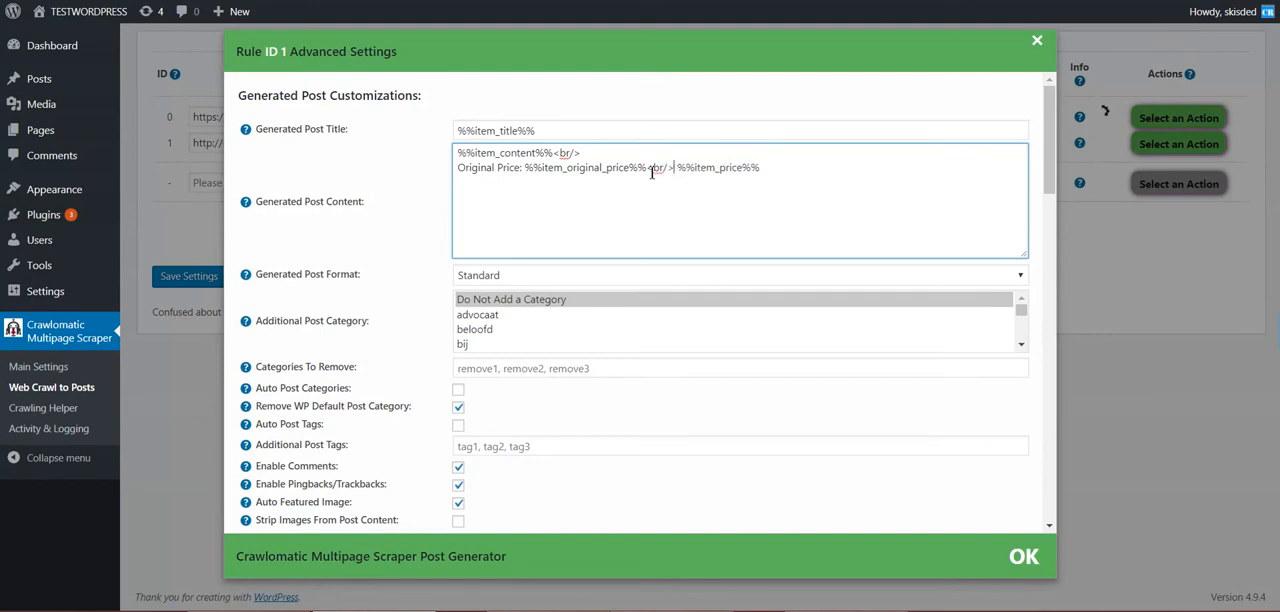
type("Price:")
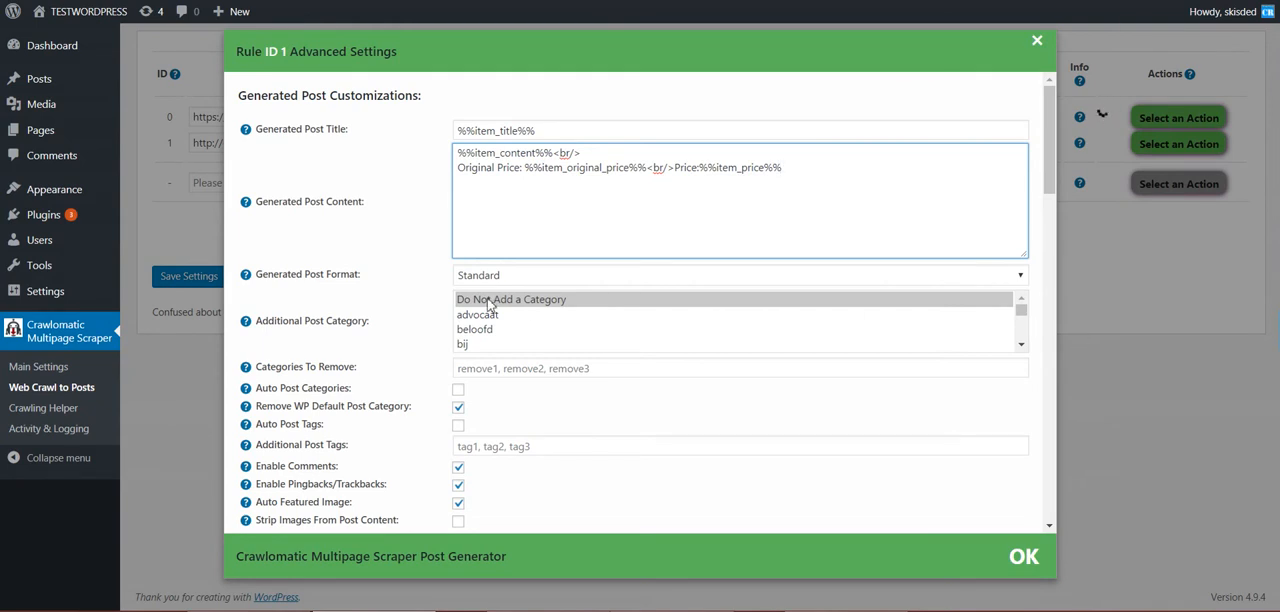
mouse_move(256, 232)
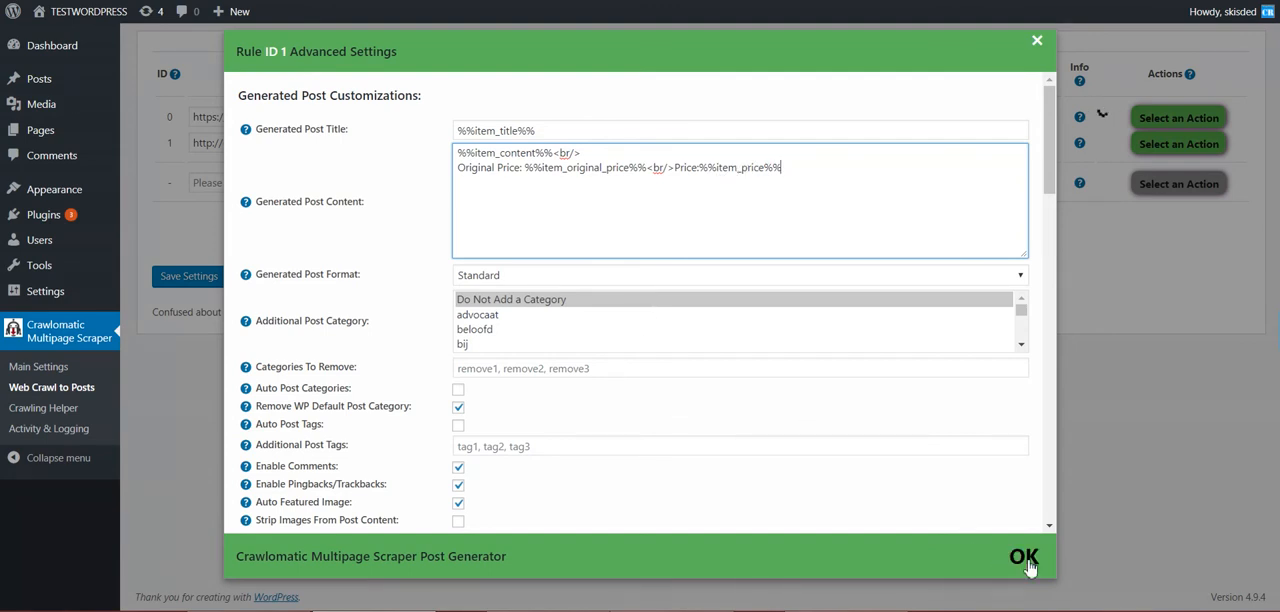
left_click(1024, 556)
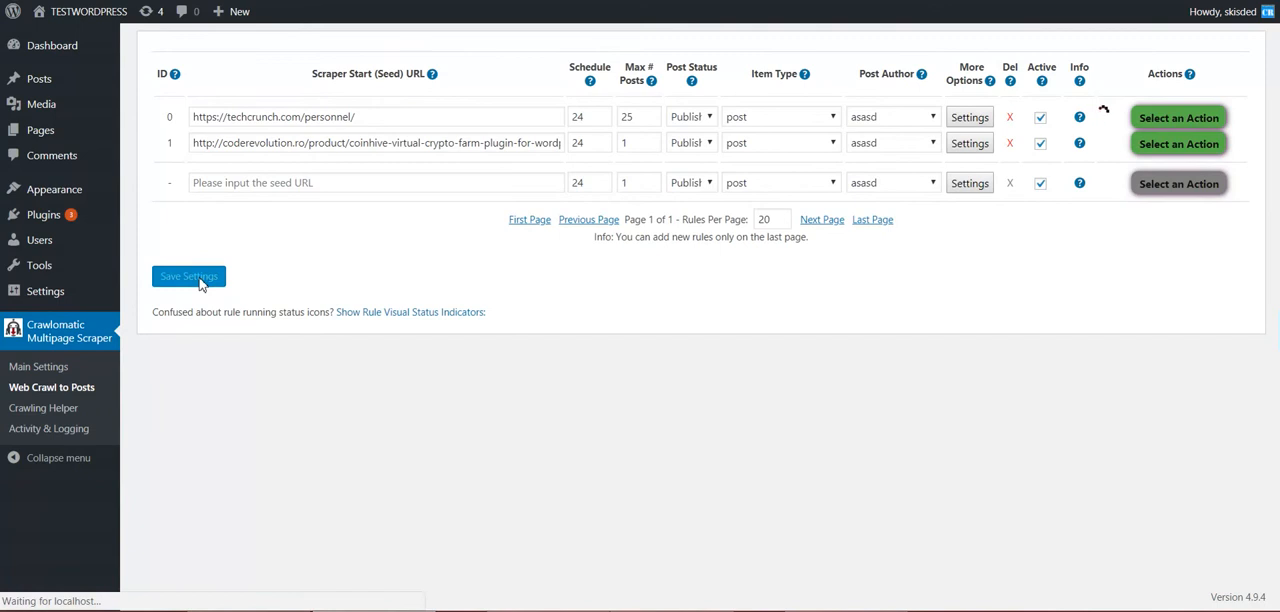
left_click(188, 276)
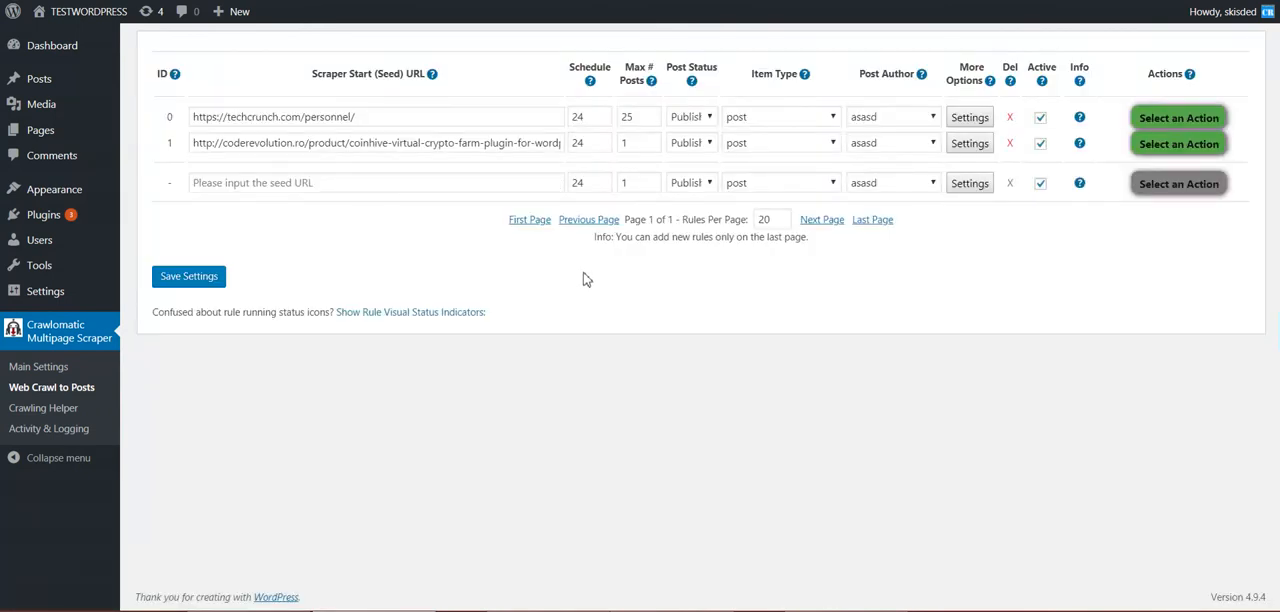
mouse_move(1080, 116)
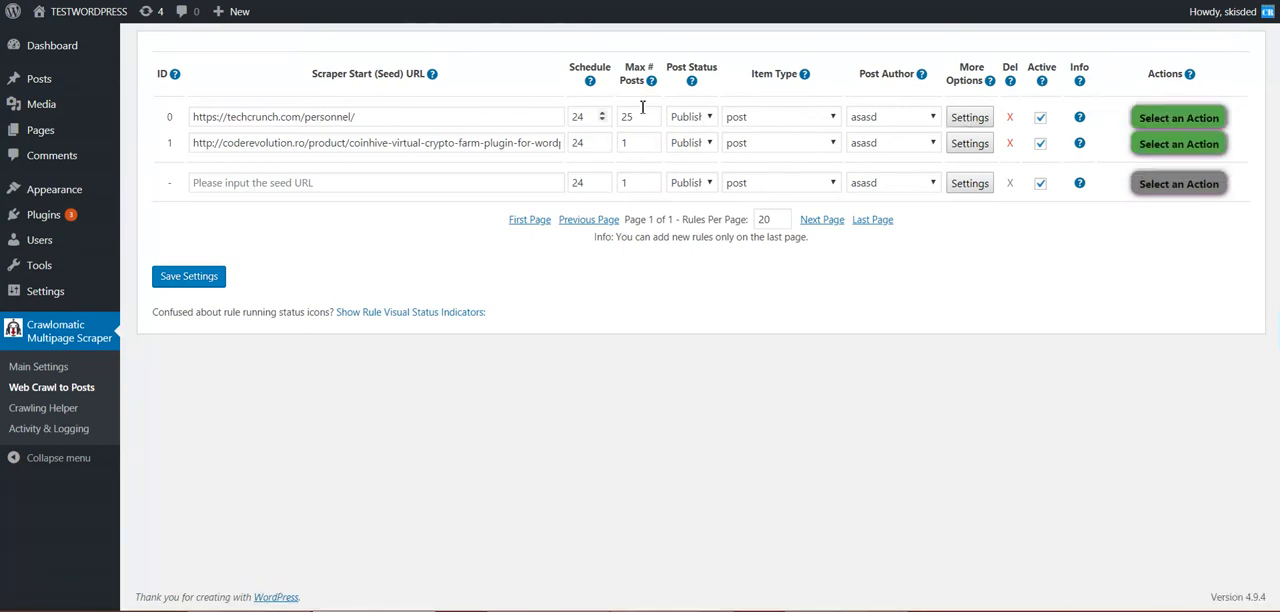
left_click(630, 116)
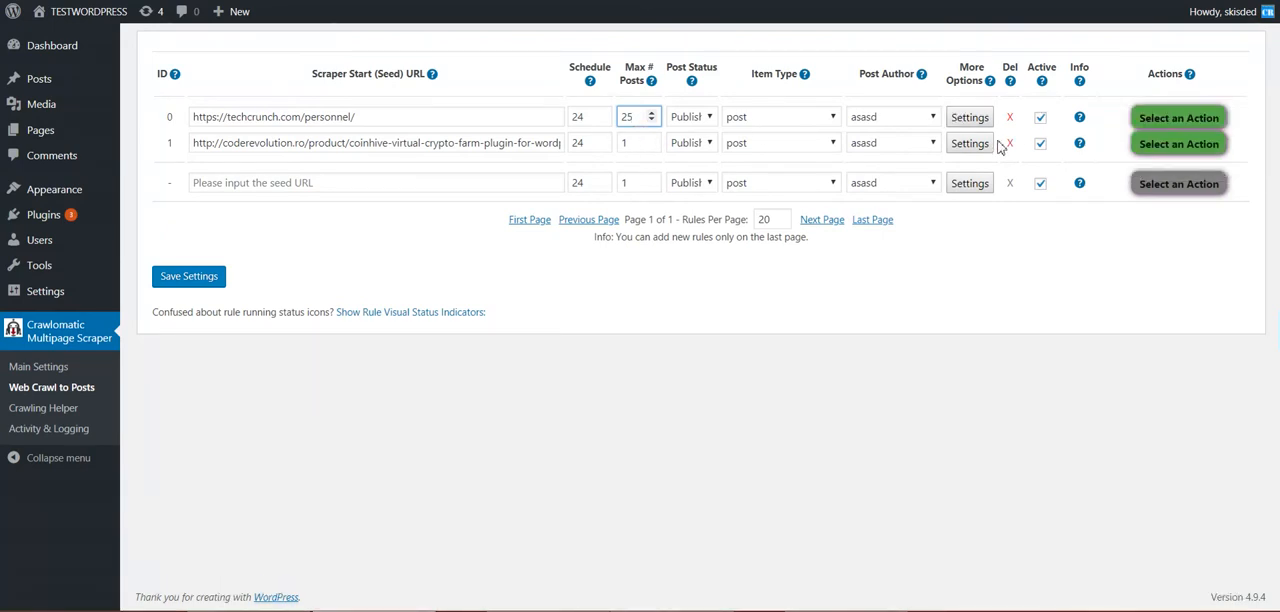
mouse_move(38, 366)
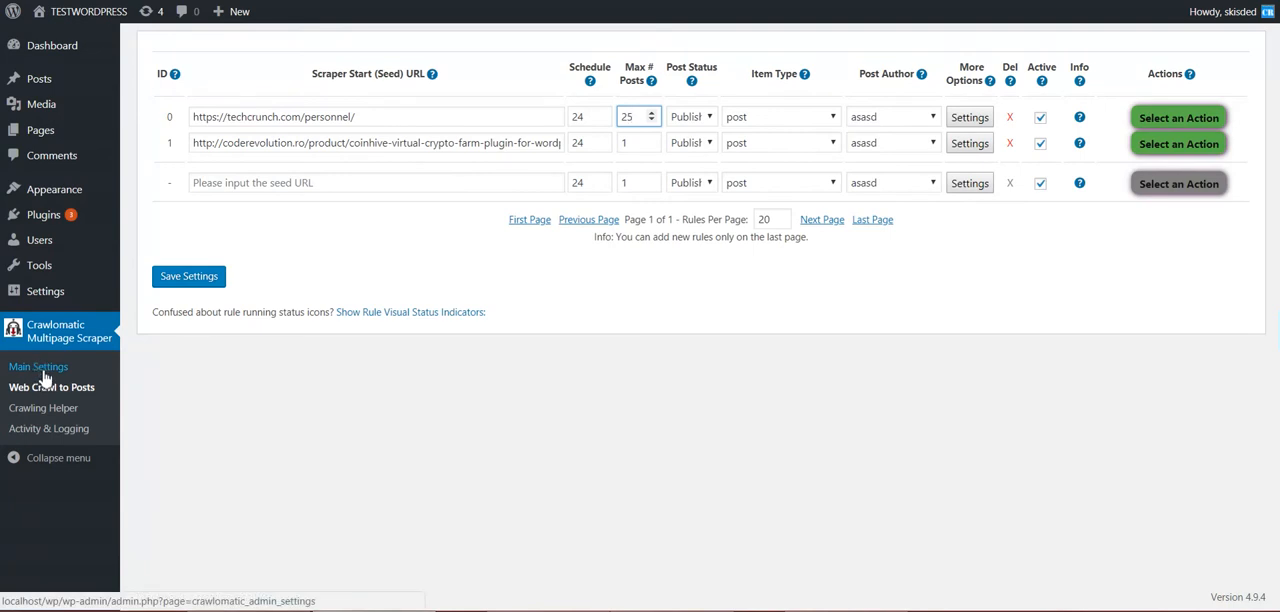
Go to the plugin's Main Settings and reach the Price Related Options.
right_click(38, 366)
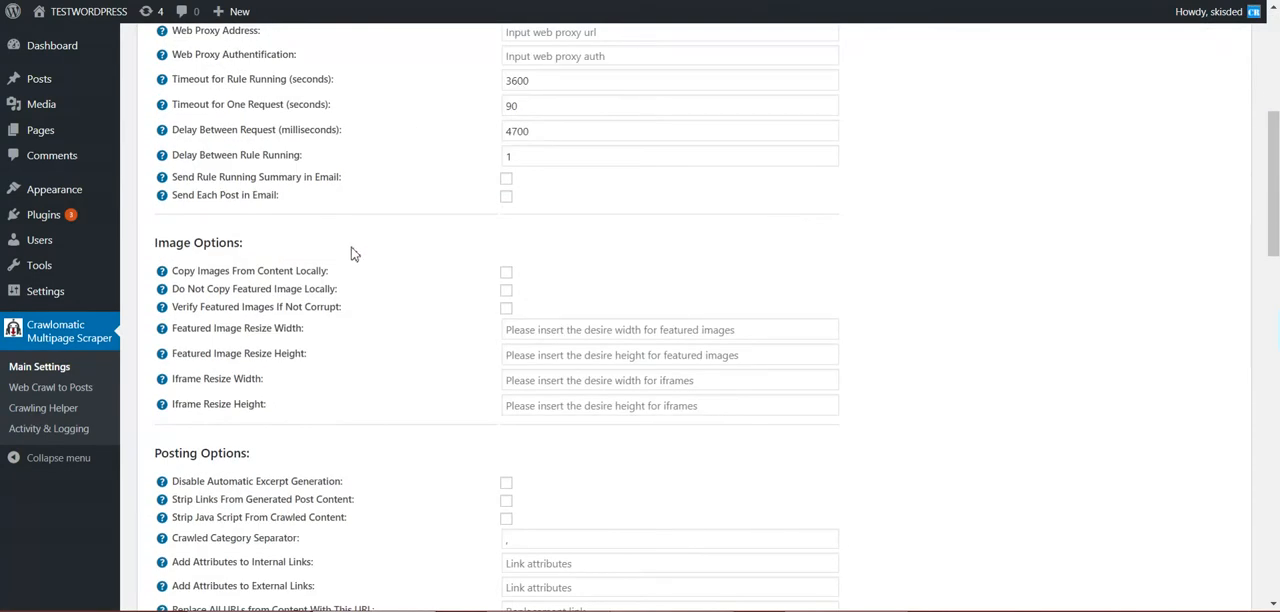
scroll("down", 3)
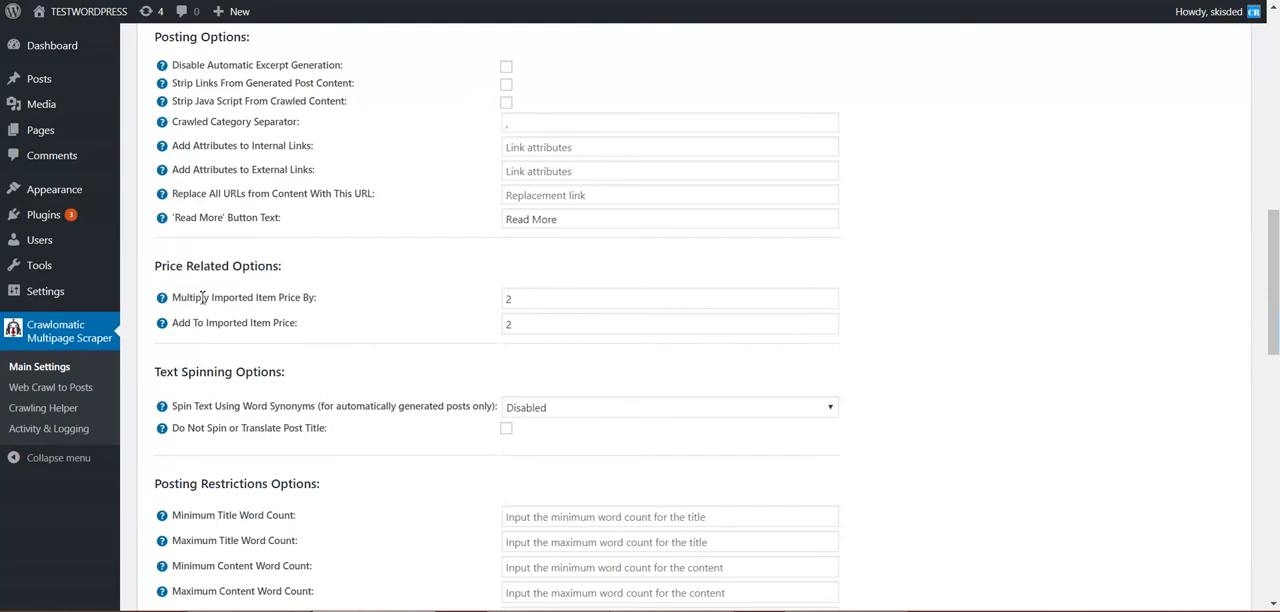
mouse_move(452, 302)
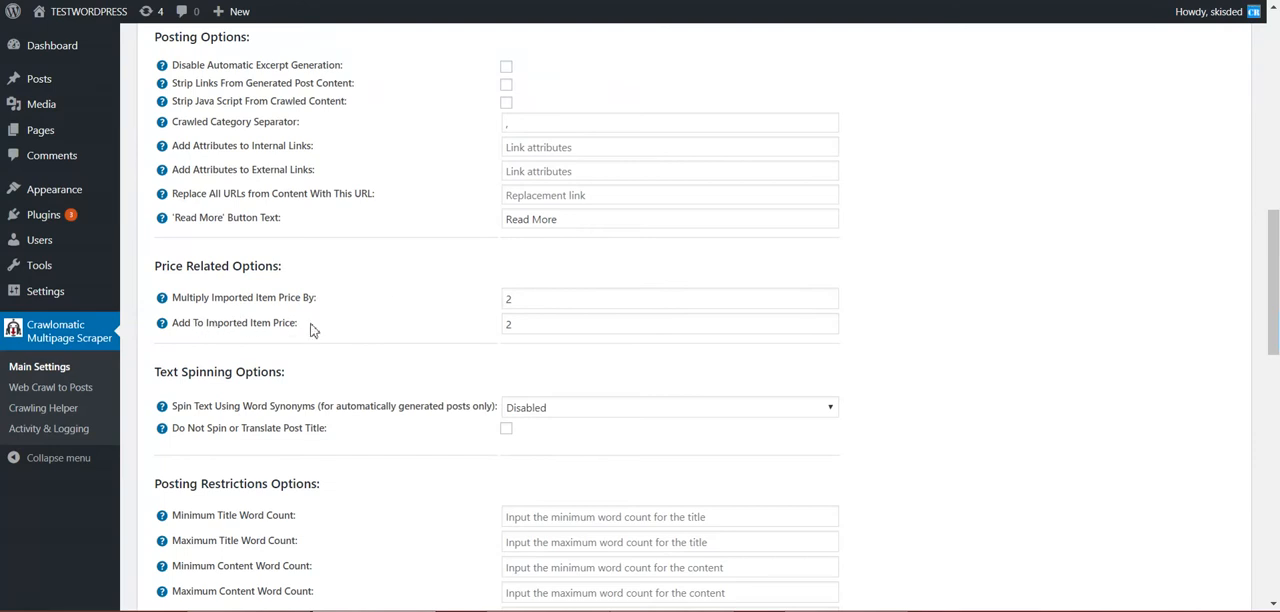
Set Add To Imported Item Price to 4 while keeping Multiply Imported Item Price By at 2.
left_click(668, 298)
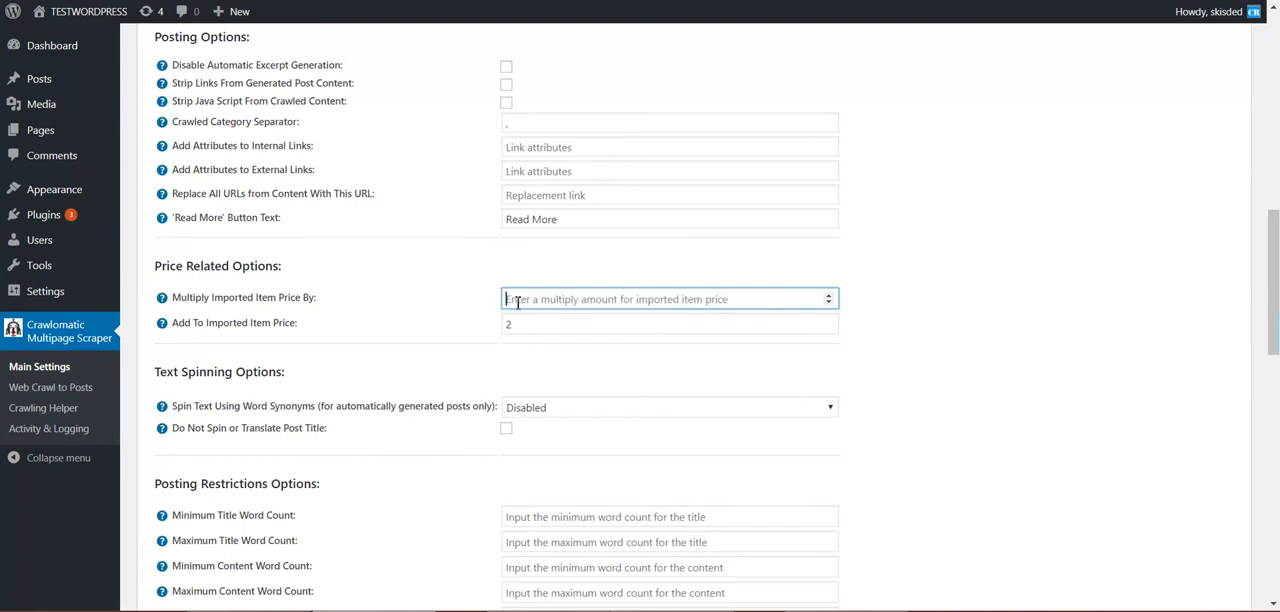
type("1.5")
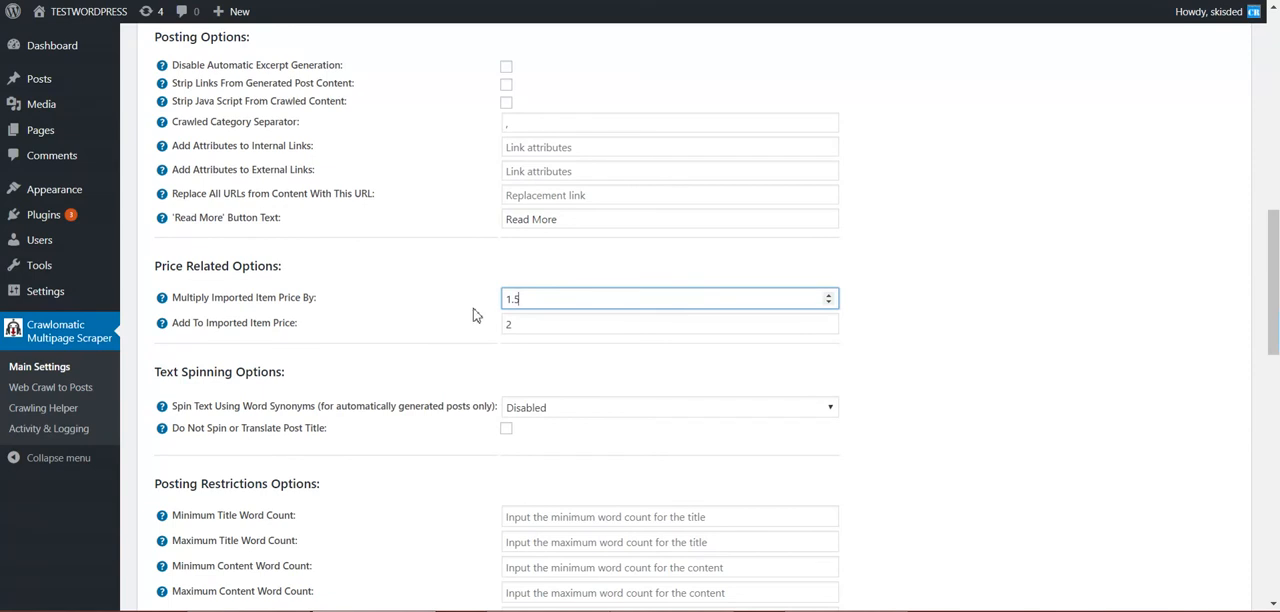
left_click(668, 324)
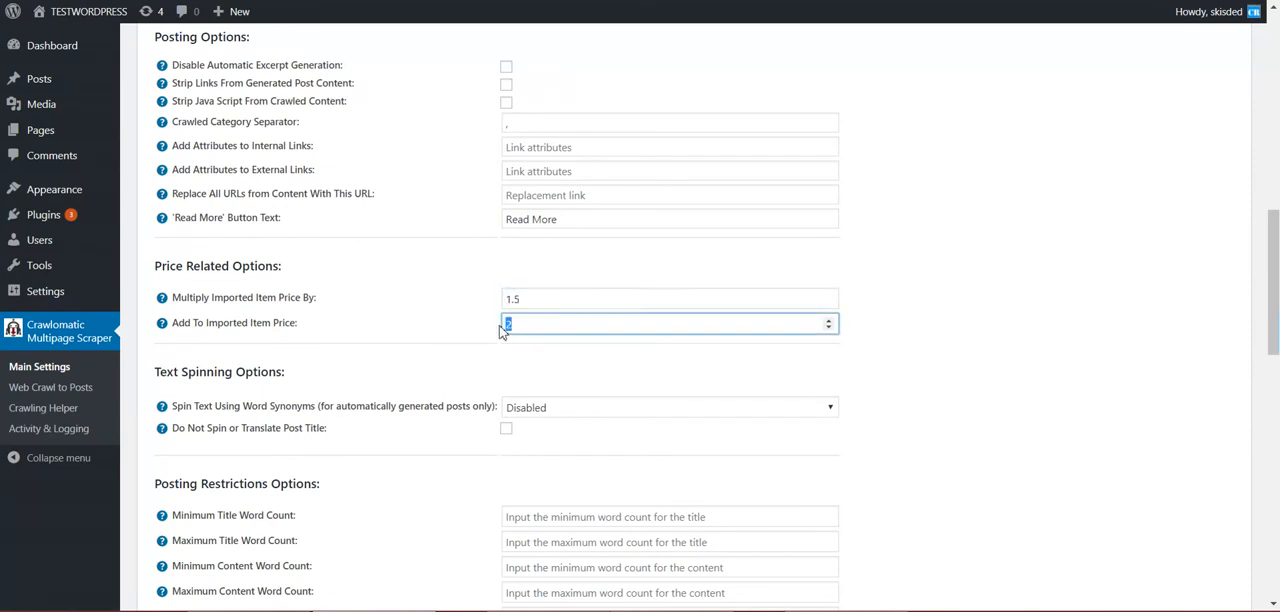
type("4")
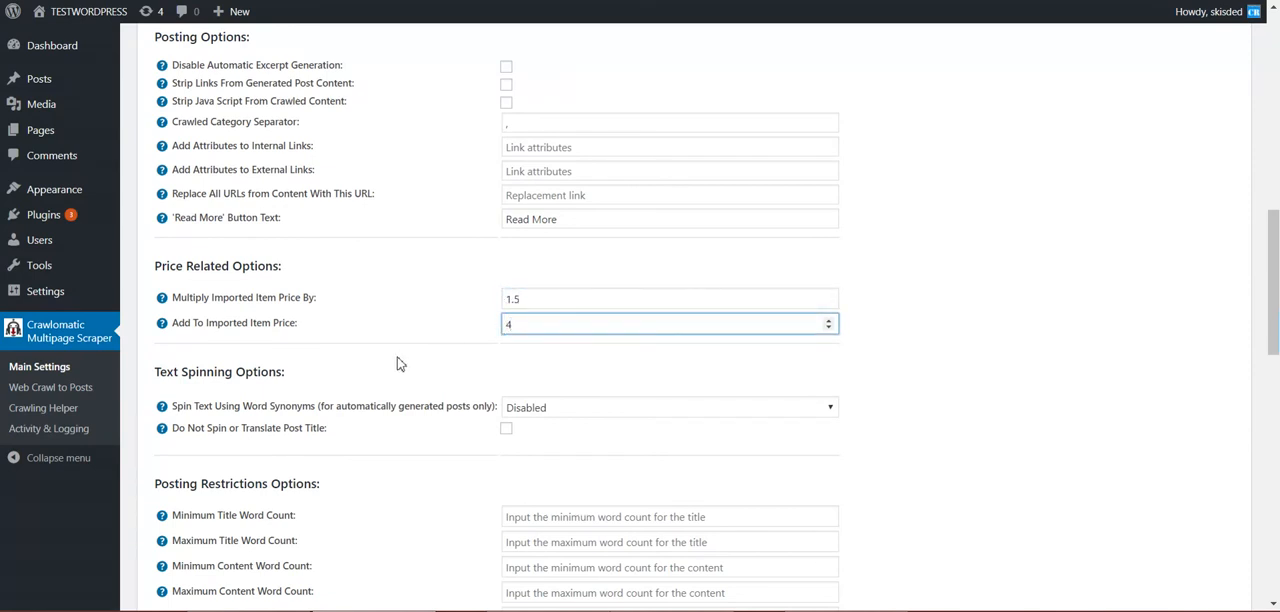
left_click(668, 298)
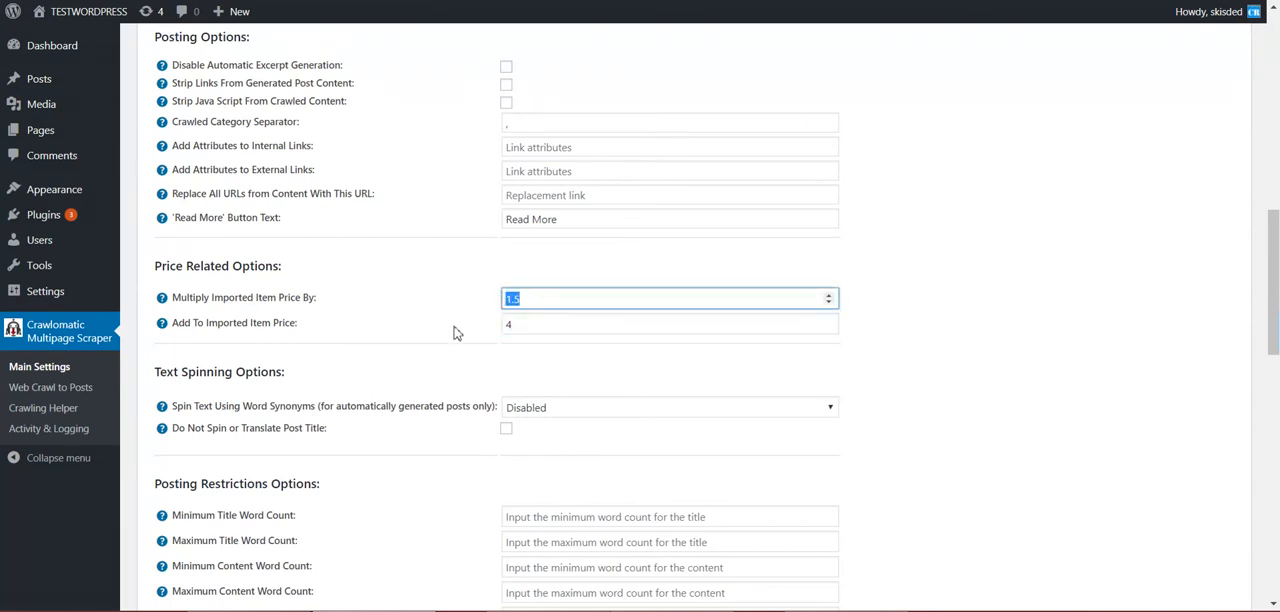
type("2")
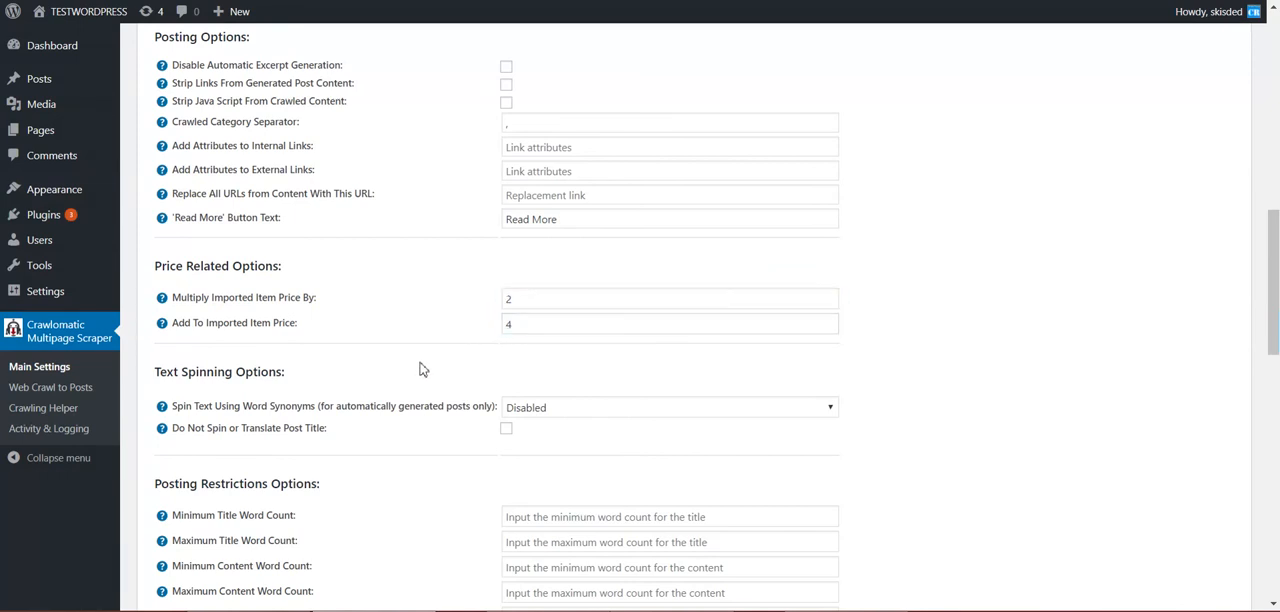
scroll("down", 3)
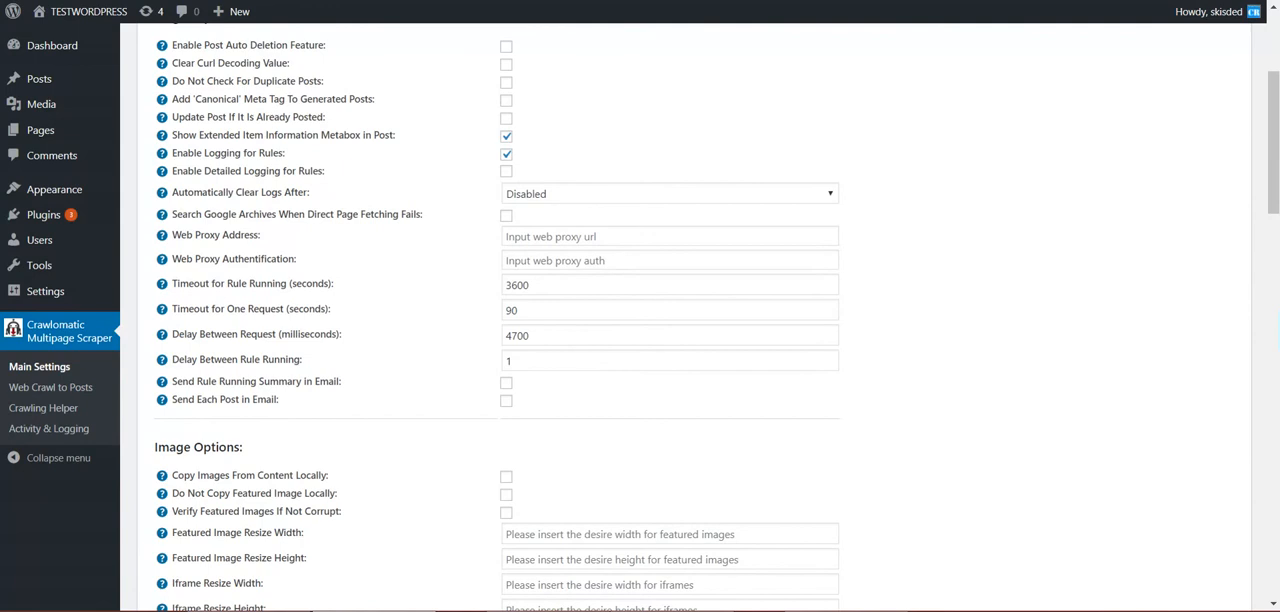
Back in Web Crawl to Posts, run rule 1 for the CodeRevolution product now.
left_click(50, 388)
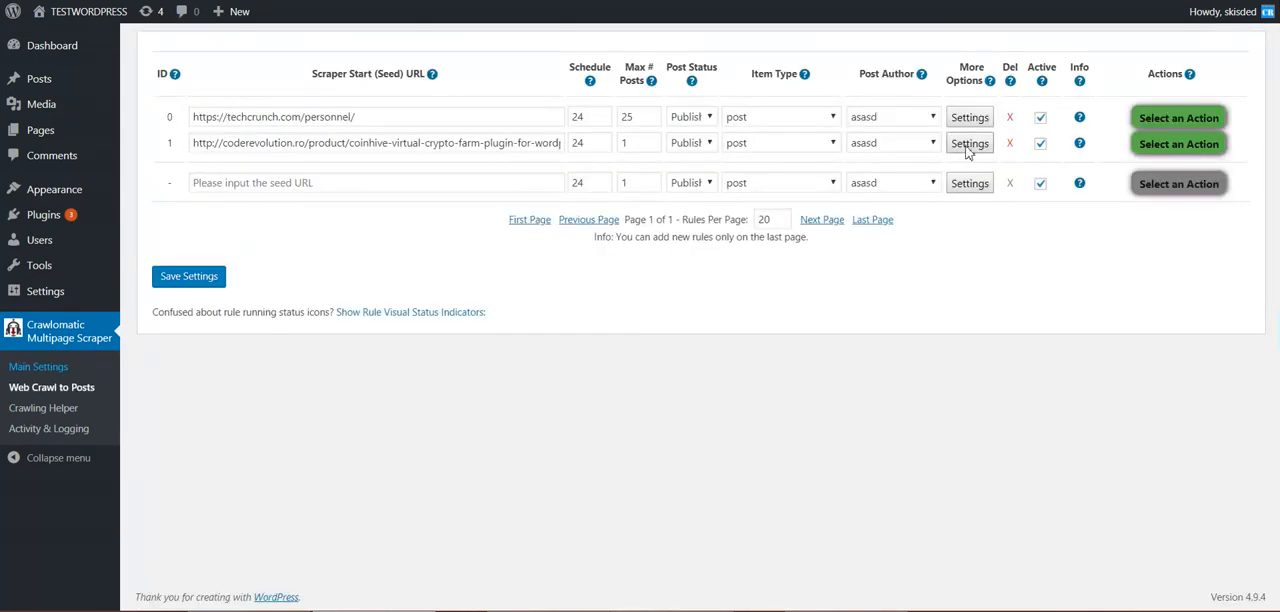
mouse_move(1050, 214)
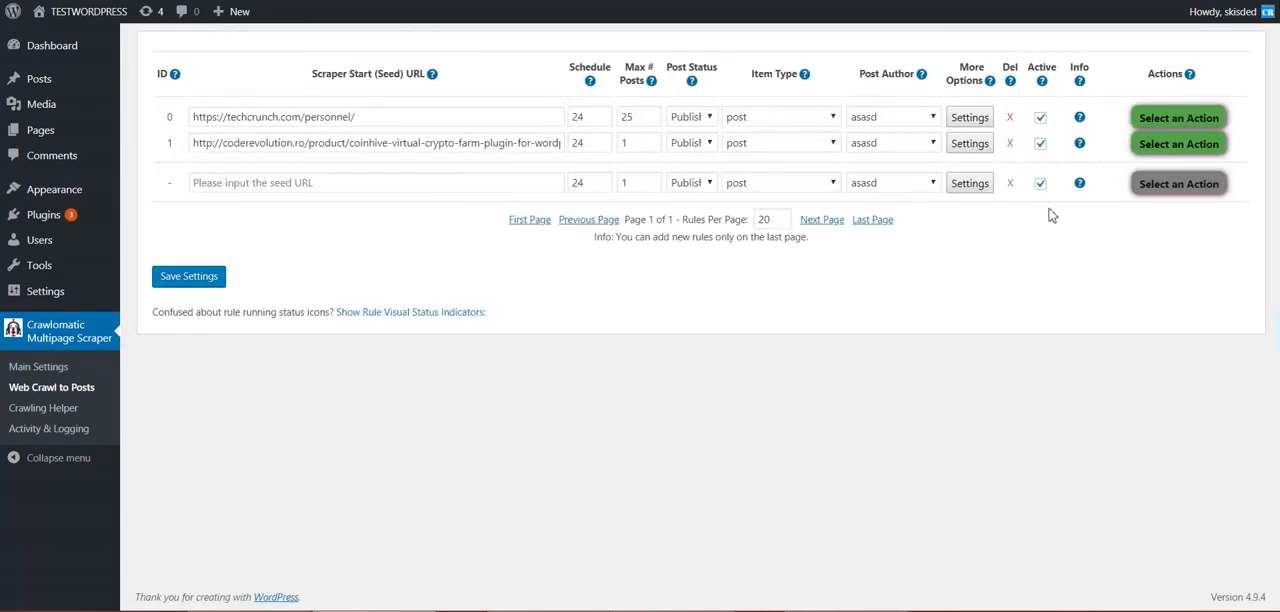
left_click(1178, 144)
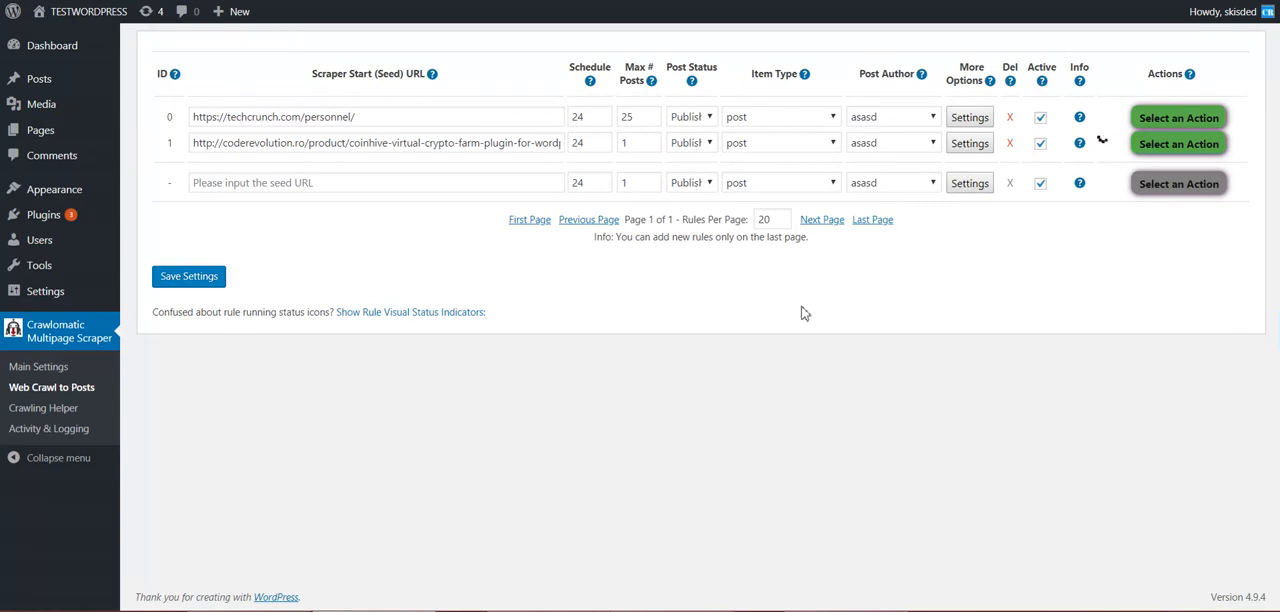
mouse_move(796, 304)
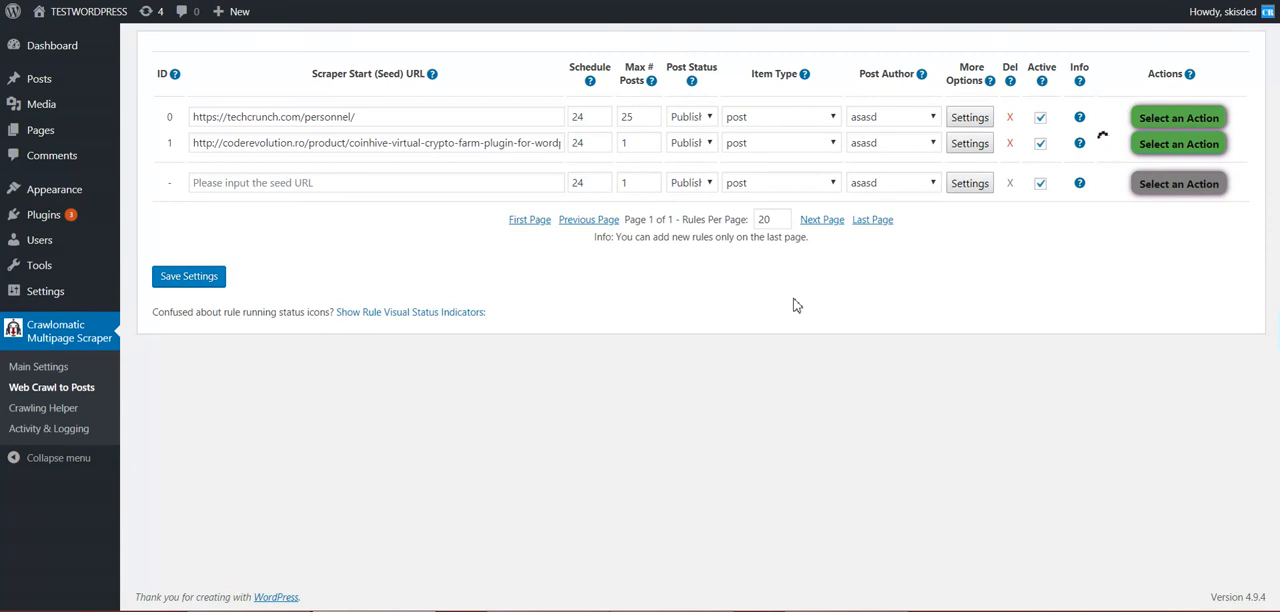
mouse_move(1098, 130)
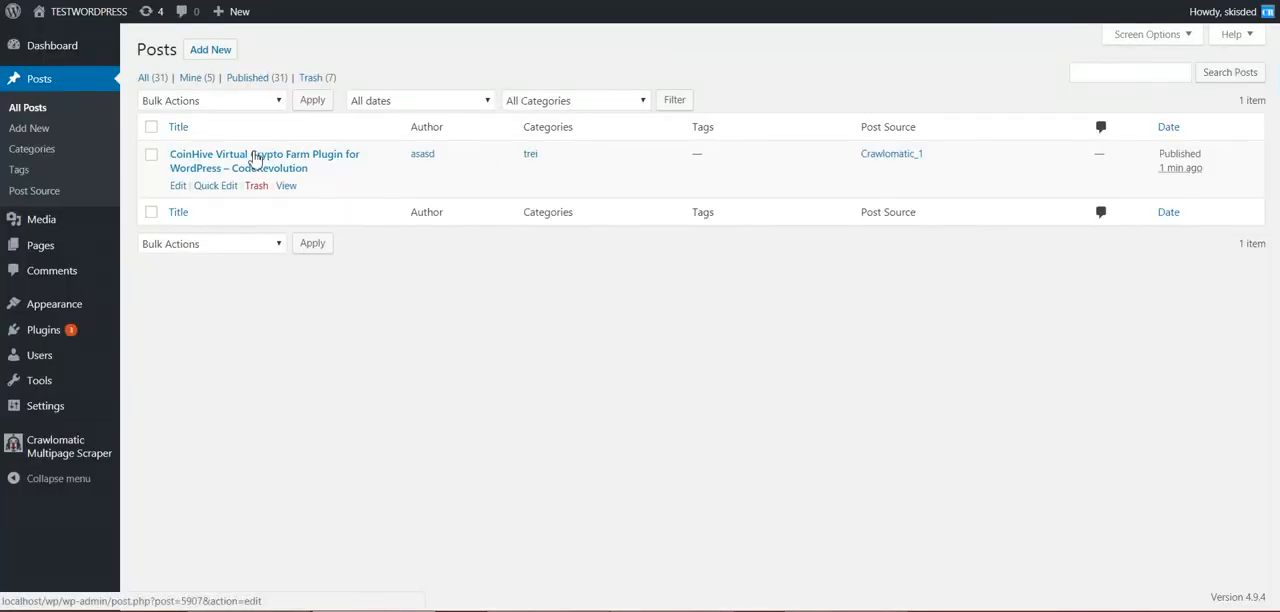
Open the imported CoinHive plugin post in the editor and reach the end of its content.
left_click(264, 160)
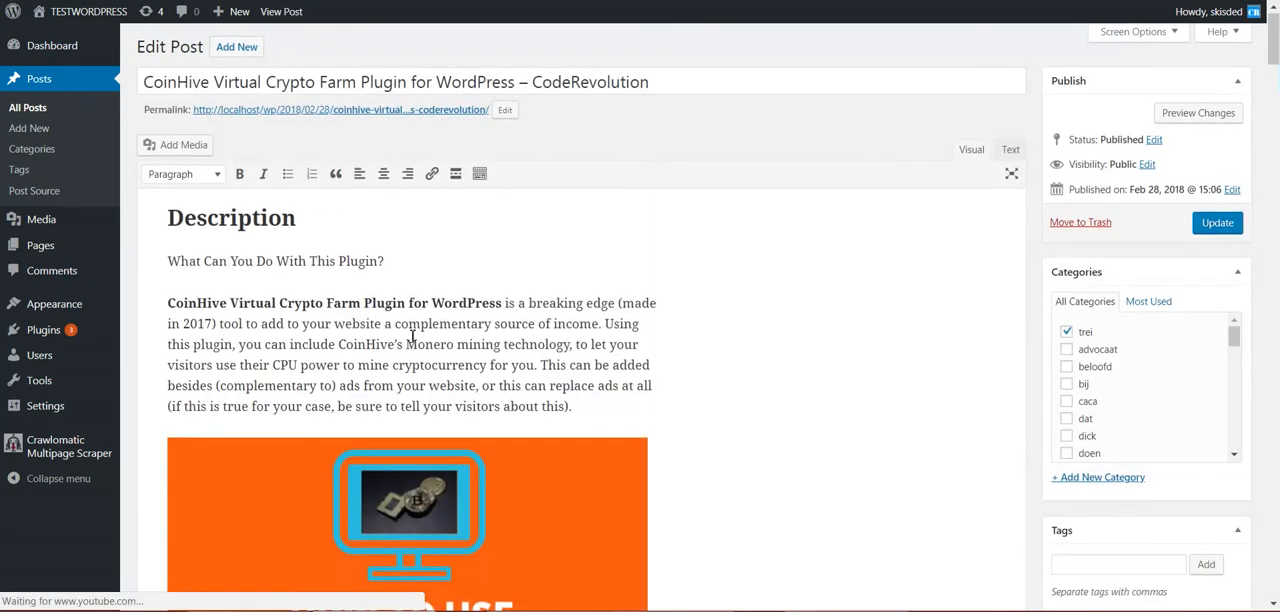
scroll("down", 3)
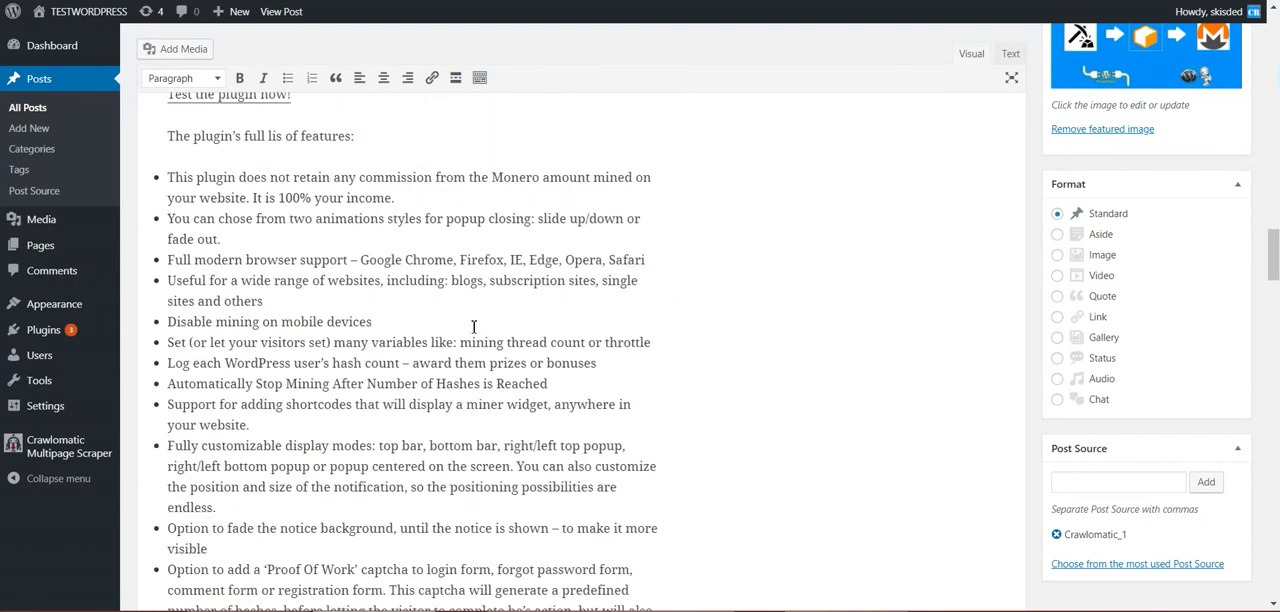
scroll("down", 3)
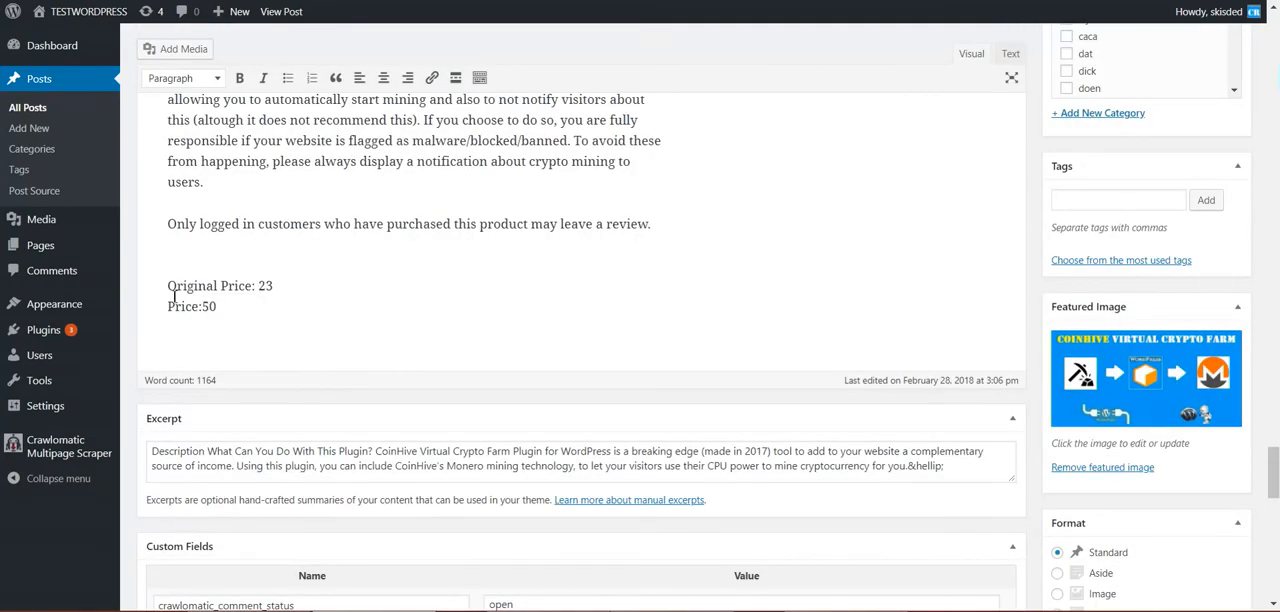
Check the appended lines read Original Price: 23 and Price:50.
double_click(208, 284)
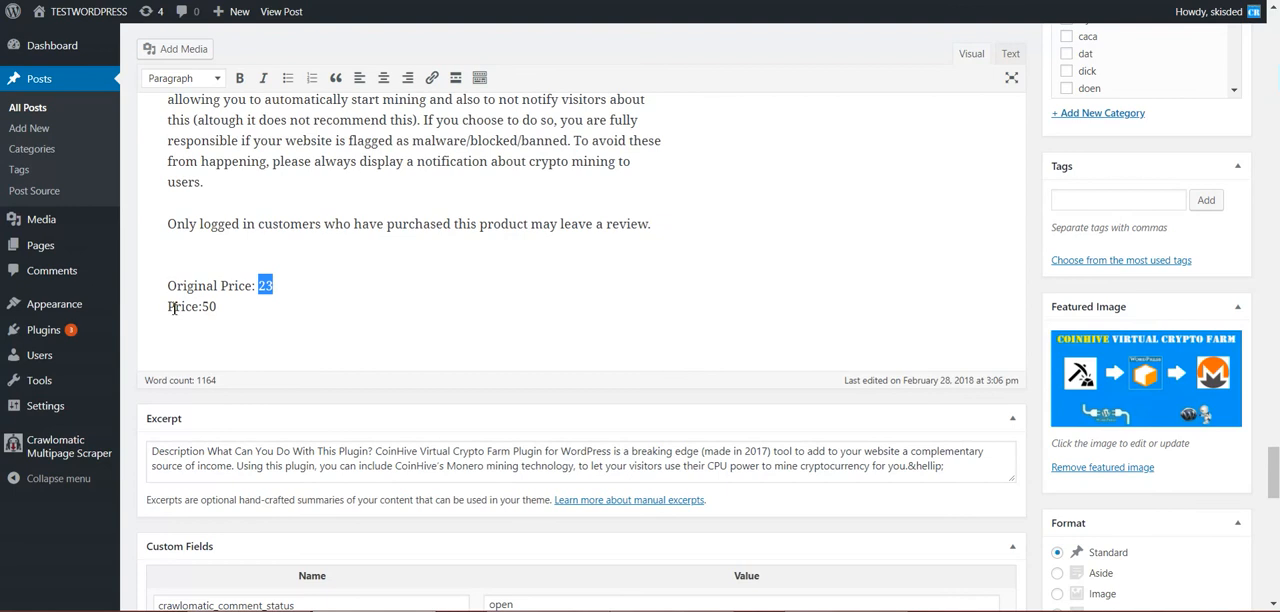
double_click(208, 306)
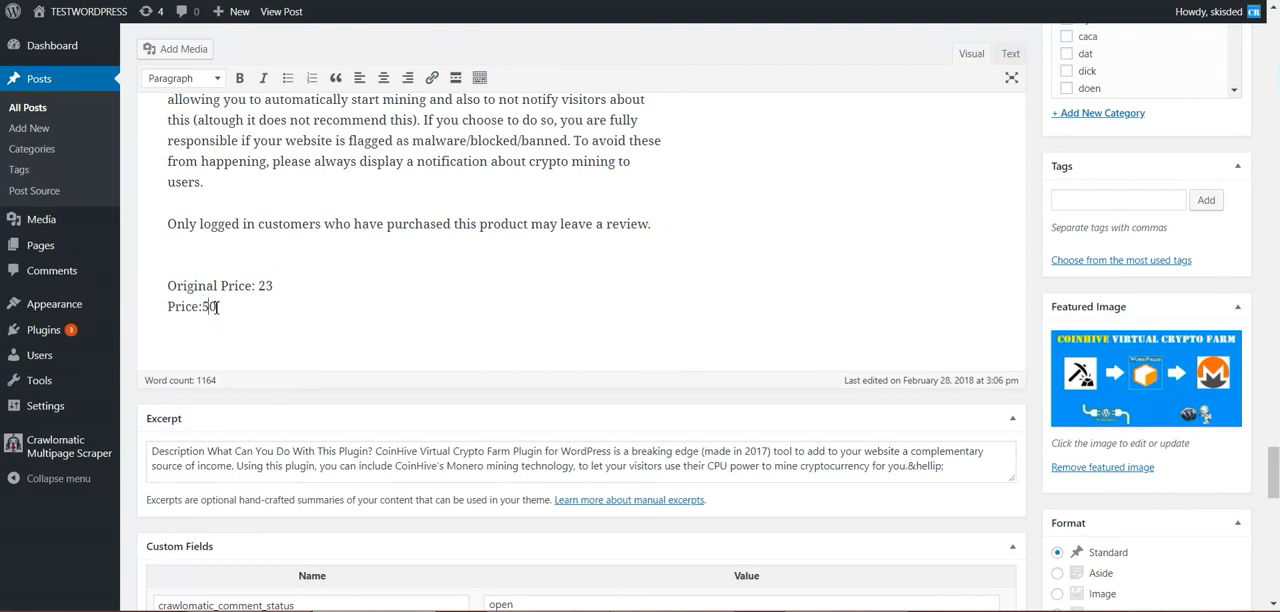
double_click(264, 284)
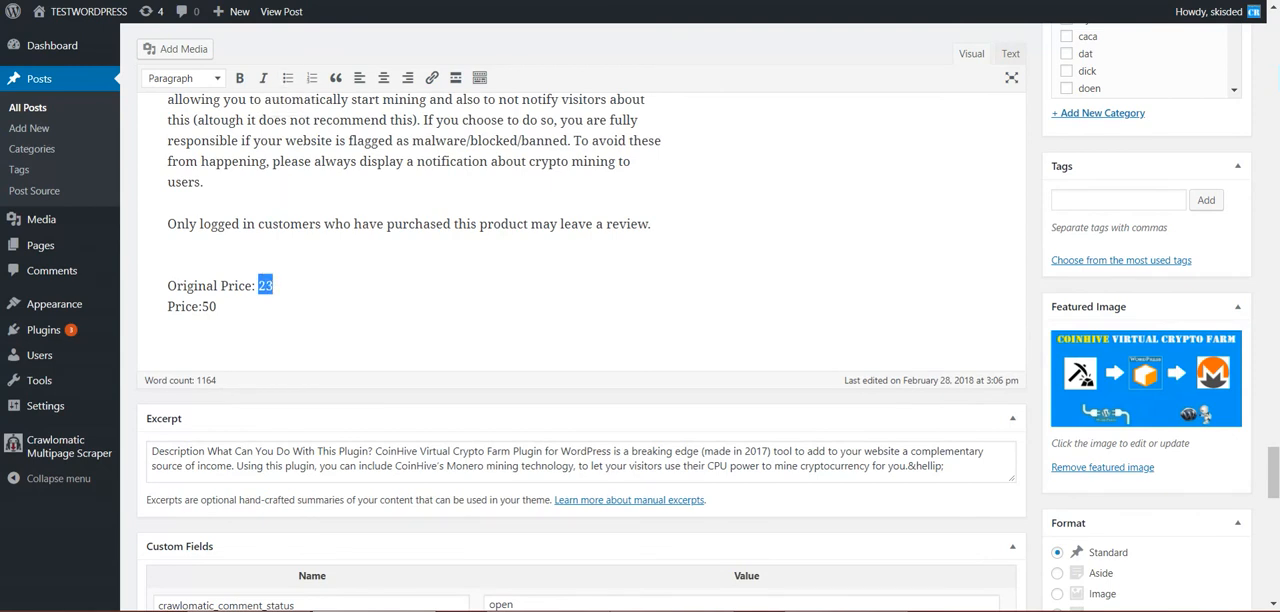
left_click(64, 330)
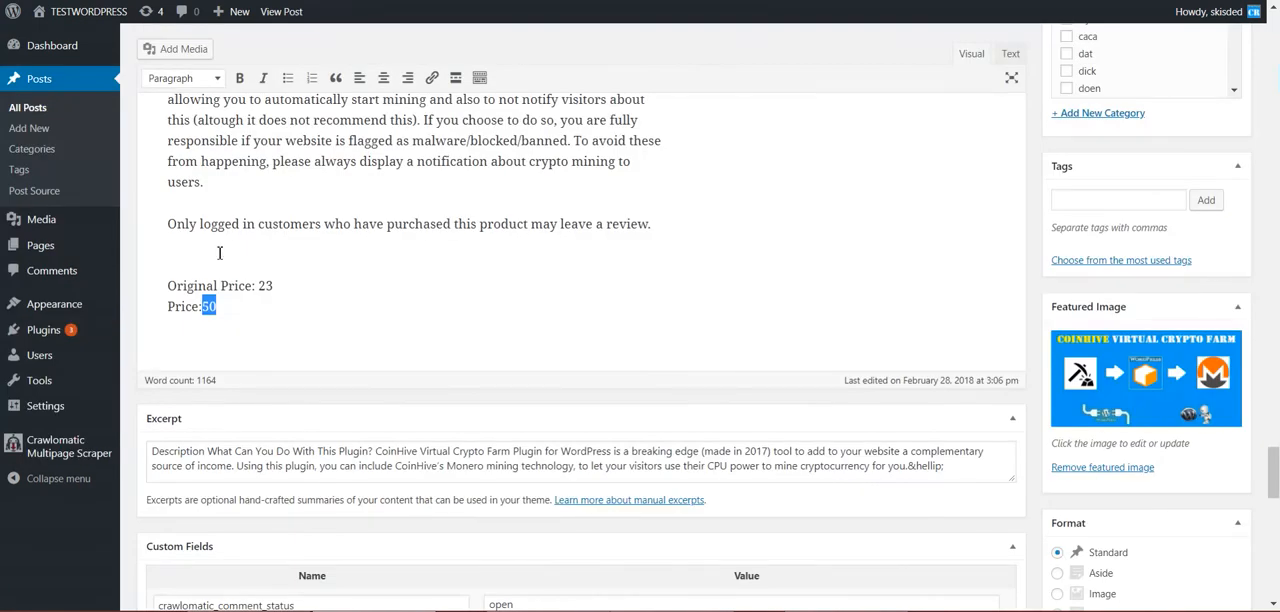
left_click(56, 330)
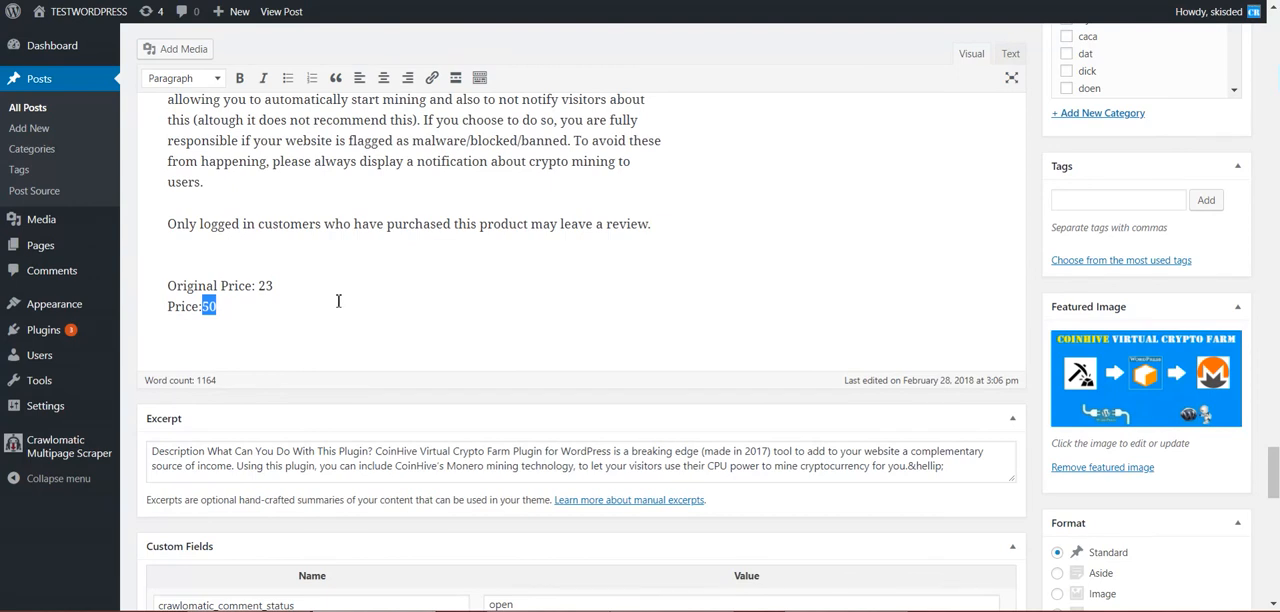
mouse_move(338, 300)
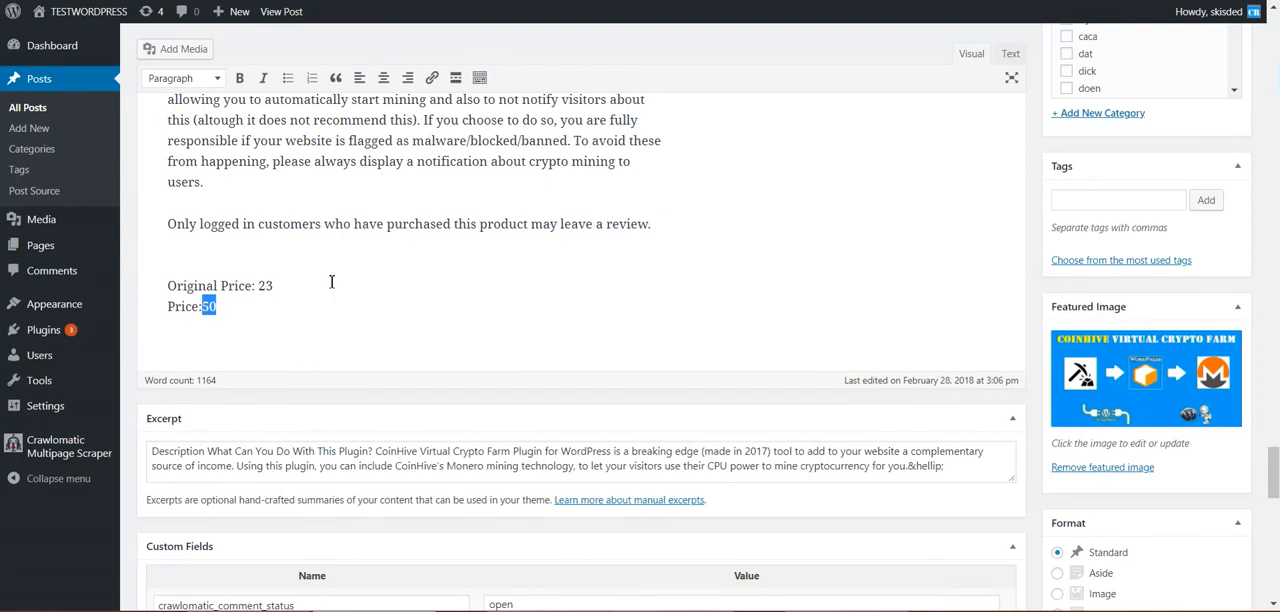